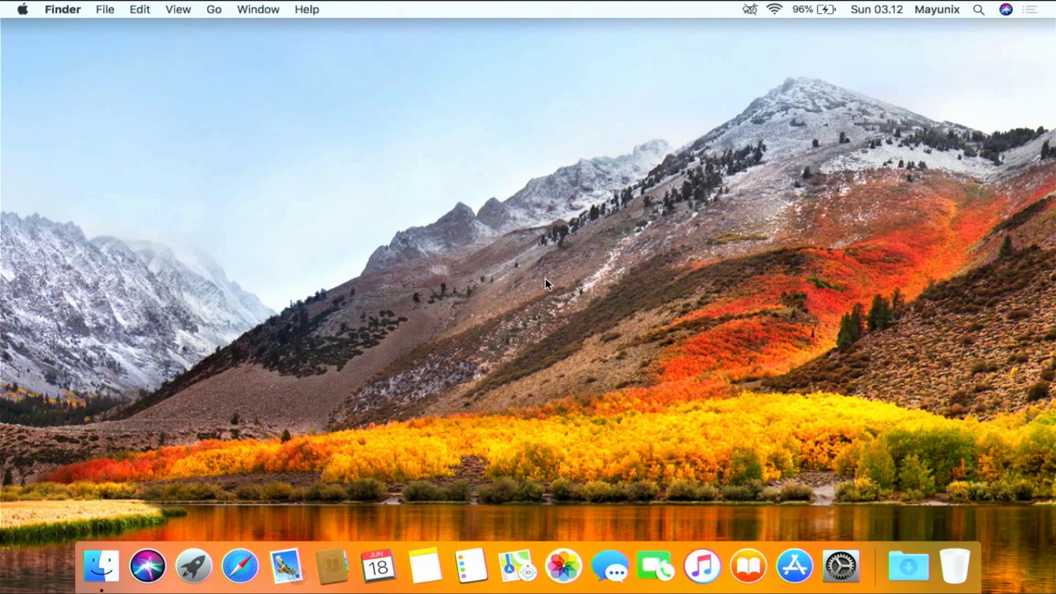
{"action": "mouse_move", "coordinate": [548, 287]}
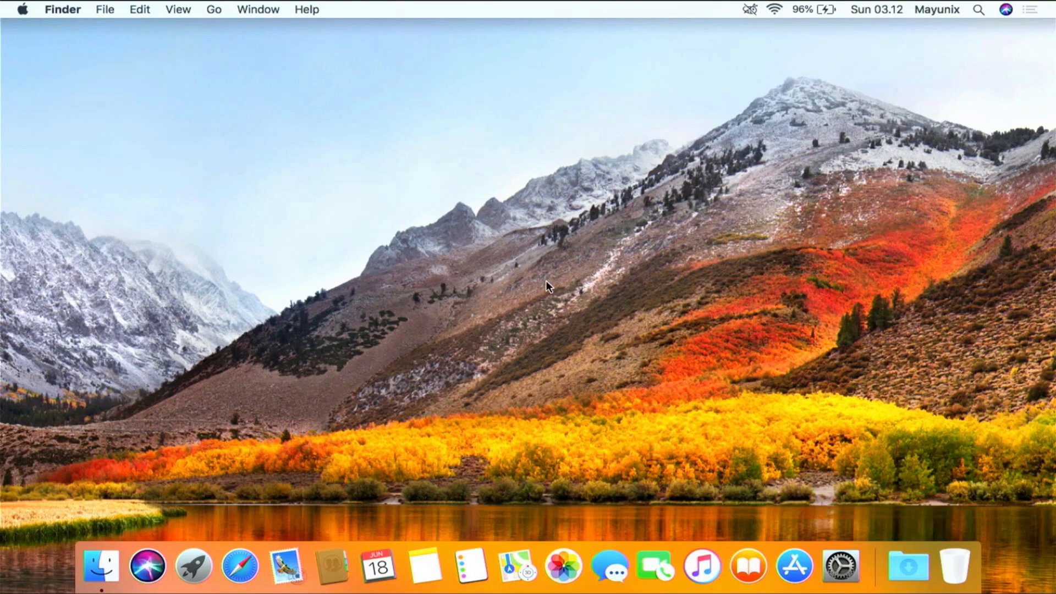
Launch the App Store from the Apple menu.
{"action": "left_click", "coordinate": [22, 9]}
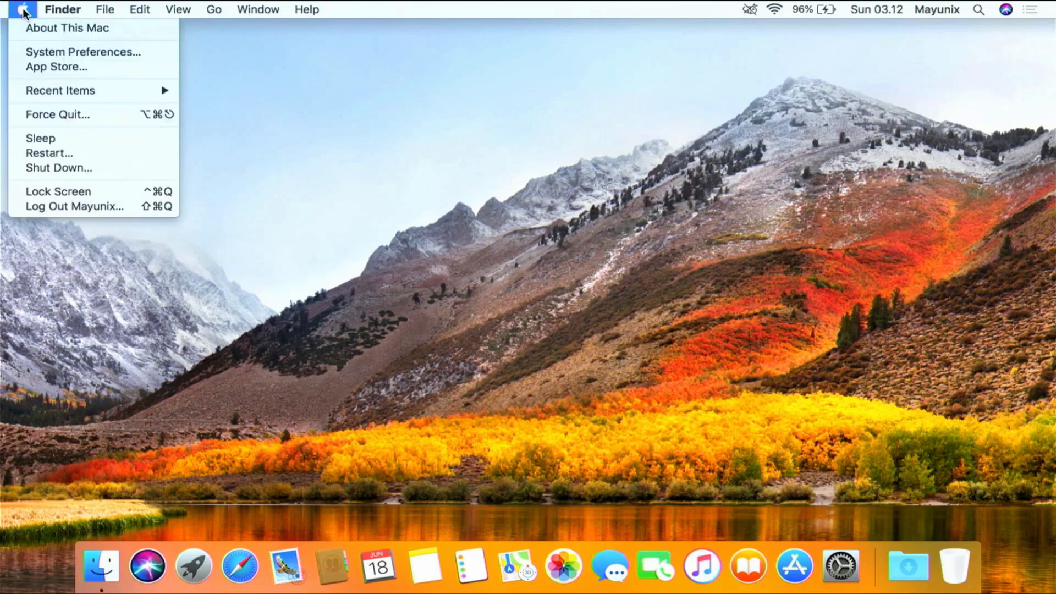
{"action": "left_click", "coordinate": [67, 28]}
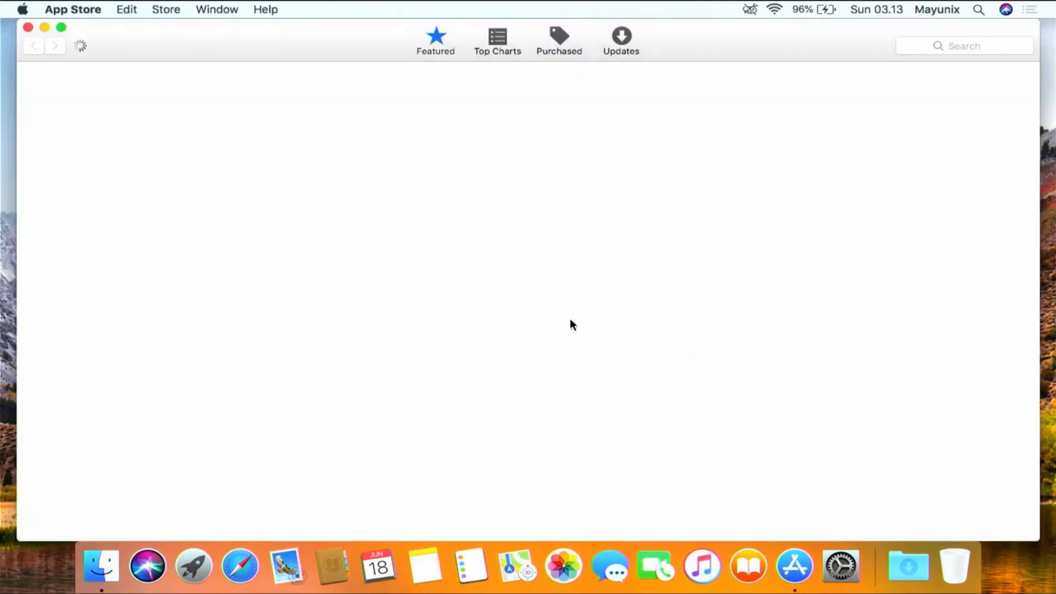
Check the App Store Updates page twice for updates, then bring up the quit menu.
{"action": "left_click", "coordinate": [621, 36]}
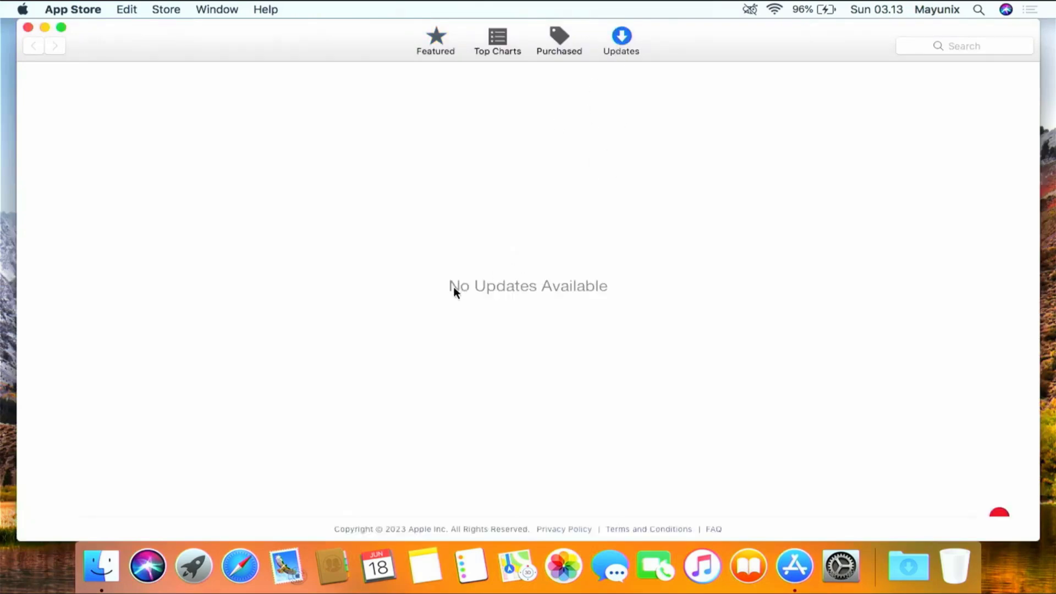
{"action": "left_click", "coordinate": [620, 37]}
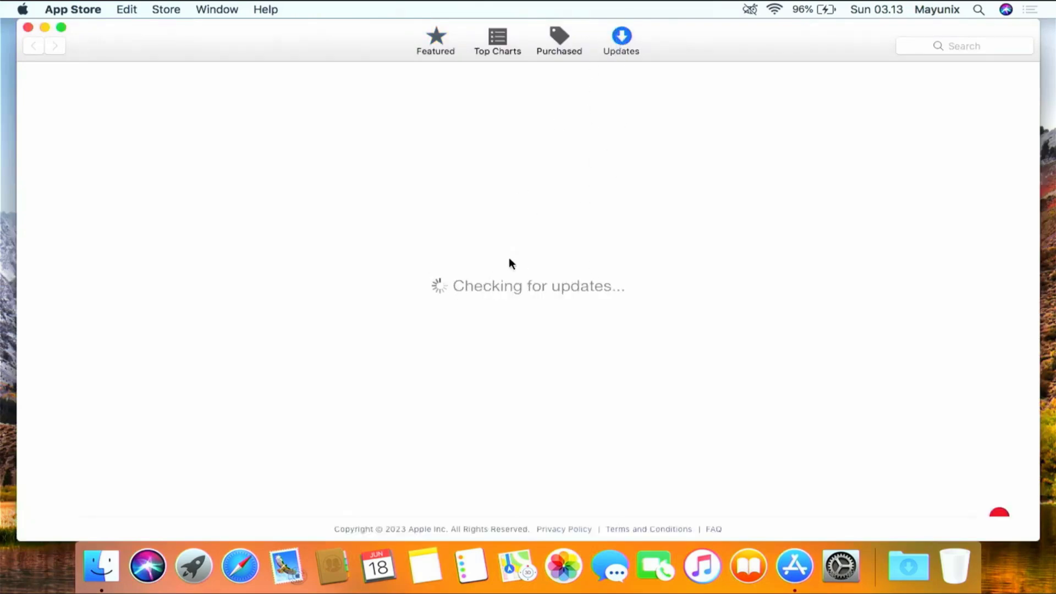
{"action": "left_click", "coordinate": [73, 9]}
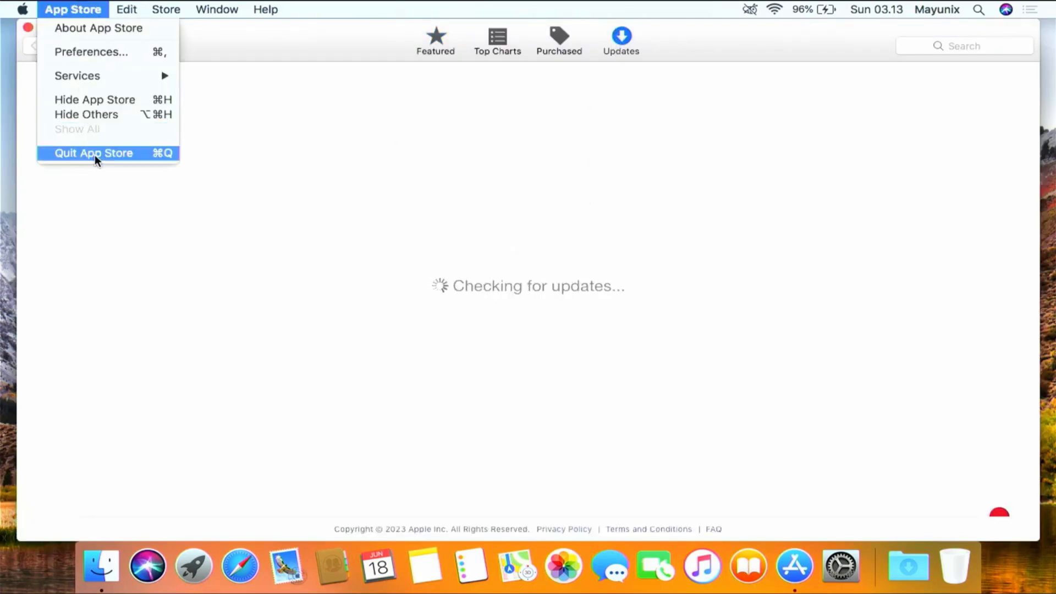
Quit the App Store, search 'macos catalina', and browse the dosdude1 Patcher compatibility list.
{"action": "left_click", "coordinate": [93, 153]}
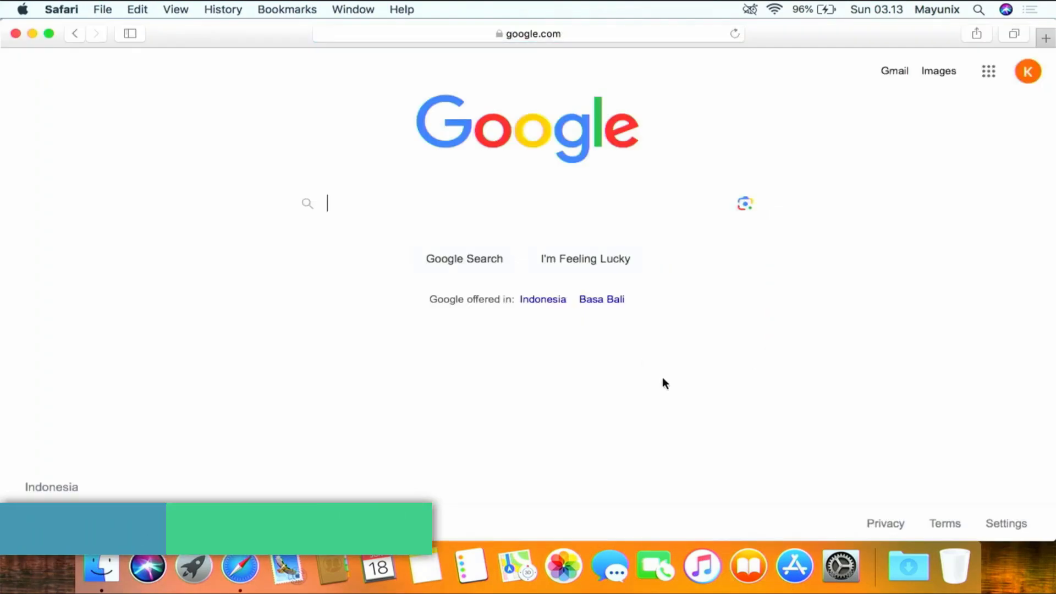
{"action": "type", "text": "macos catalina unsupported mac"}
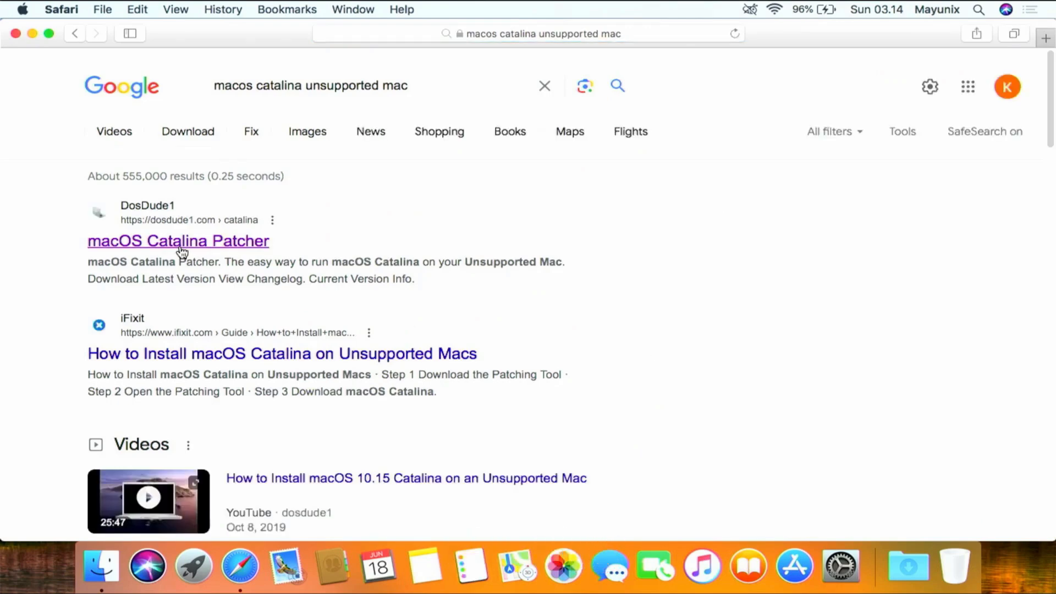
{"action": "left_click", "coordinate": [177, 241]}
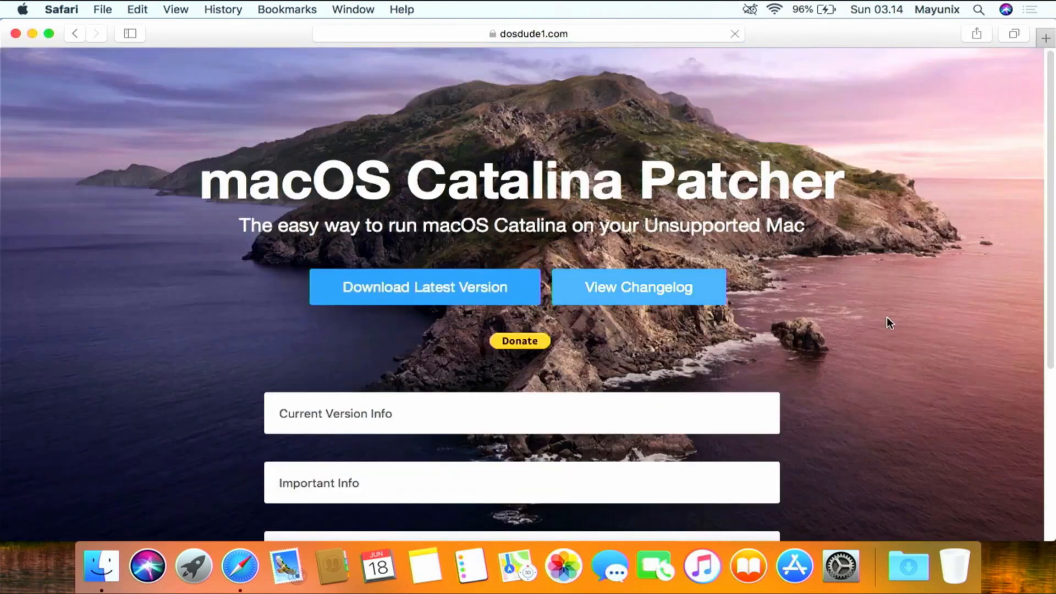
{"action": "scroll", "scroll_direction": "down", "scroll_amount": 3}
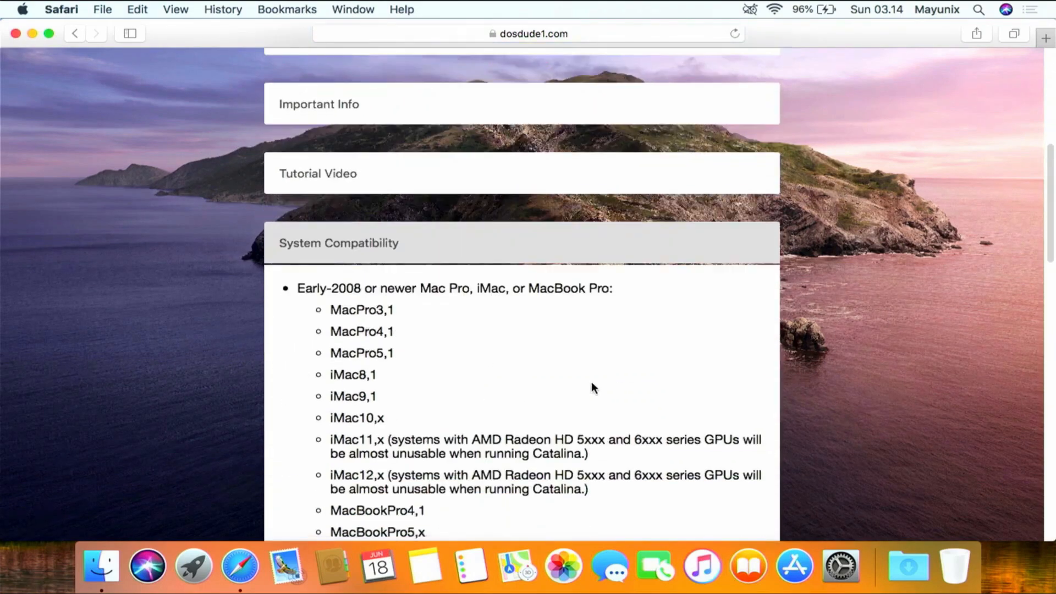
{"action": "scroll", "scroll_direction": "down", "scroll_amount": 3}
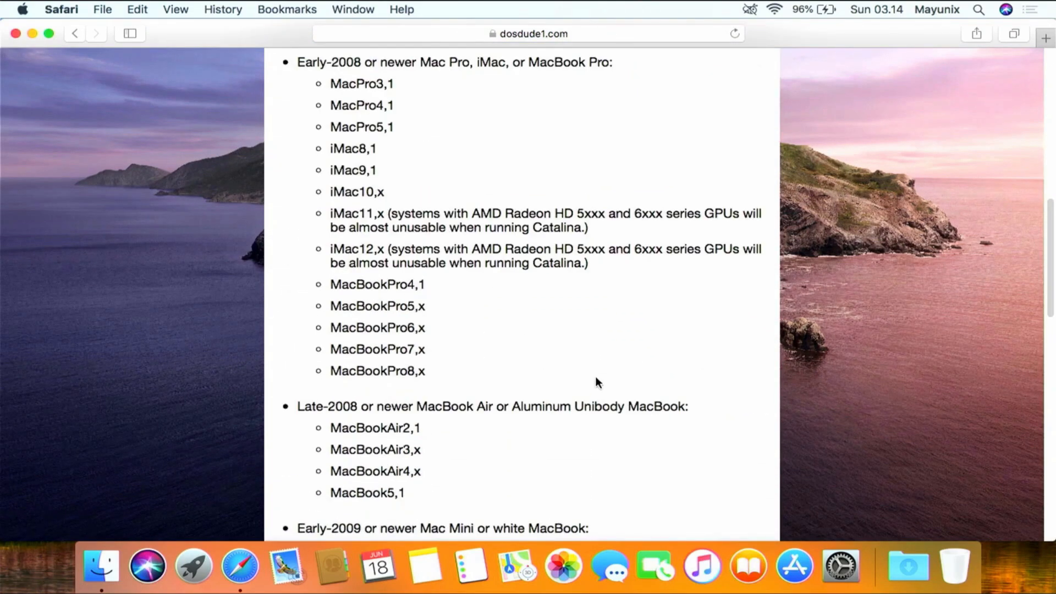
{"action": "scroll", "scroll_direction": "down", "scroll_amount": 3}
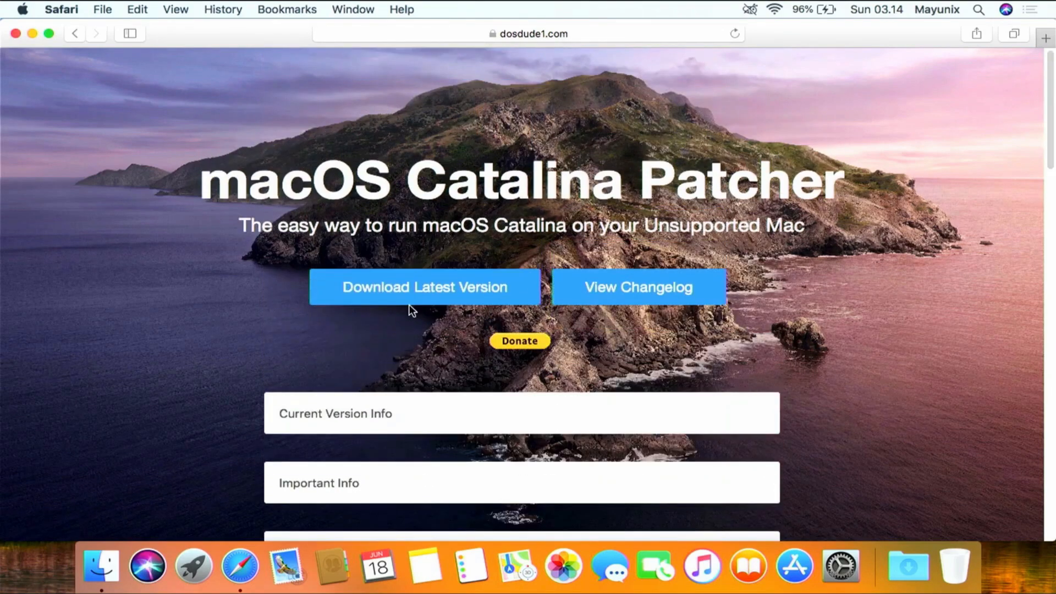
Download the latest macOS Catalina Patcher.dmg and show Safari's downloads list.
{"action": "left_click", "coordinate": [734, 33]}
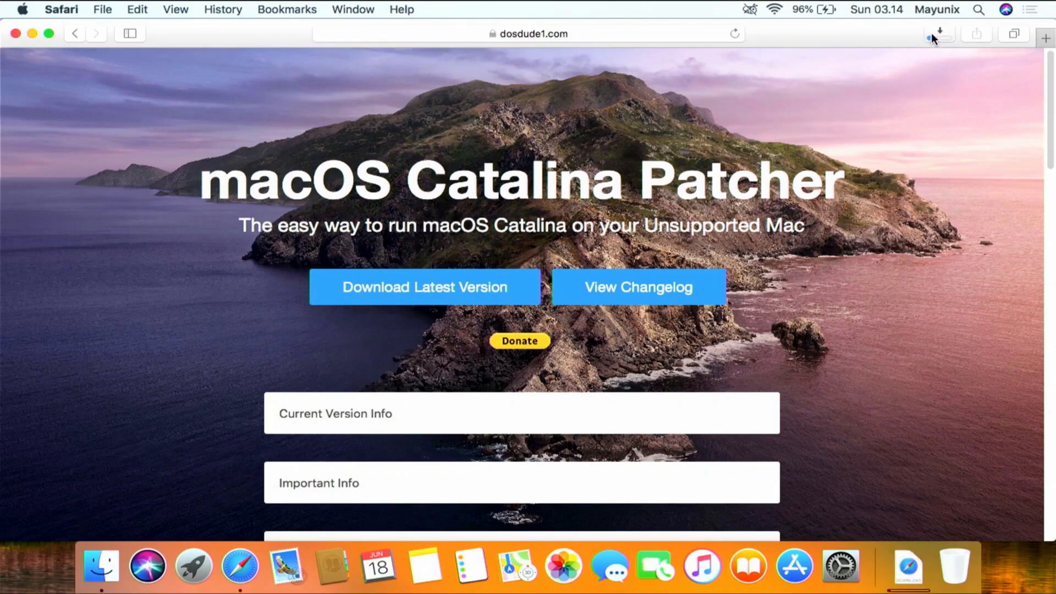
{"action": "left_click", "coordinate": [937, 33]}
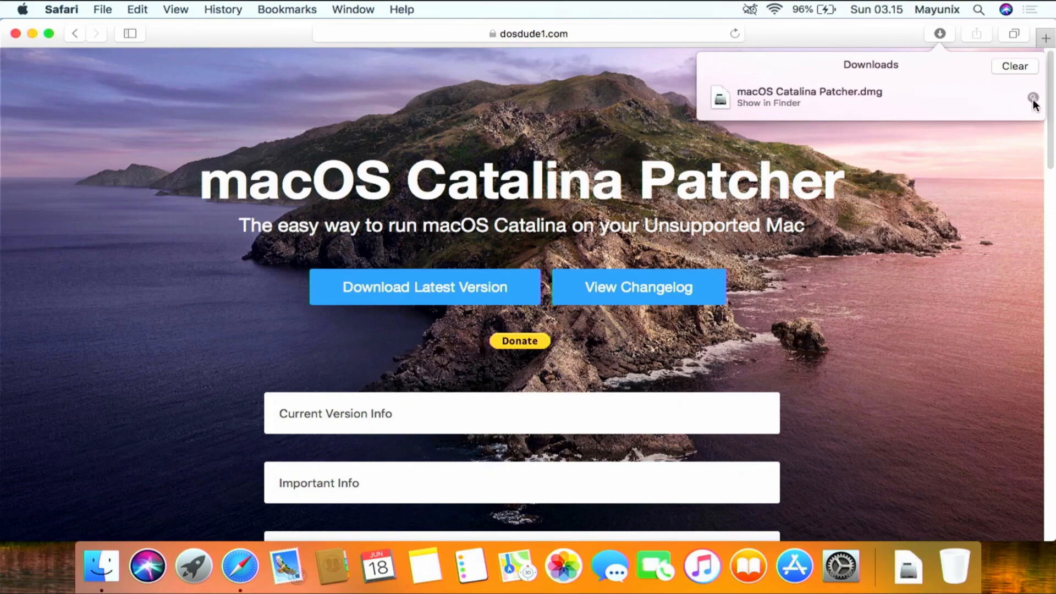
Mount the patcher disk image, copy macOS Catalina Patcher to the desktop, and eject the image.
{"action": "left_click", "coordinate": [766, 103]}
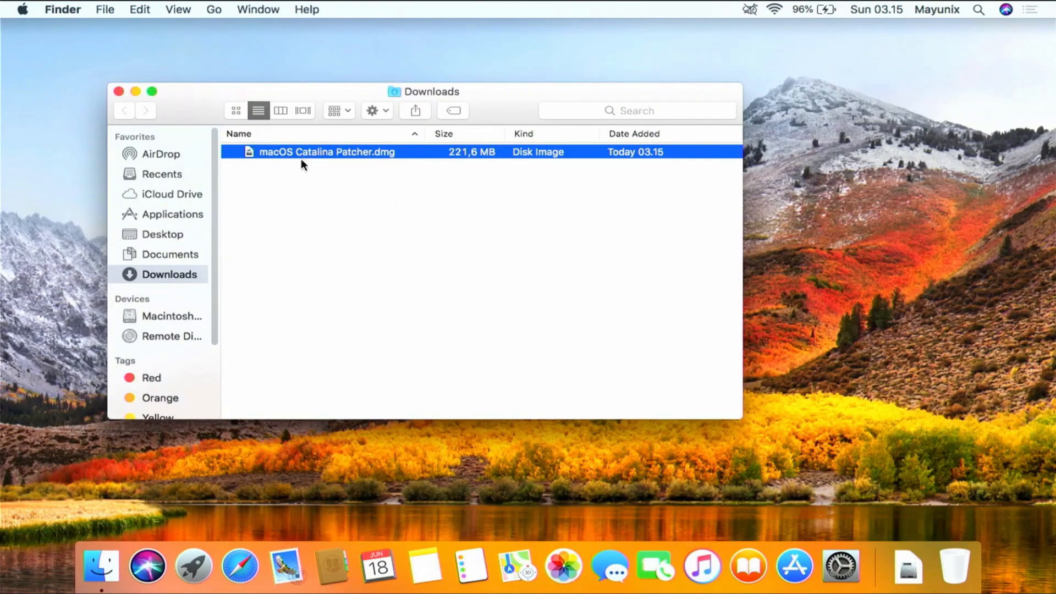
{"action": "double_click", "coordinate": [327, 152]}
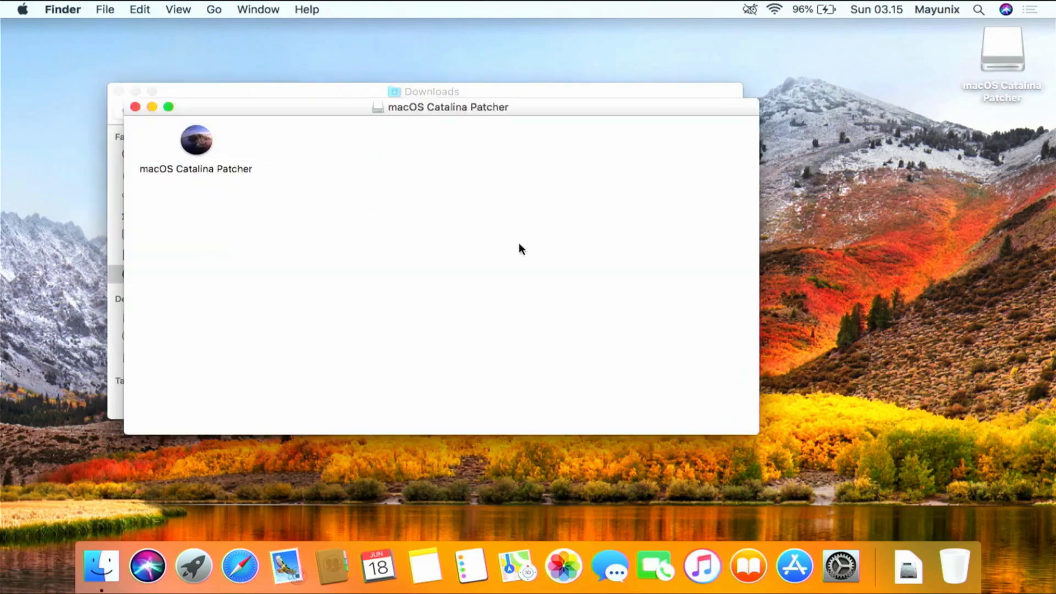
{"action": "left_click_drag", "start_coordinate": [195, 140], "coordinate": [244, 192]}
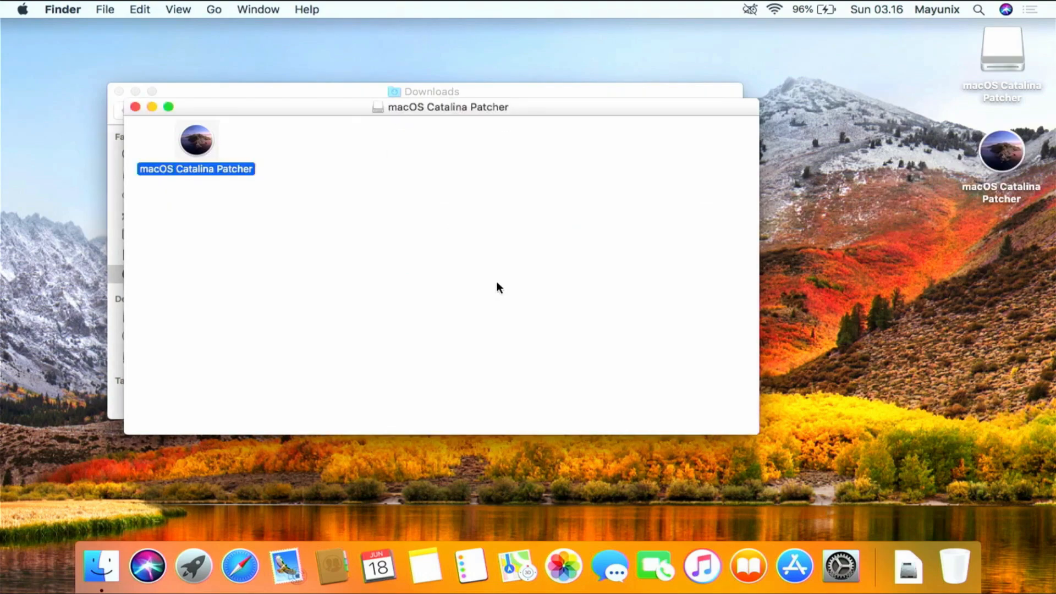
{"action": "left_click", "coordinate": [135, 107]}
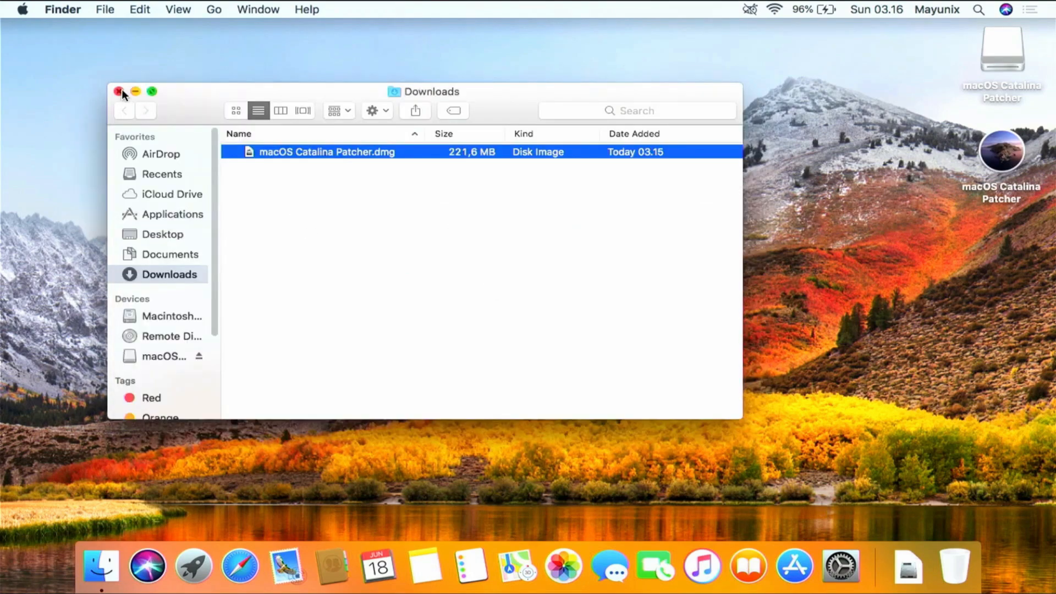
{"action": "right_click", "coordinate": [1002, 48]}
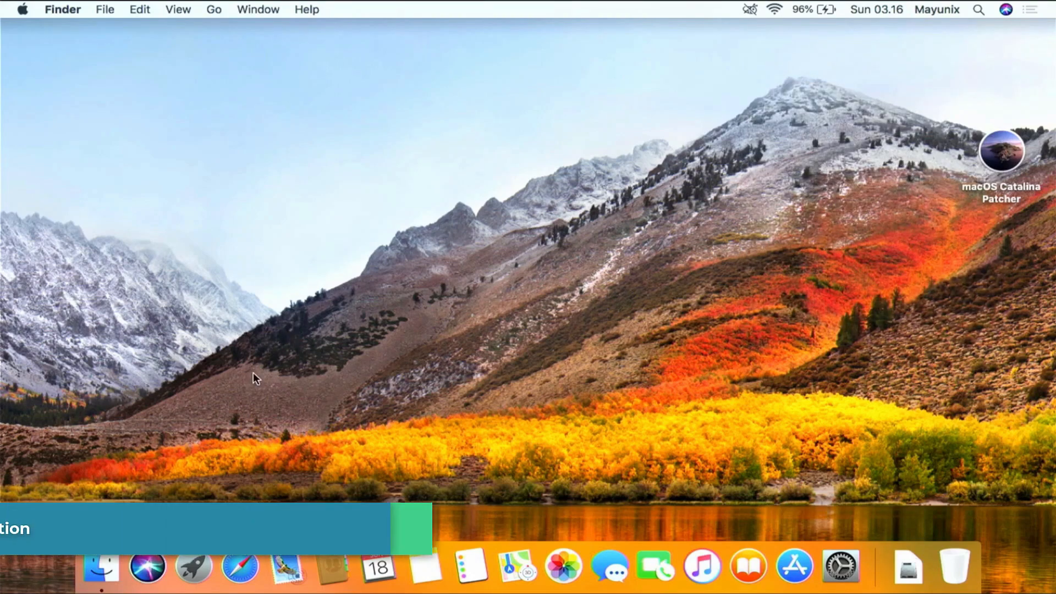
Open Disk Utility, show all devices, and start partitioning the Colorful SL500 drive.
{"action": "left_click", "coordinate": [193, 566]}
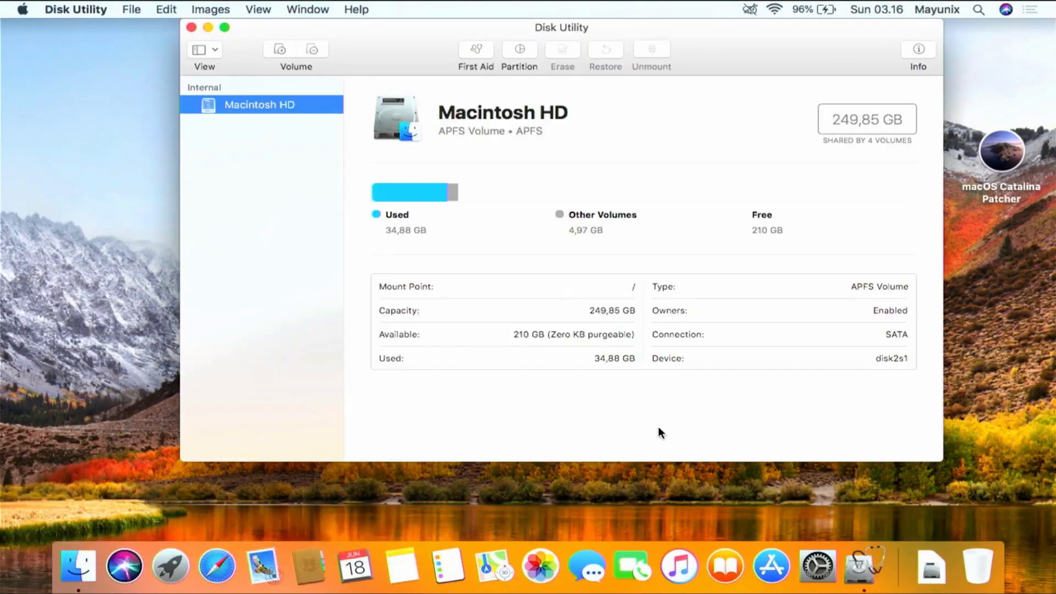
{"action": "left_click", "coordinate": [204, 48]}
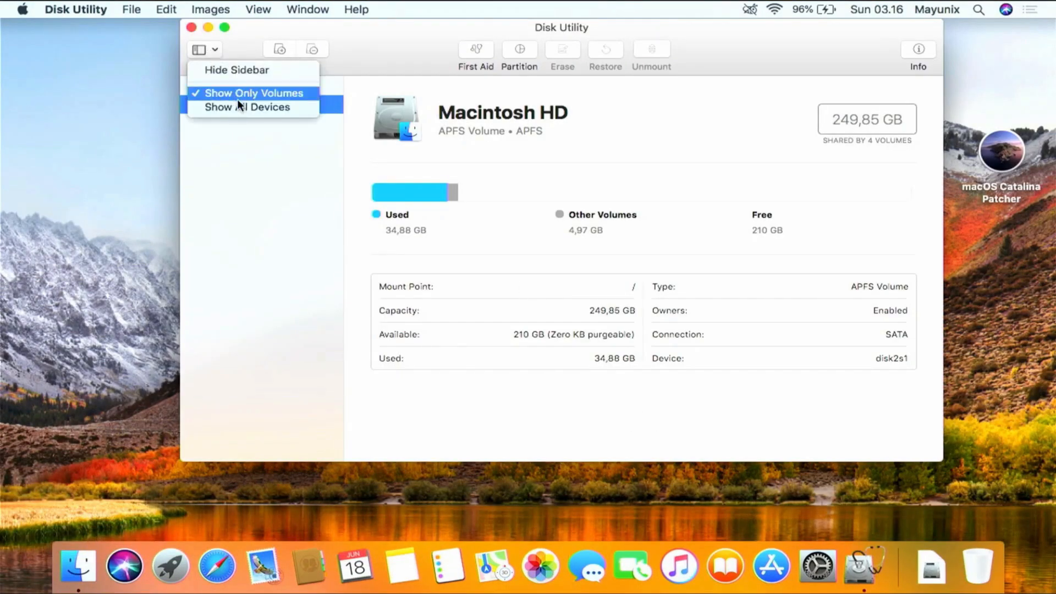
{"action": "left_click", "coordinate": [247, 107]}
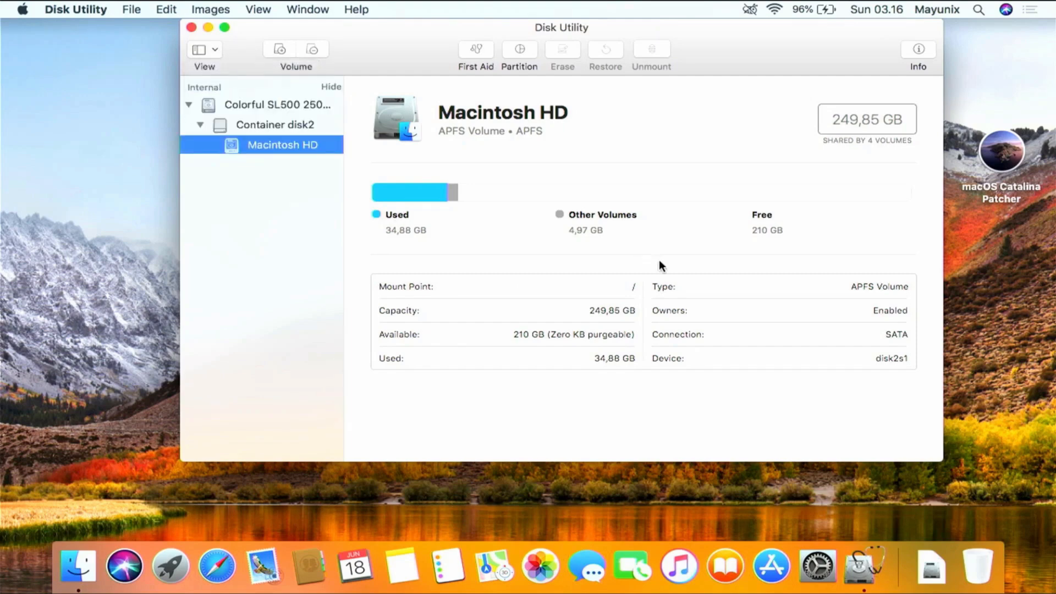
{"action": "mouse_move", "coordinate": [262, 118]}
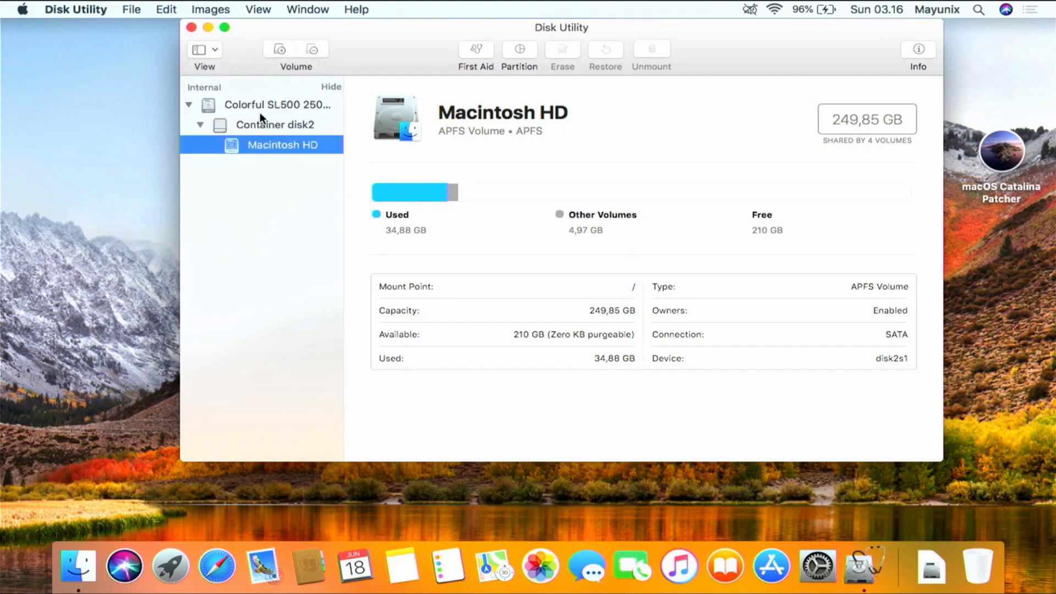
{"action": "left_click", "coordinate": [278, 105]}
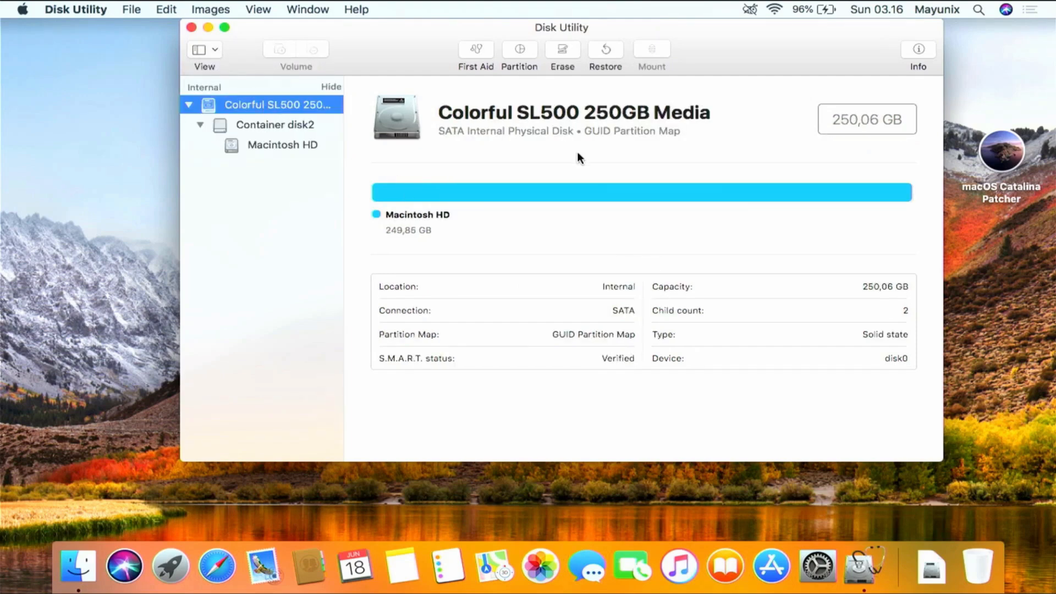
{"action": "left_click", "coordinate": [519, 48]}
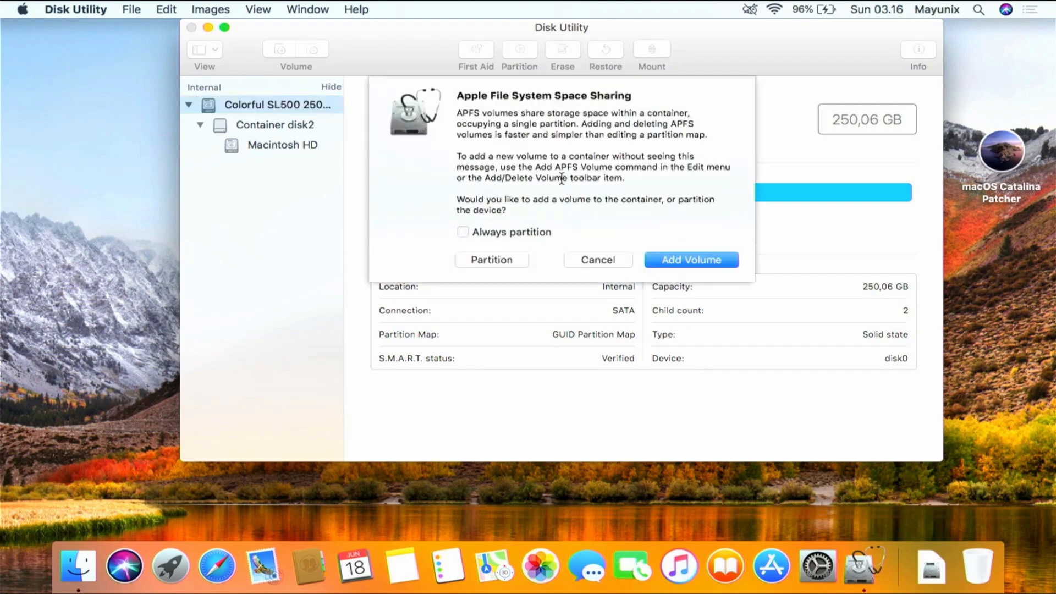
Add a 12 GB Mac OS Extended (Journaled) partition named 'catalina' and confirm partitioning.
{"action": "left_click", "coordinate": [491, 260]}
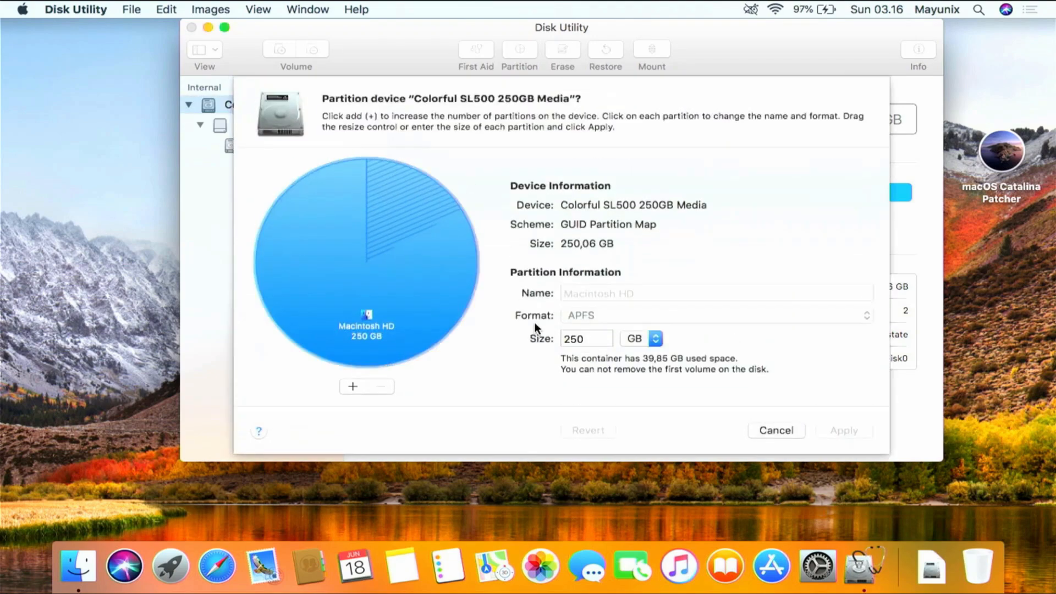
{"action": "mouse_move", "coordinate": [350, 399]}
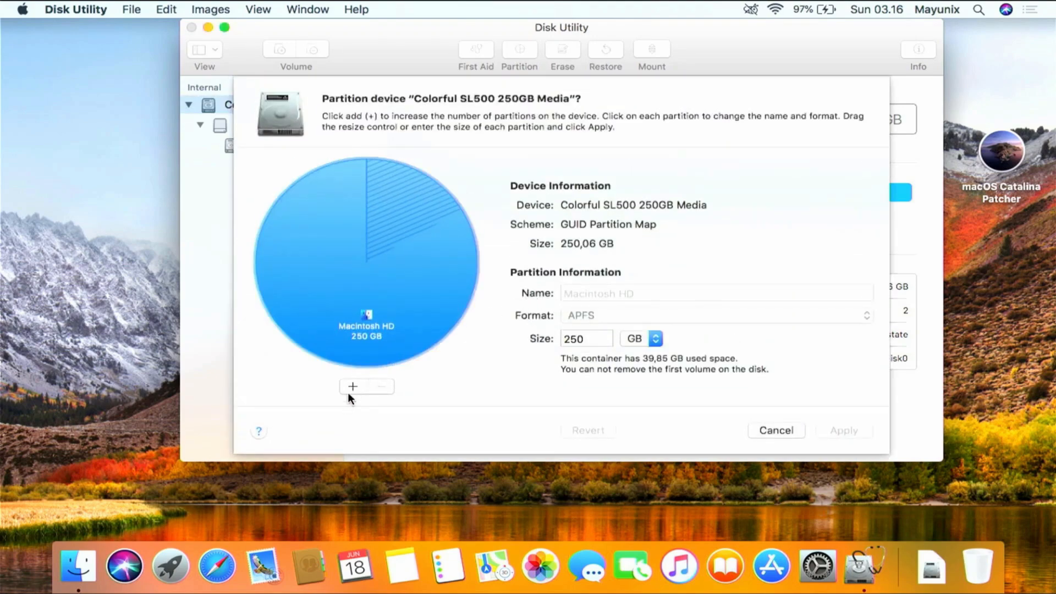
{"action": "left_click", "coordinate": [351, 386]}
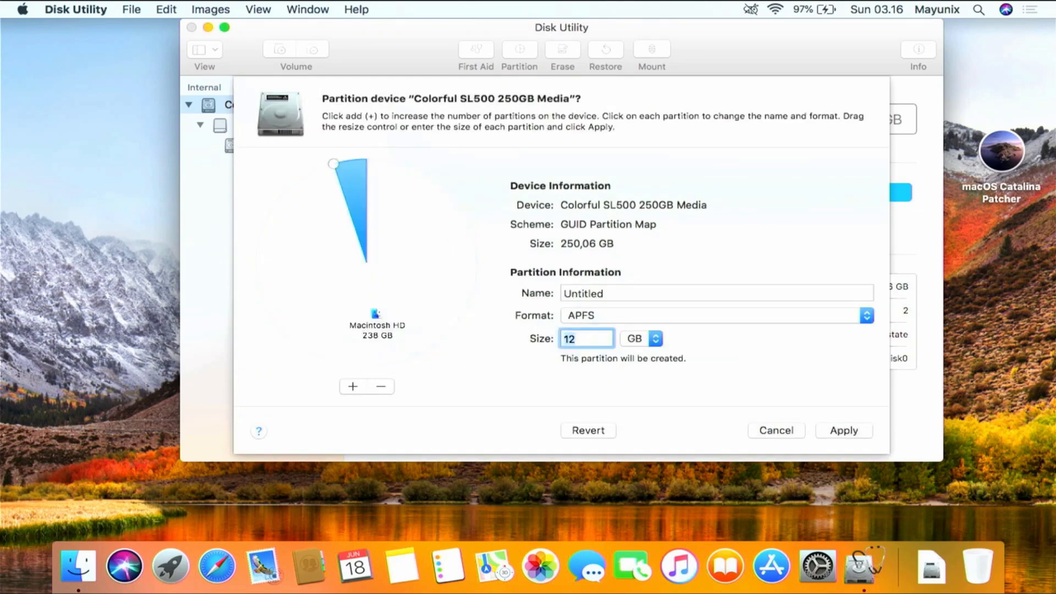
{"action": "mouse_move", "coordinate": [600, 319]}
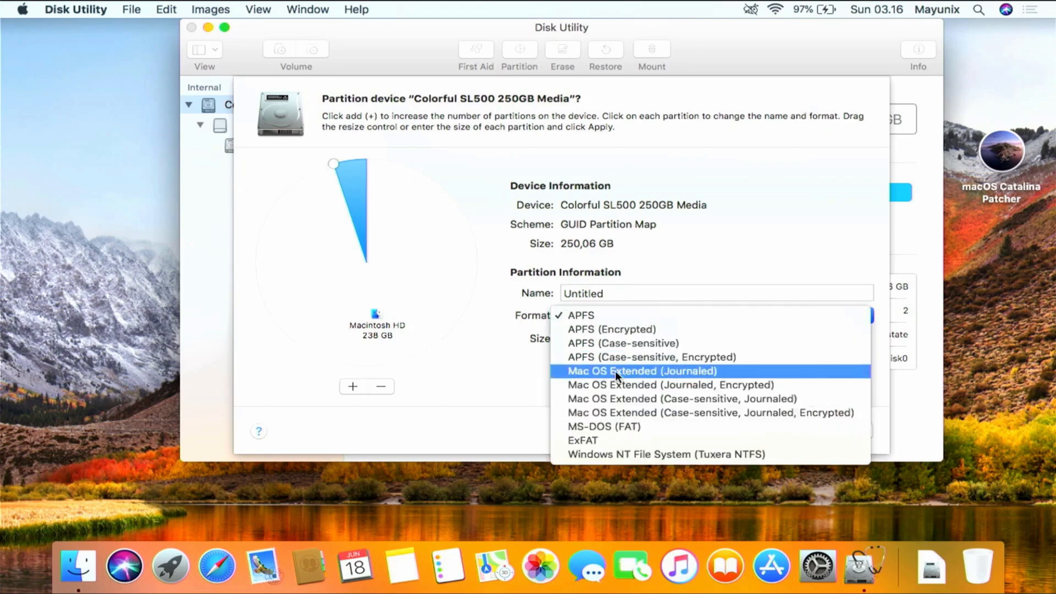
{"action": "left_click", "coordinate": [640, 371]}
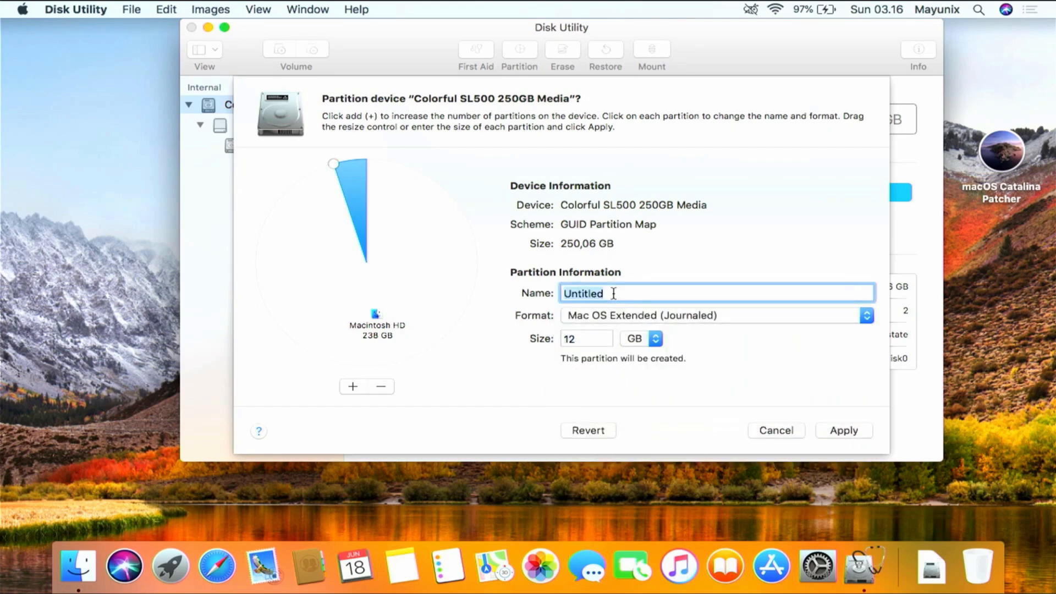
{"action": "type", "text": "catal"}
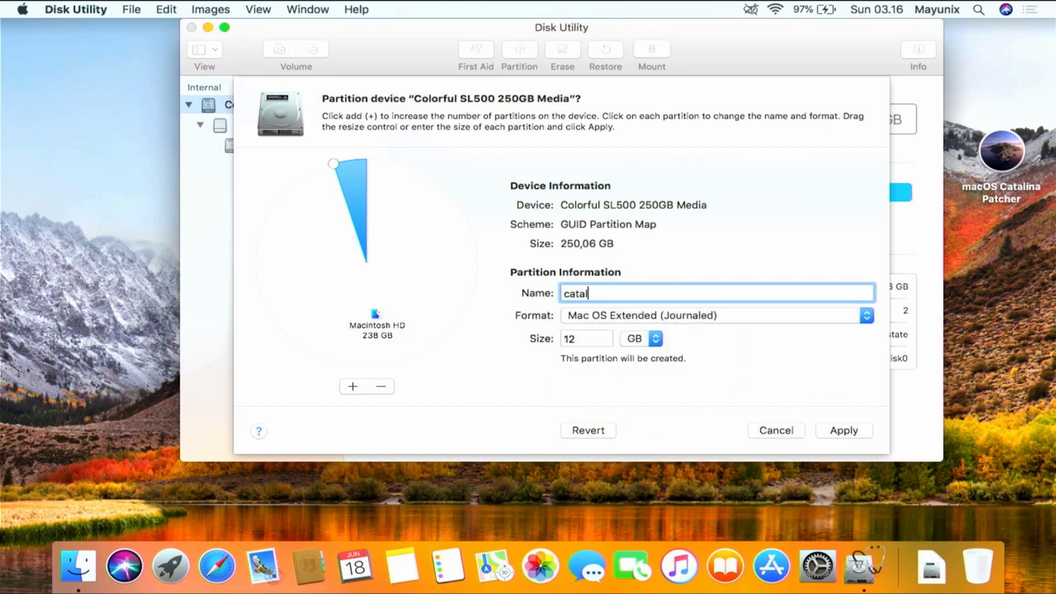
{"action": "type", "text": "ina"}
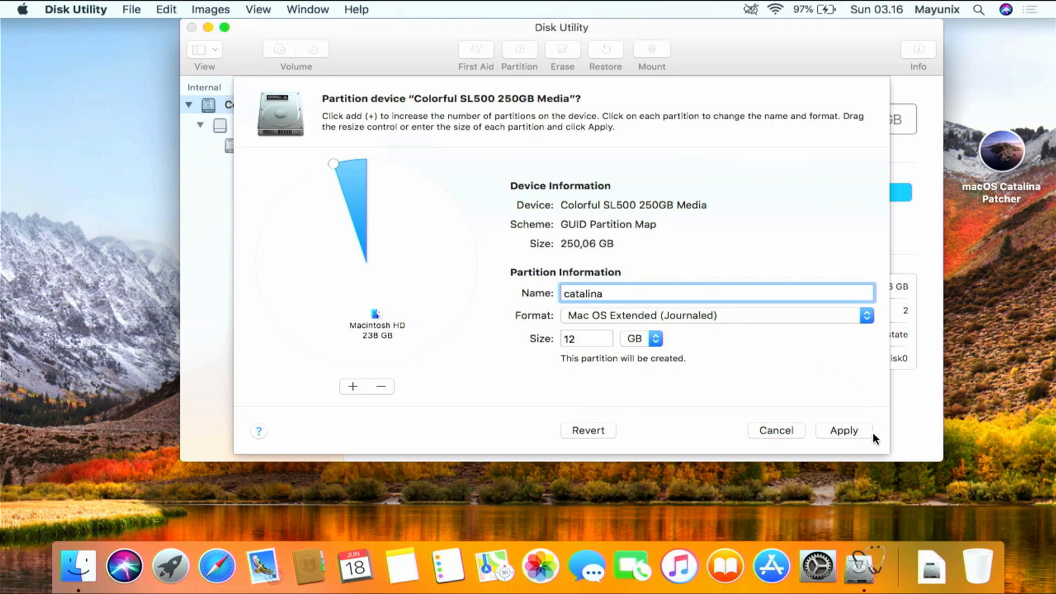
{"action": "left_click", "coordinate": [843, 430]}
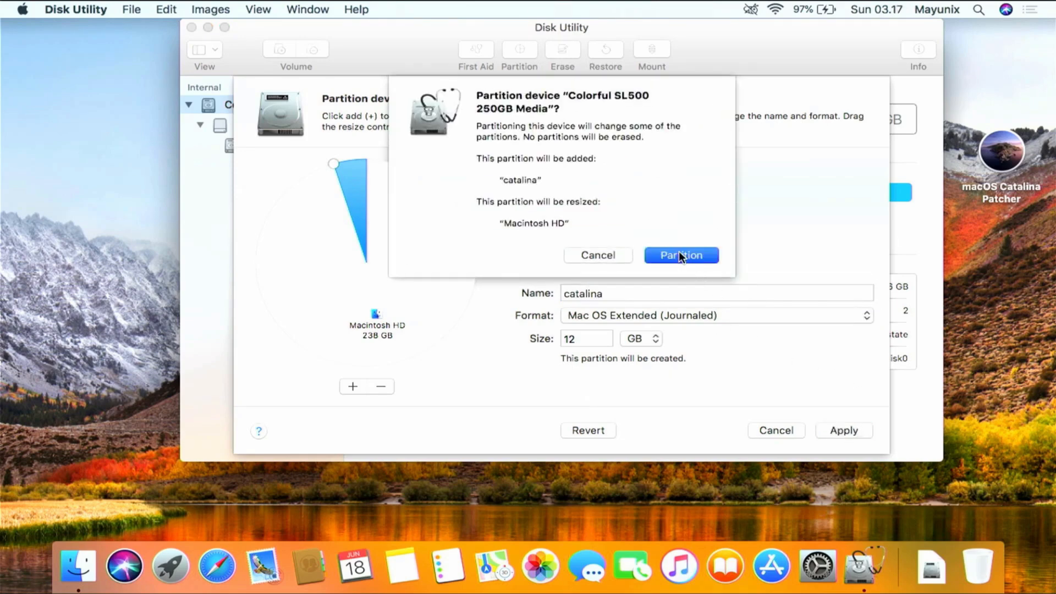
{"action": "left_click", "coordinate": [681, 255]}
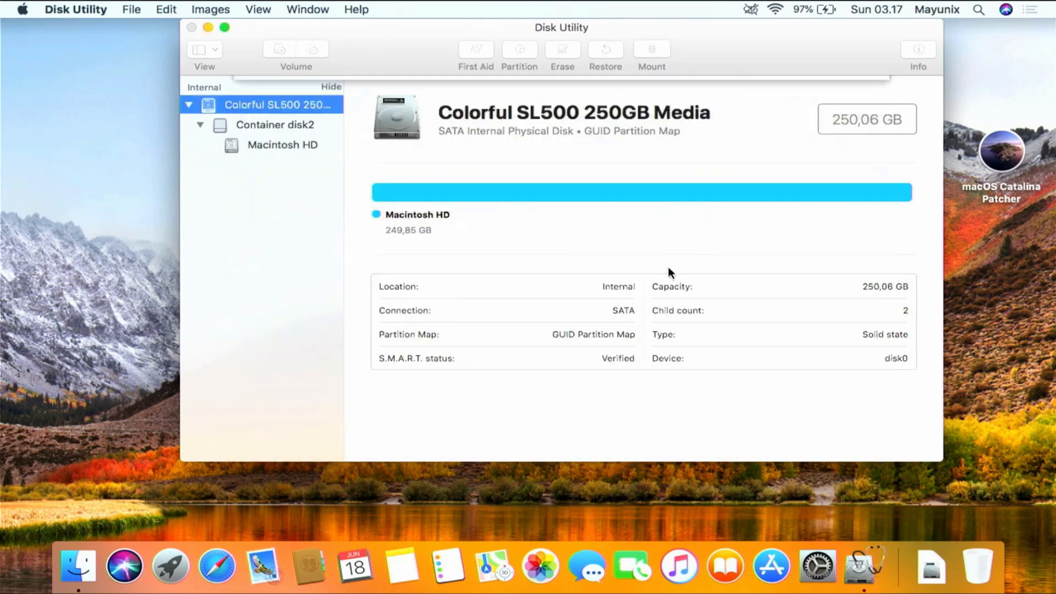
Review the 'Operation failed' details and dismiss the report with Done.
{"action": "left_click", "coordinate": [474, 54]}
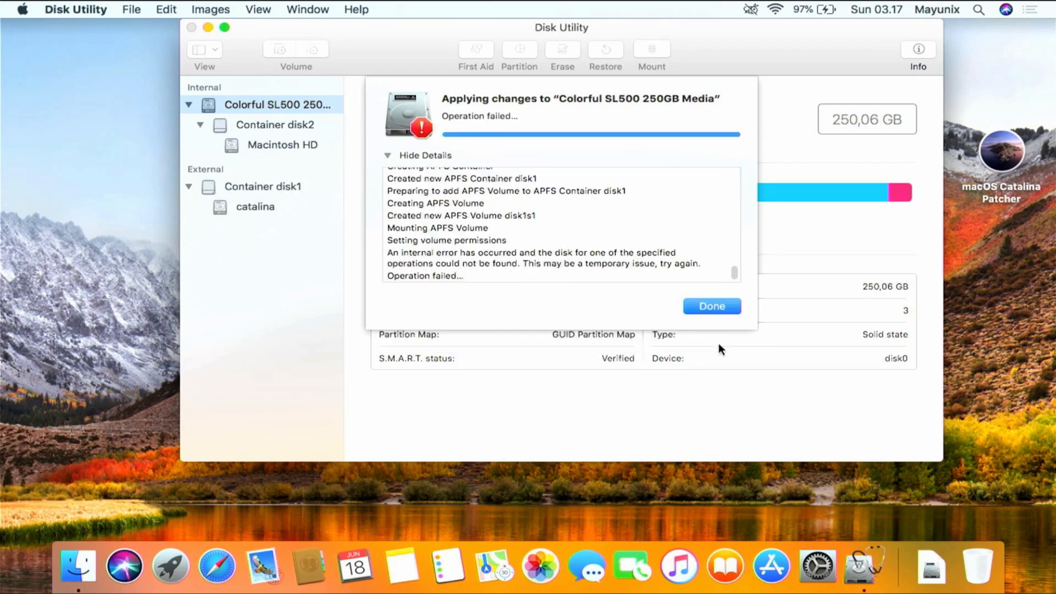
{"action": "left_click", "coordinate": [711, 306]}
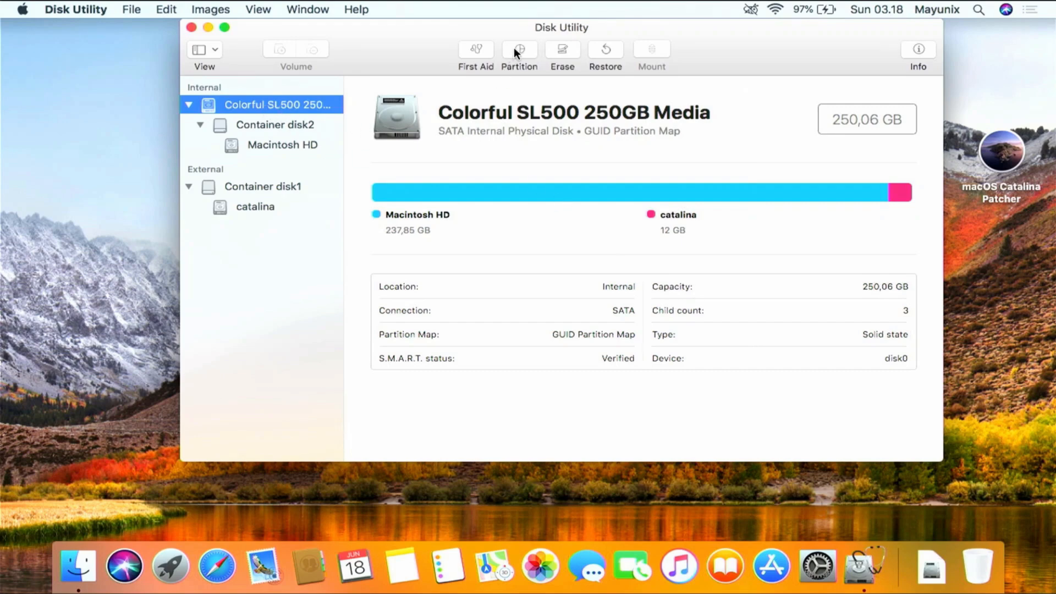
Set the catalina partition's format to Mac OS Extended (Journaled), apply, and confirm erasing.
{"action": "left_click", "coordinate": [519, 53]}
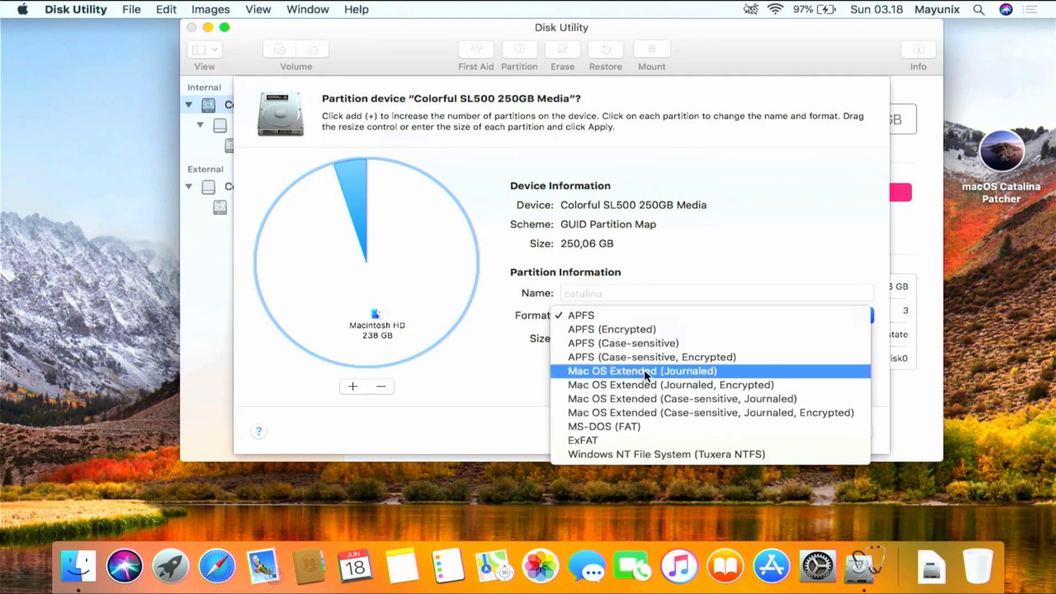
{"action": "left_click", "coordinate": [640, 371]}
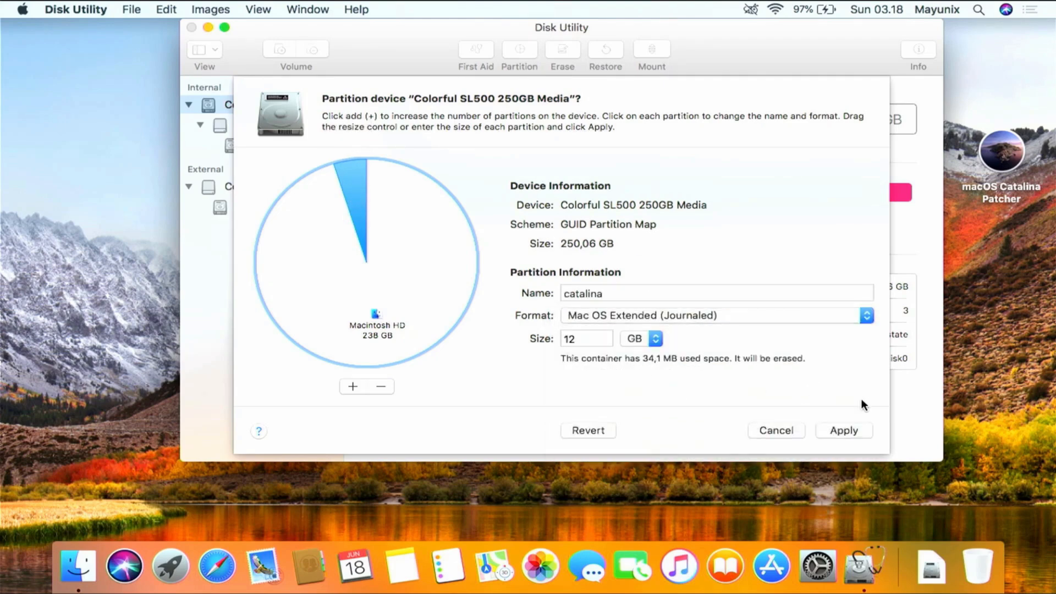
{"action": "left_click", "coordinate": [842, 430]}
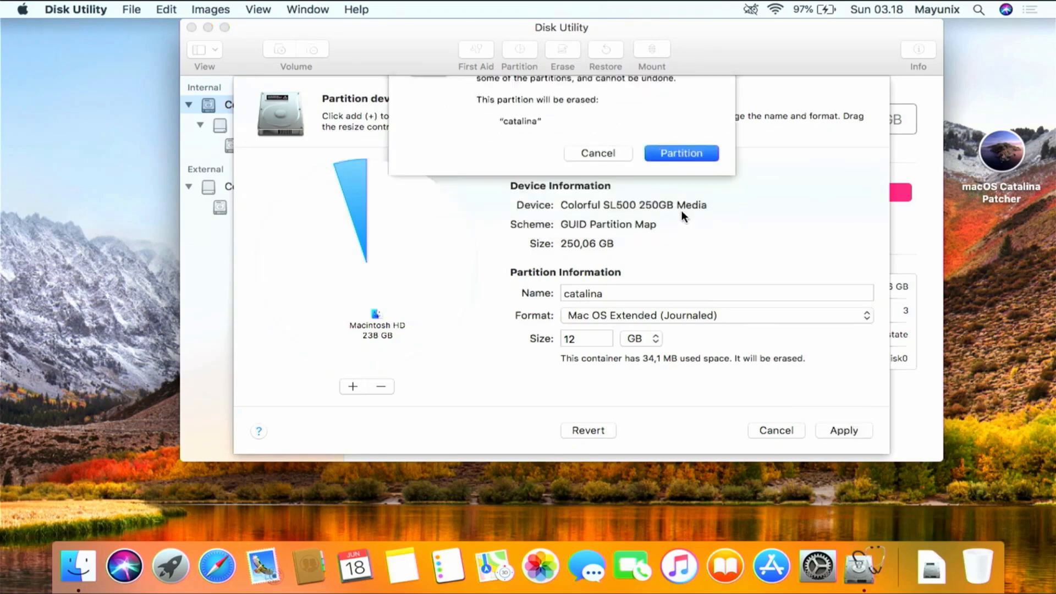
{"action": "left_click", "coordinate": [680, 153]}
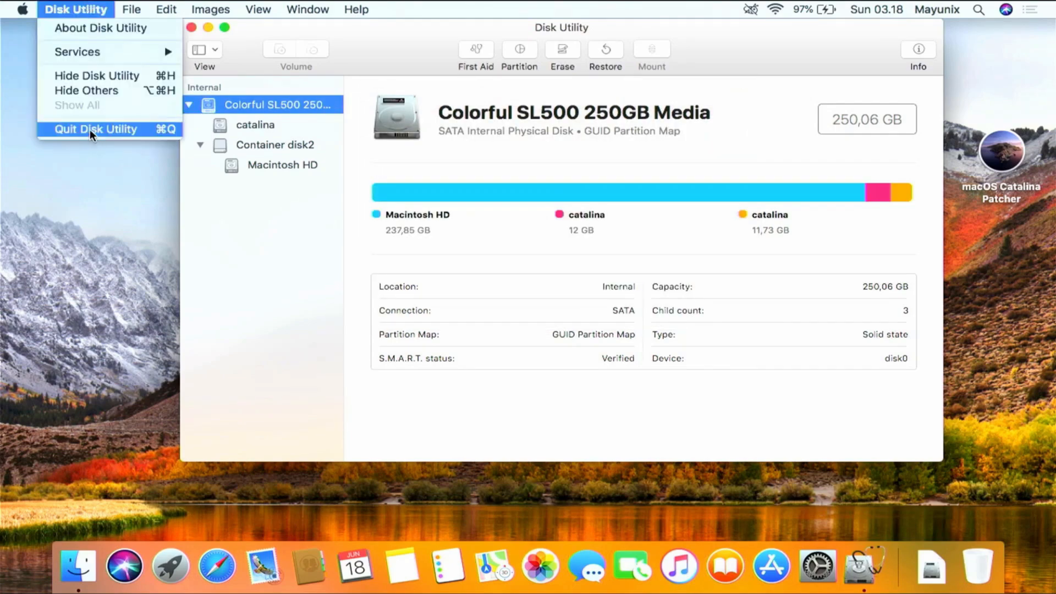
Quit Disk Utility, enable Hard disks in Finder preferences, and close the Finder windows.
{"action": "left_click", "coordinate": [94, 130]}
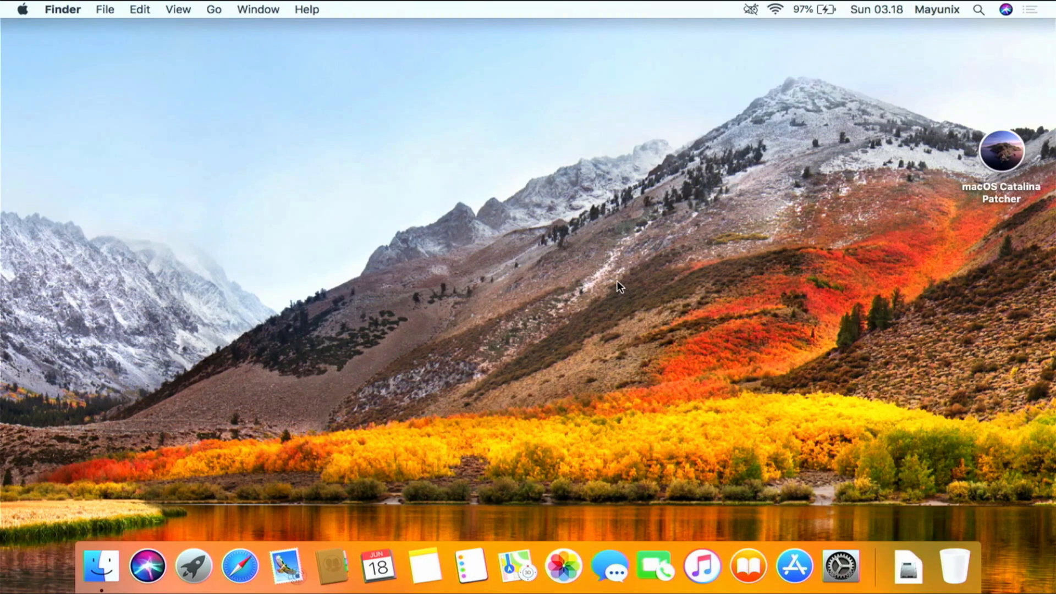
{"action": "mouse_move", "coordinate": [115, 548]}
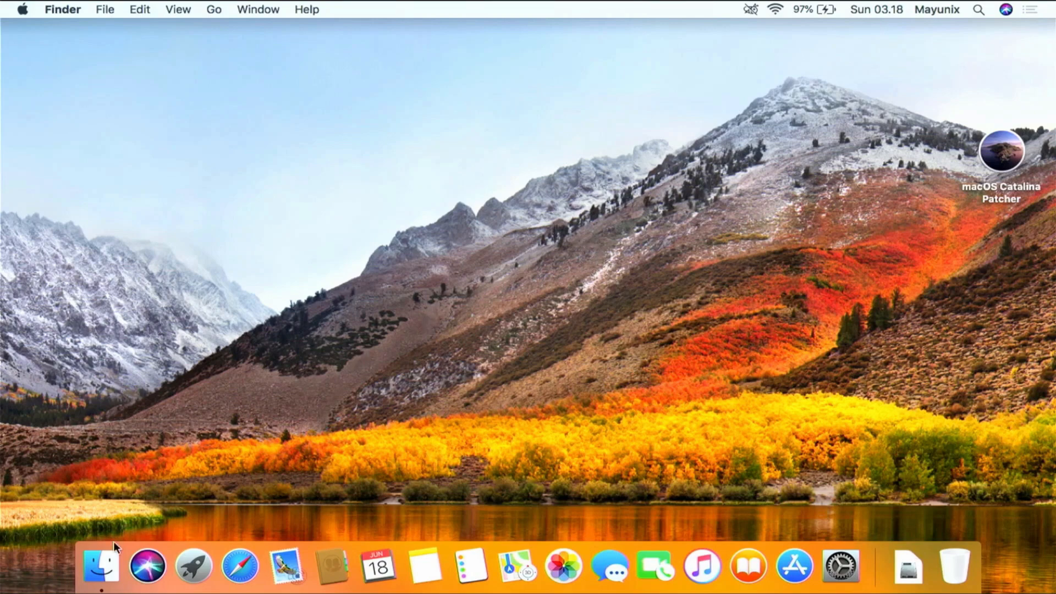
{"action": "left_click", "coordinate": [100, 566]}
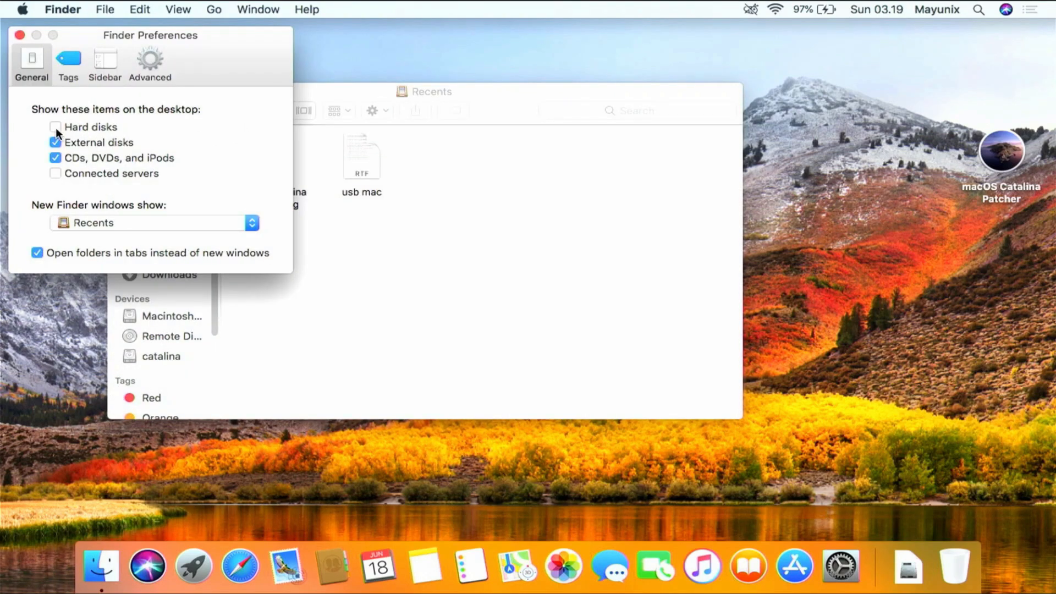
{"action": "left_click", "coordinate": [55, 127]}
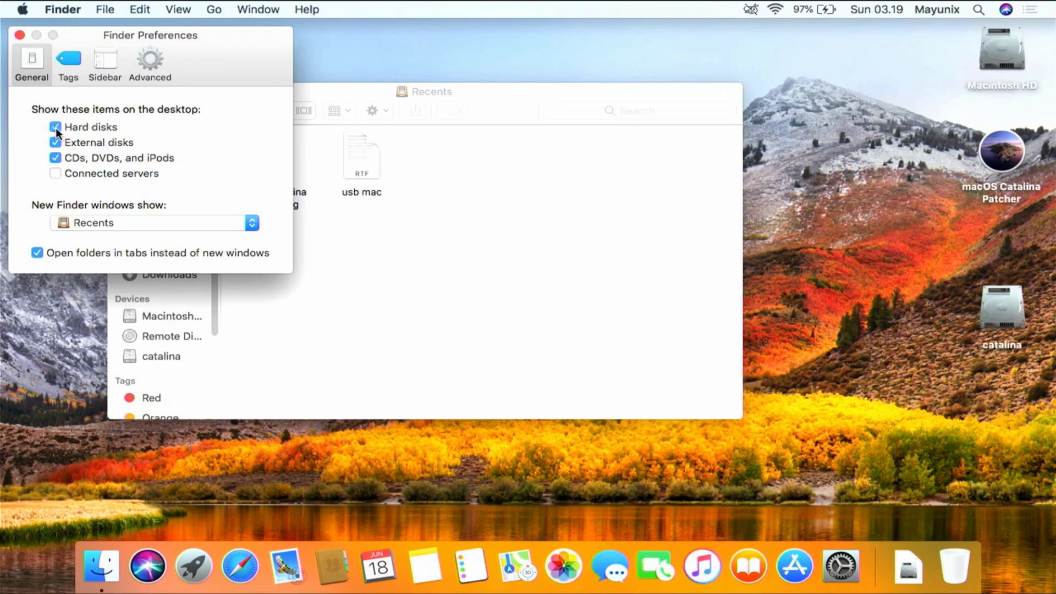
{"action": "left_click", "coordinate": [18, 36]}
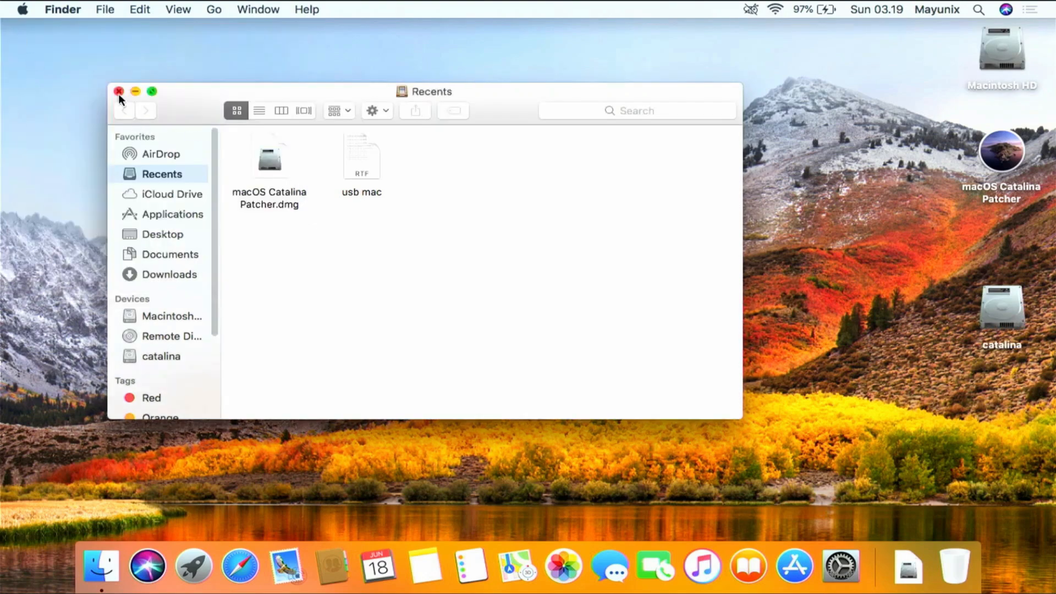
{"action": "left_click", "coordinate": [119, 91]}
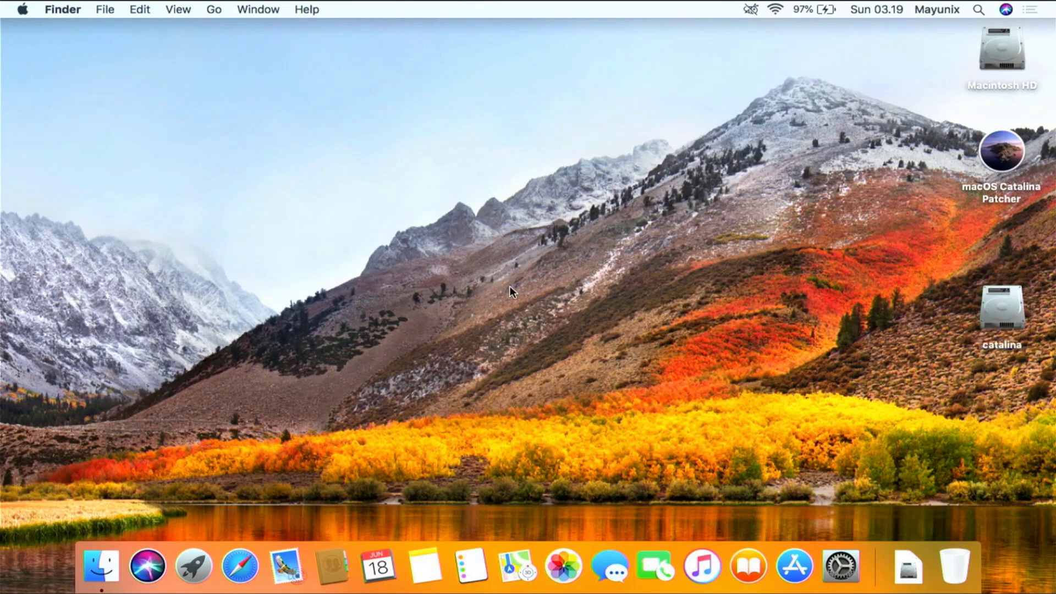
{"action": "mouse_move", "coordinate": [494, 308]}
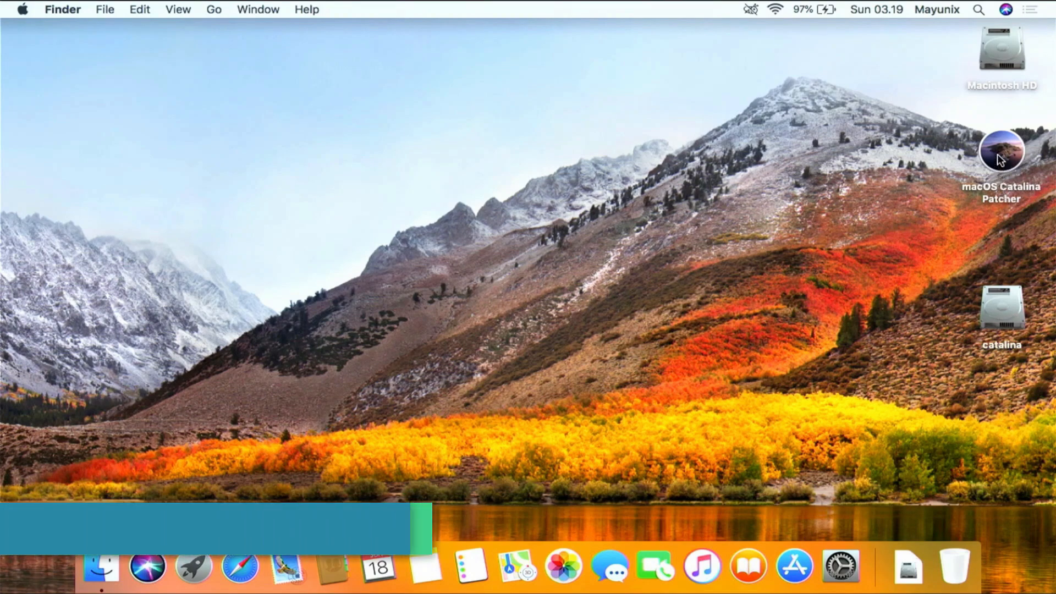
Launch macOS Catalina Patcher past Gatekeeper, welcome and contributors to the Installer App page.
{"action": "right_click", "coordinate": [1002, 151]}
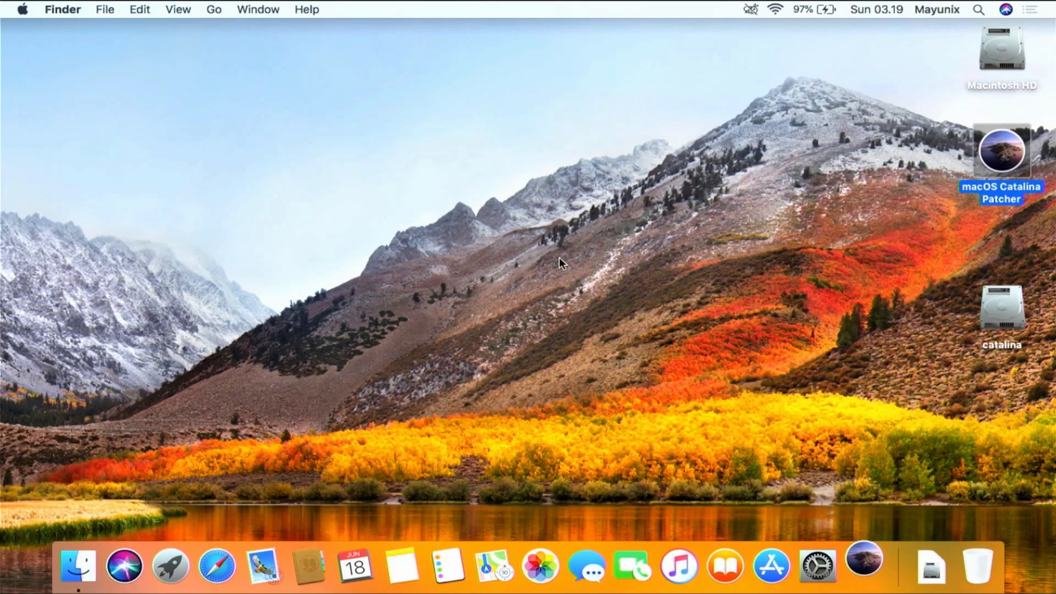
{"action": "double_click", "coordinate": [1002, 151]}
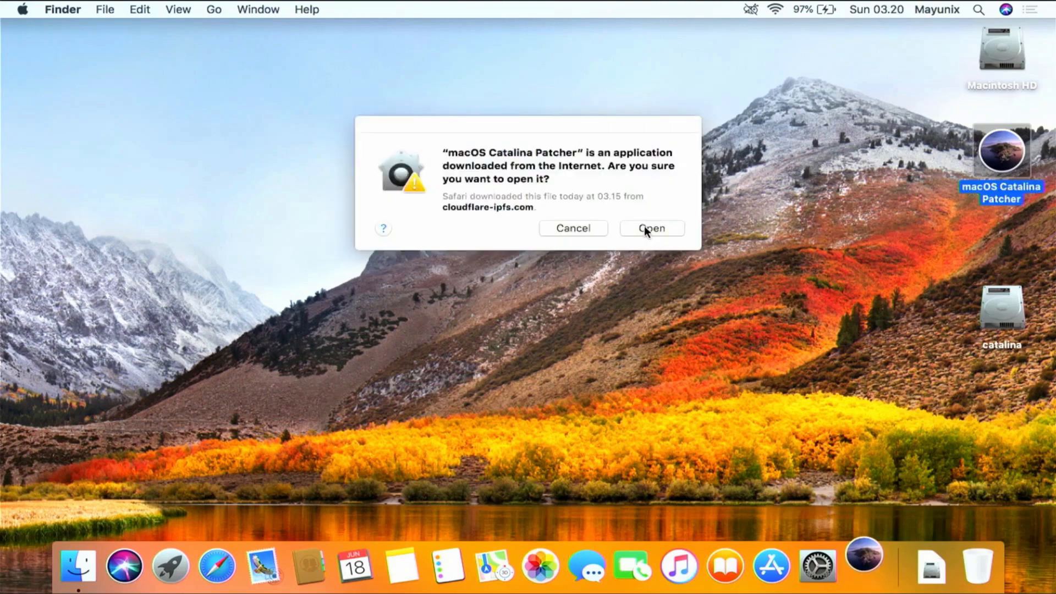
{"action": "left_click", "coordinate": [650, 227]}
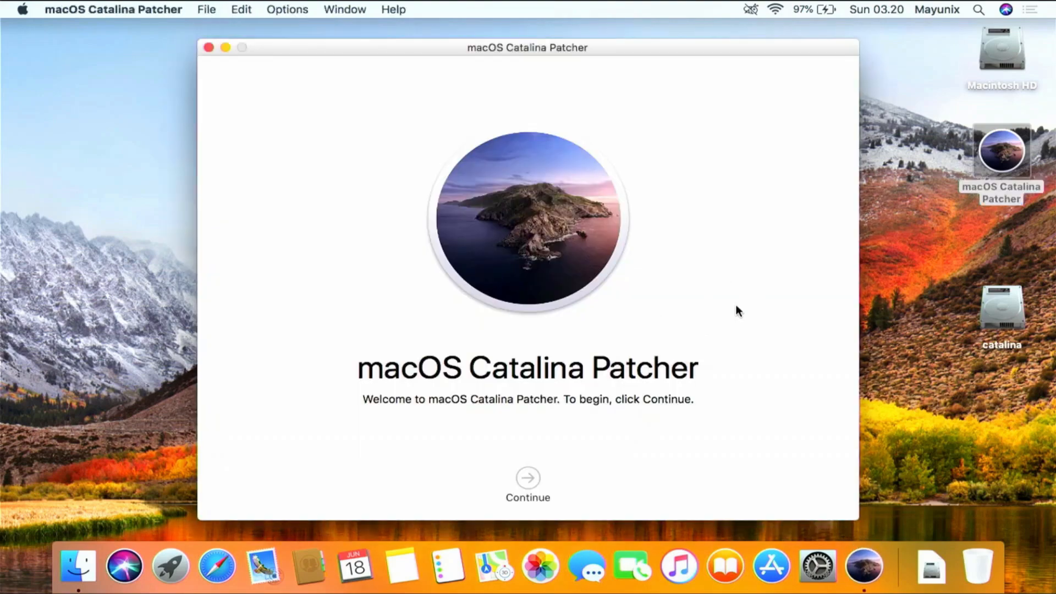
{"action": "mouse_move", "coordinate": [713, 344]}
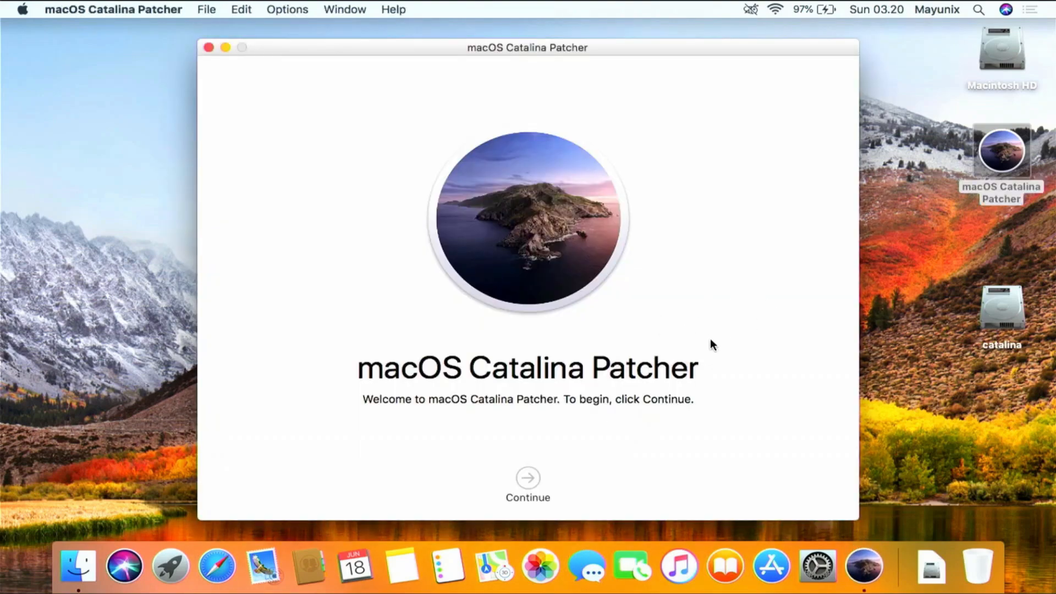
{"action": "left_click", "coordinate": [527, 483]}
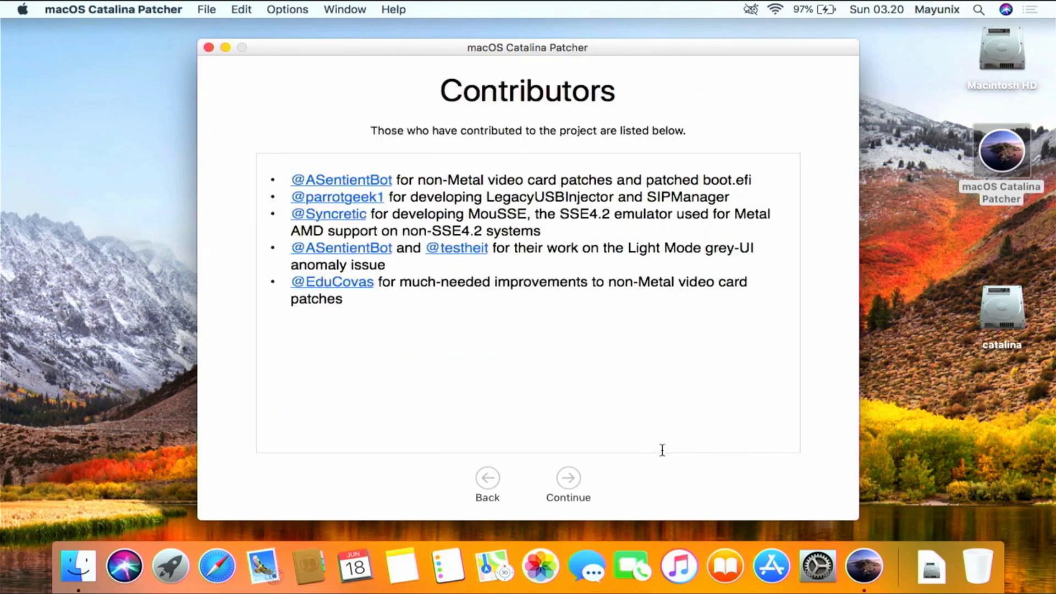
{"action": "mouse_move", "coordinate": [622, 471]}
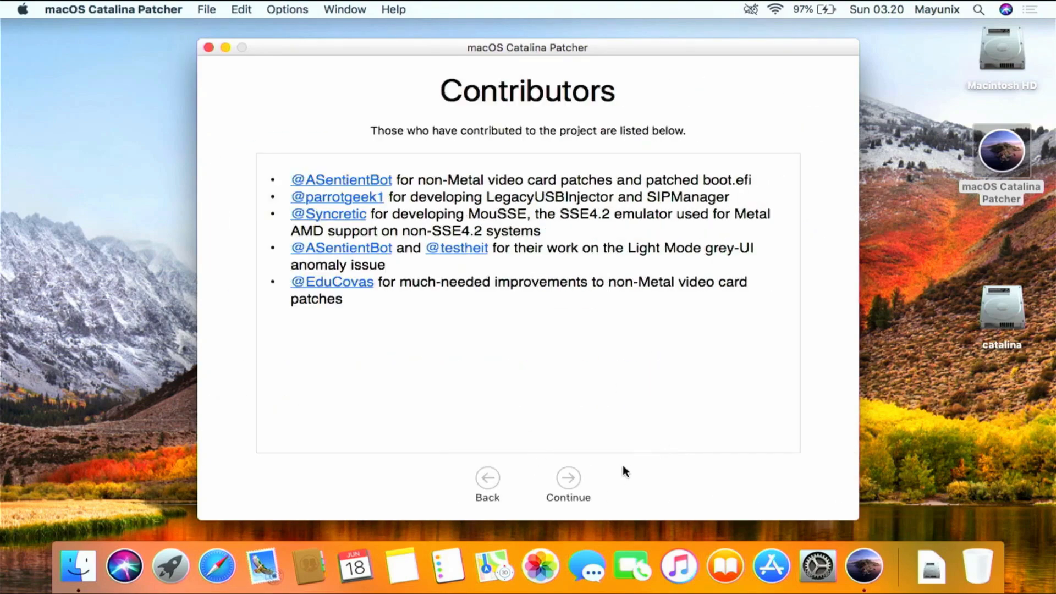
{"action": "left_click", "coordinate": [567, 477]}
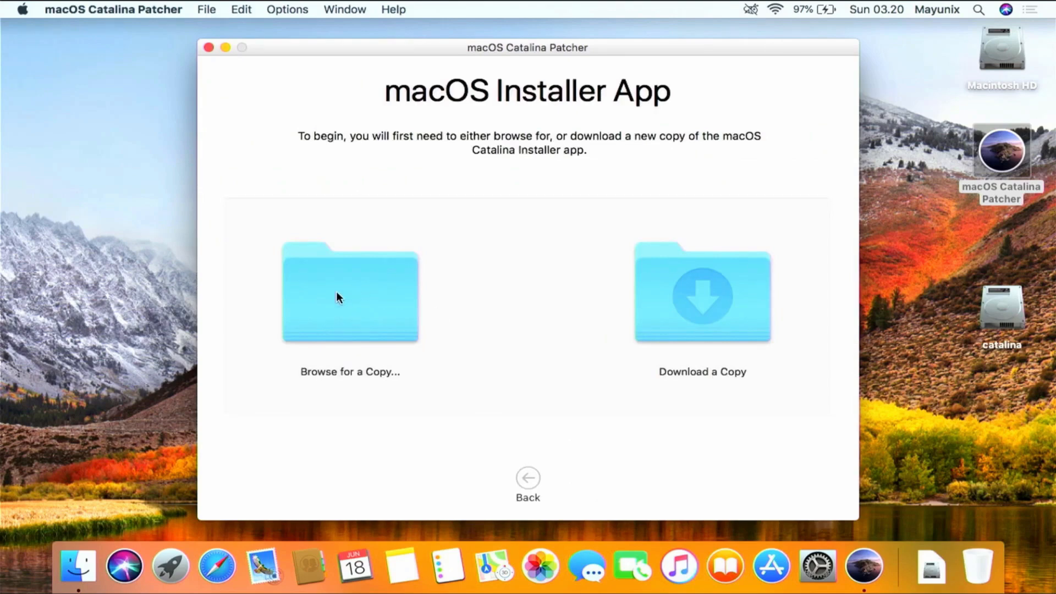
{"action": "mouse_move", "coordinate": [413, 382]}
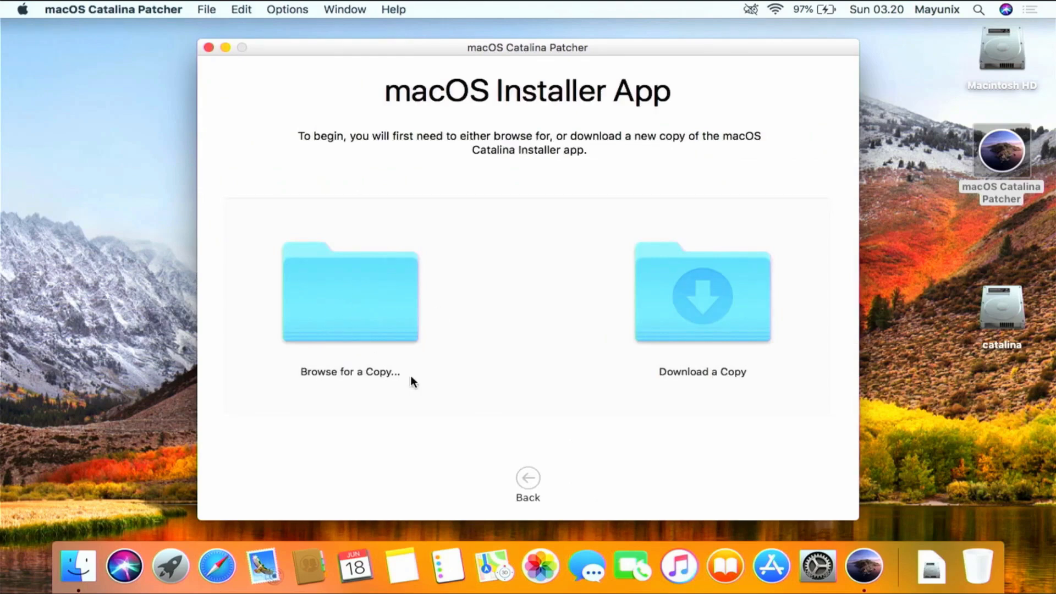
{"action": "mouse_move", "coordinate": [638, 462]}
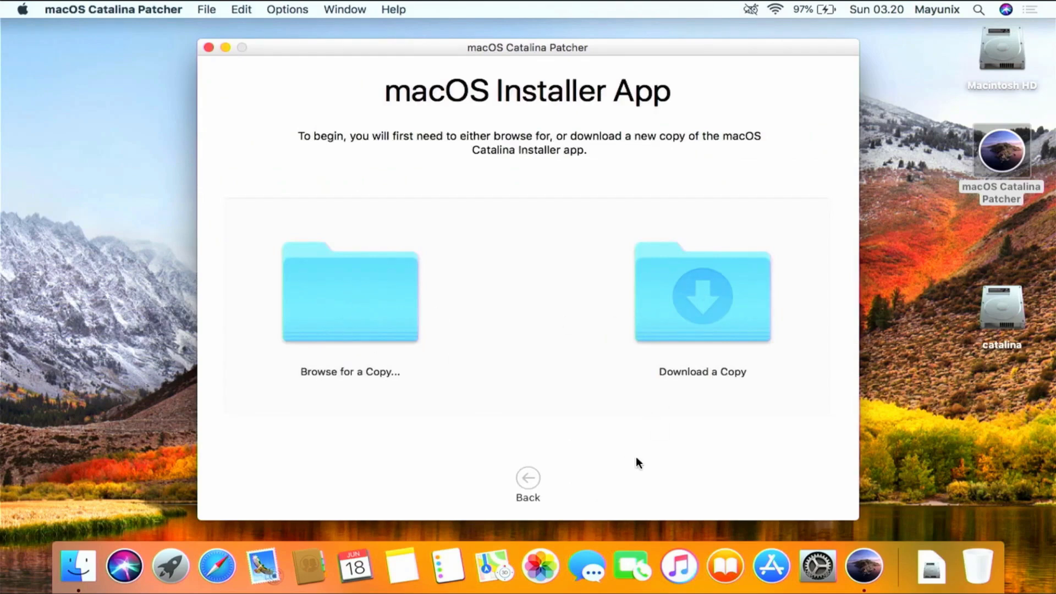
{"action": "mouse_move", "coordinate": [714, 297]}
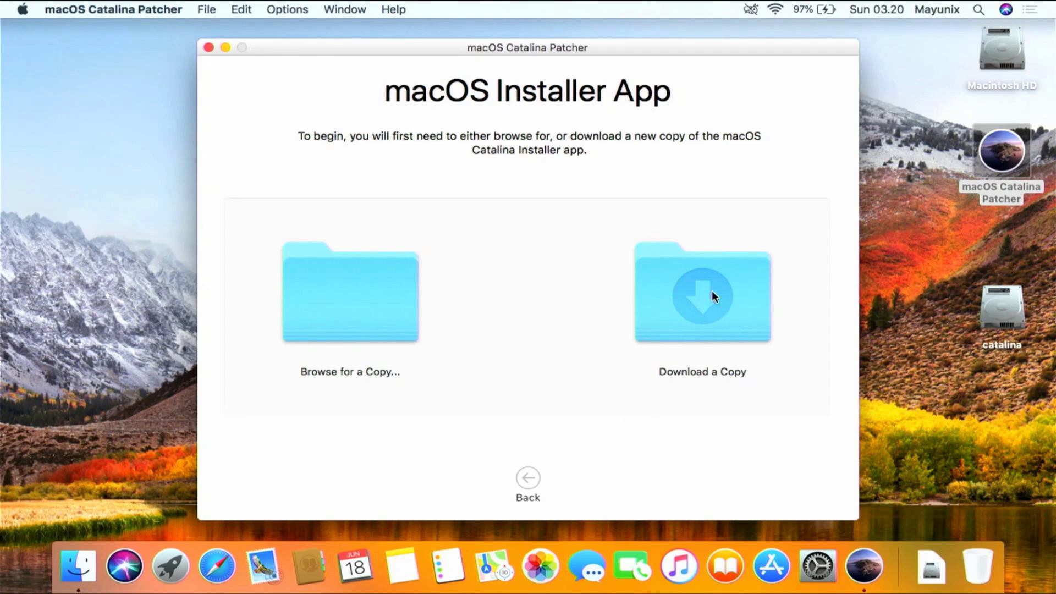
Choose Download a Copy and start downloading the Catalina installer from Apple.
{"action": "left_click", "coordinate": [702, 294]}
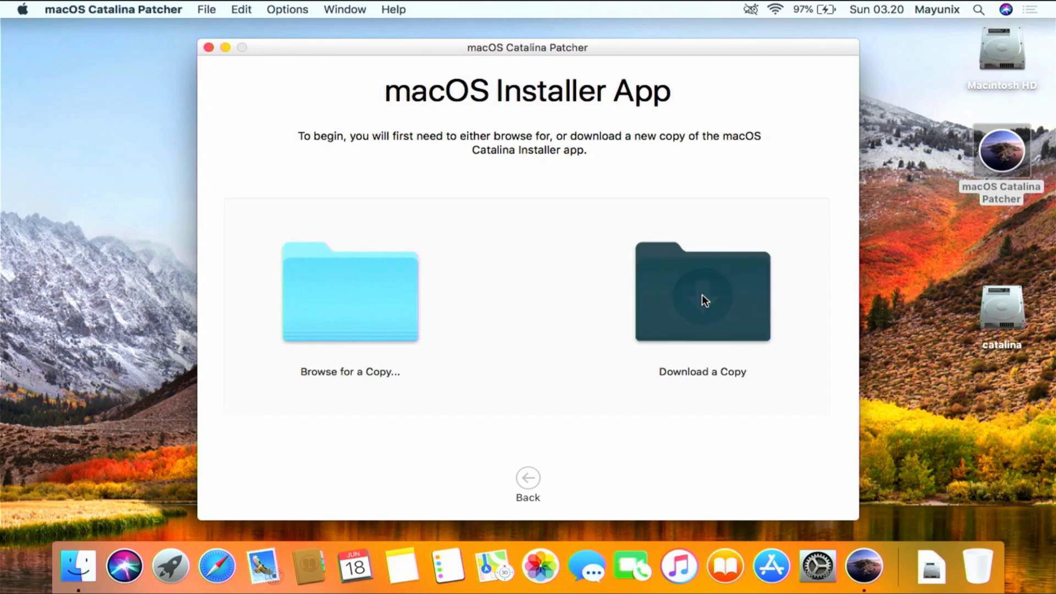
{"action": "left_click", "coordinate": [701, 293]}
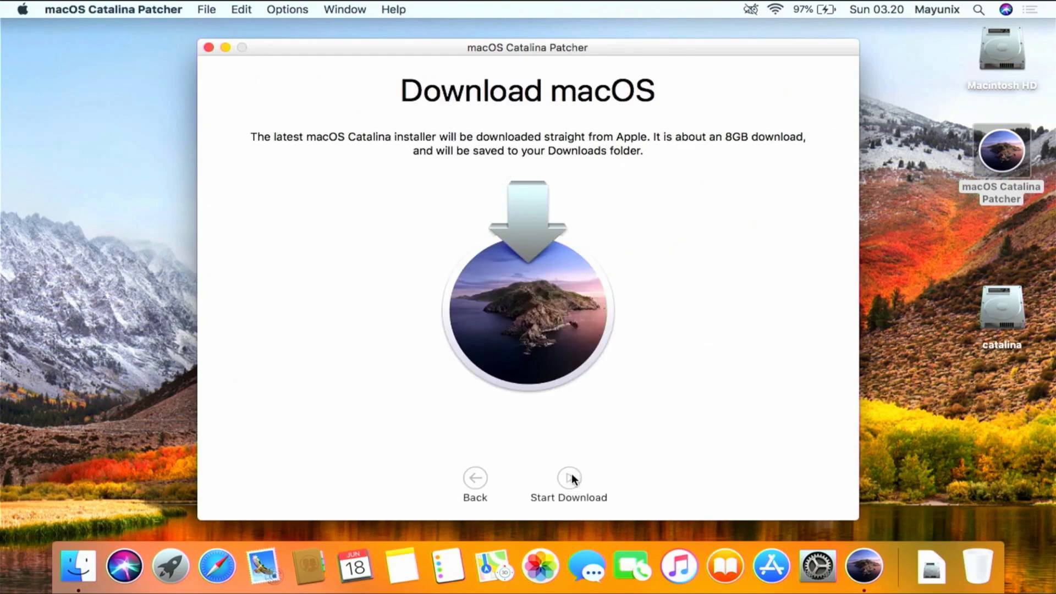
{"action": "left_click", "coordinate": [568, 477]}
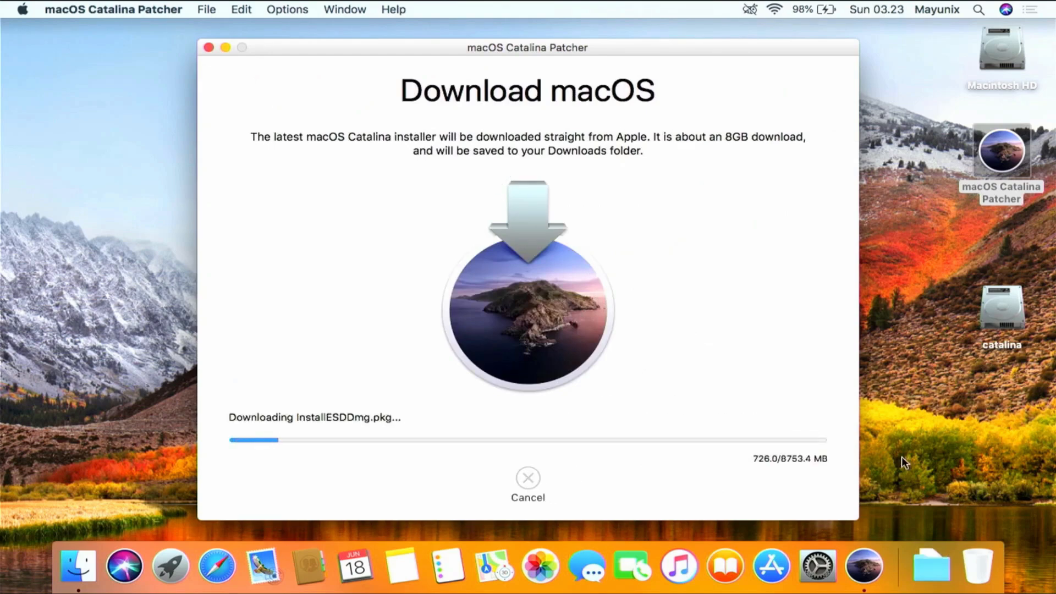
{"action": "mouse_move", "coordinate": [890, 497]}
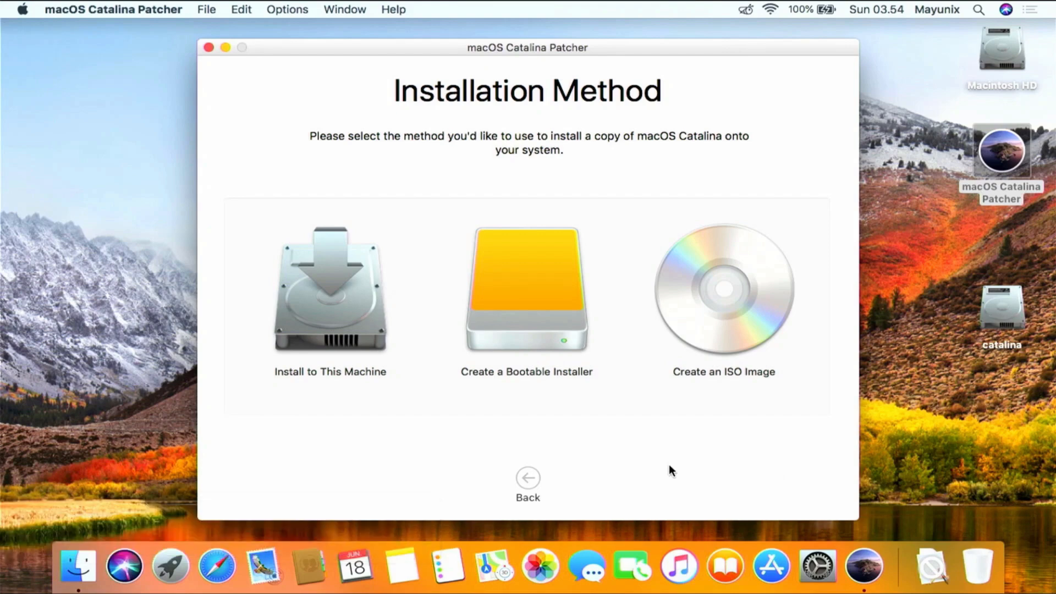
{"action": "mouse_move", "coordinate": [342, 469]}
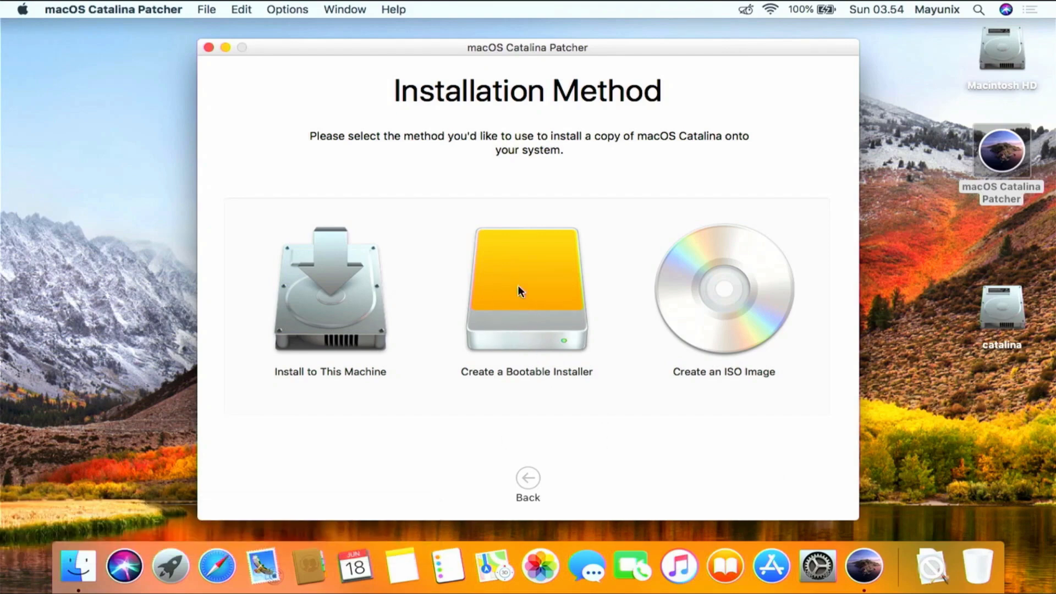
Create a bootable installer on the catalina volume with password authorization, then quit the patcher.
{"action": "left_click", "coordinate": [527, 289]}
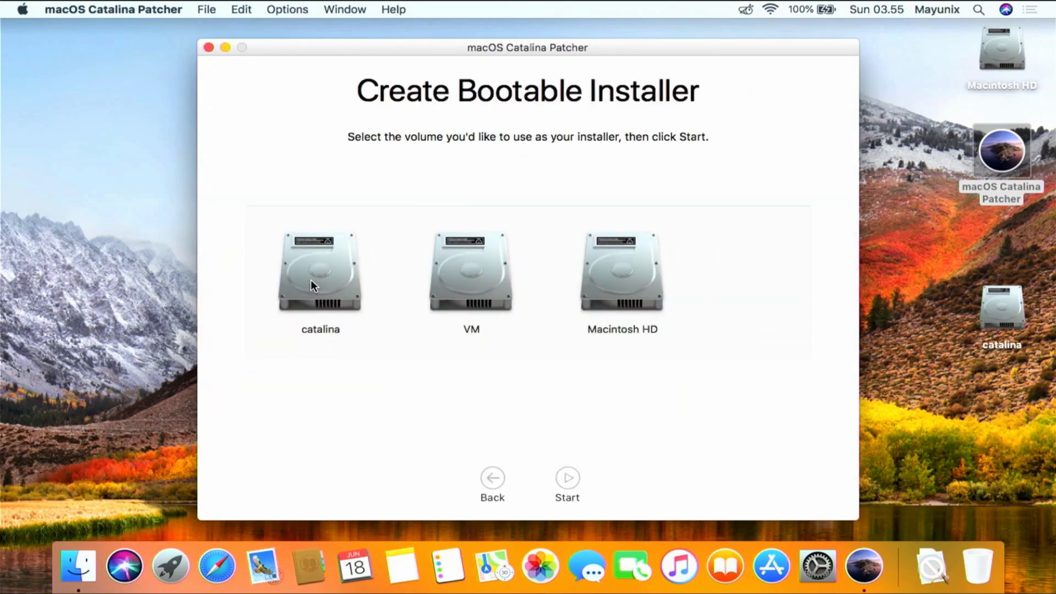
{"action": "left_click", "coordinate": [320, 271]}
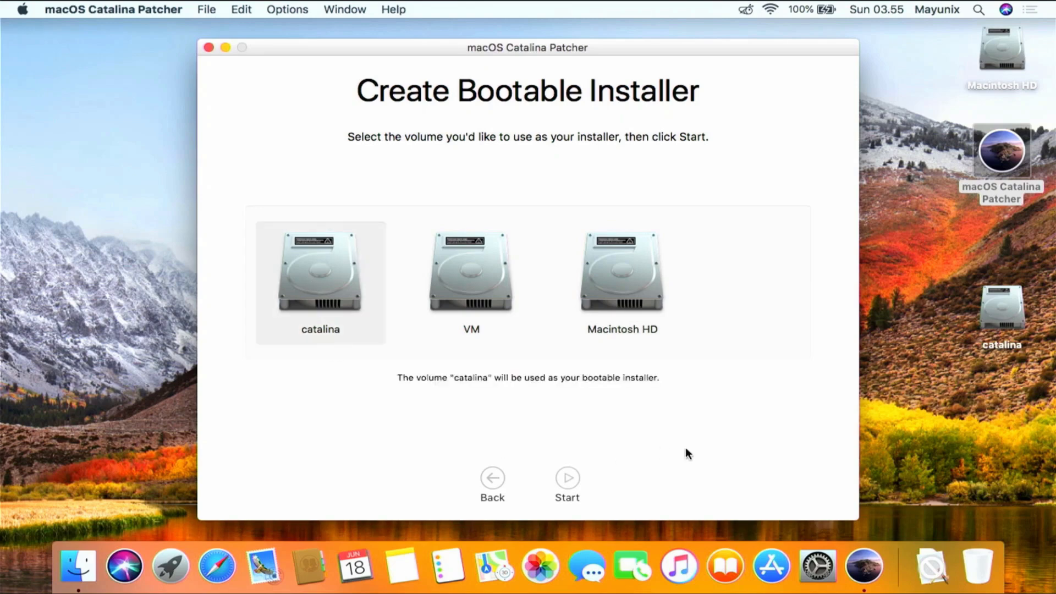
{"action": "left_click", "coordinate": [567, 476]}
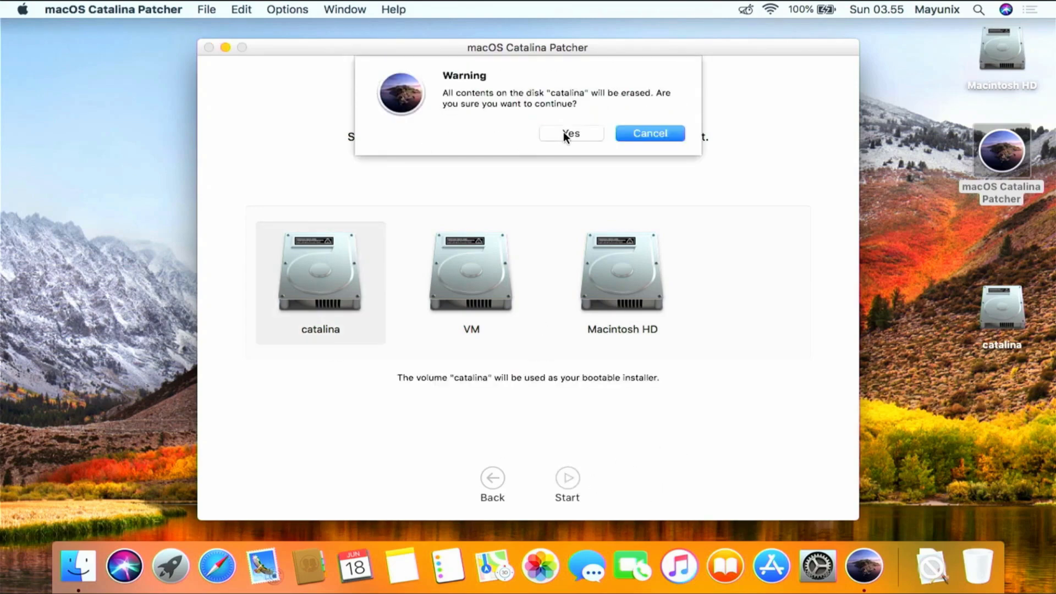
{"action": "left_click", "coordinate": [570, 133]}
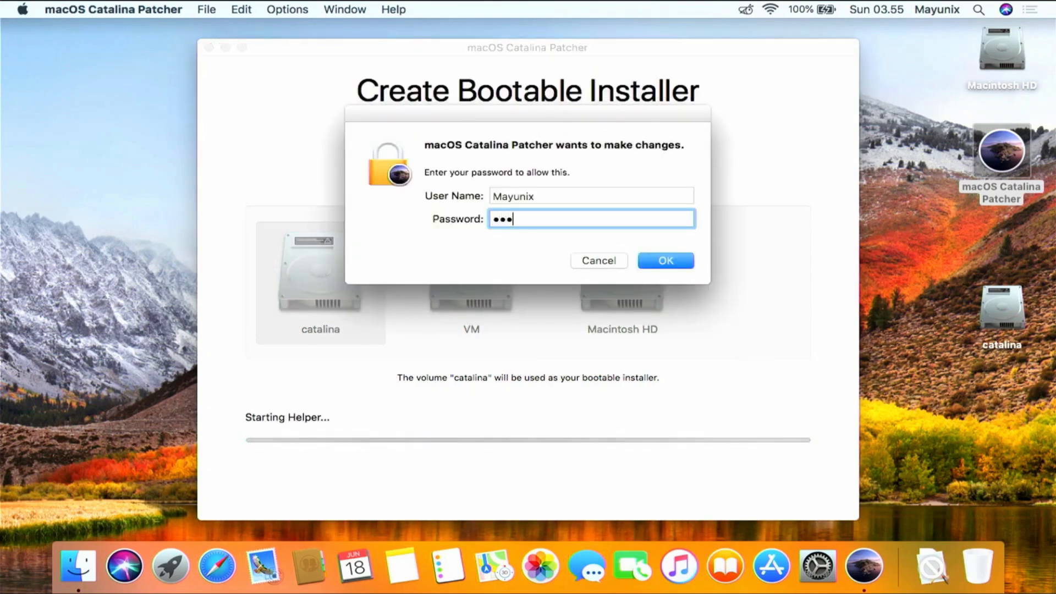
{"action": "left_click", "coordinate": [665, 261]}
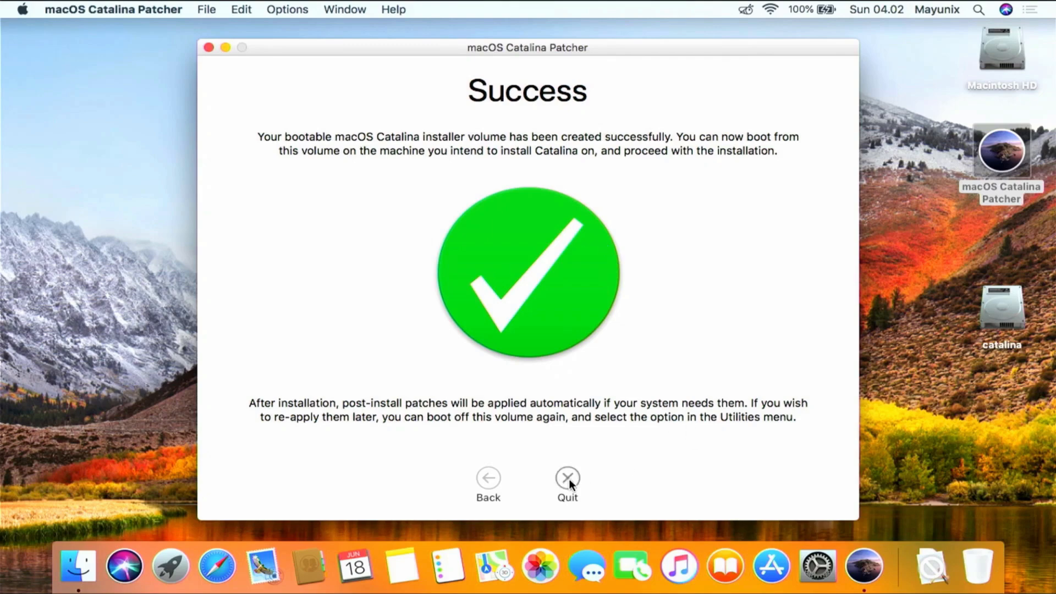
{"action": "left_click", "coordinate": [567, 476]}
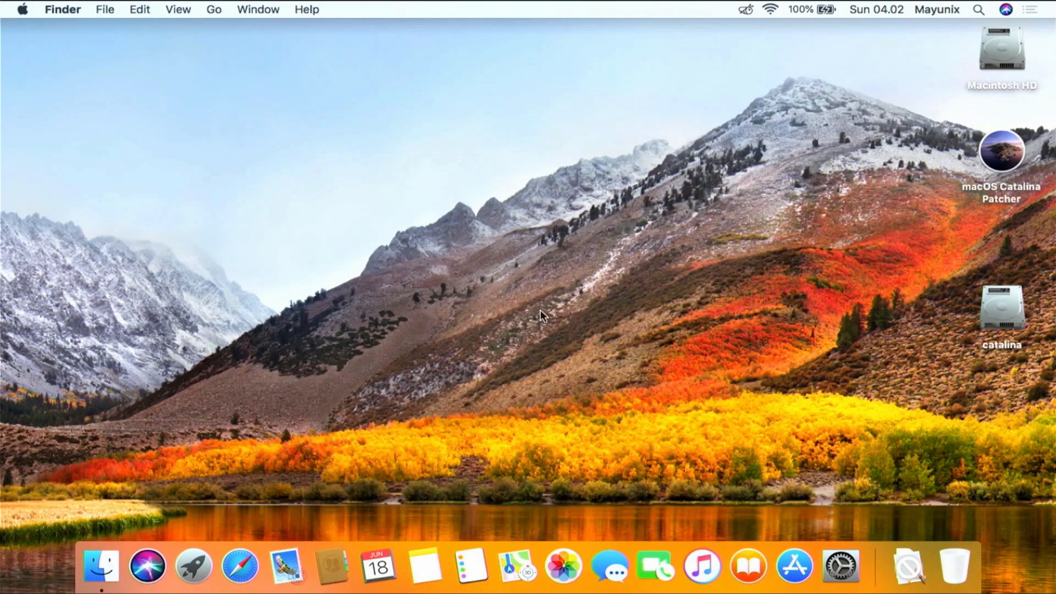
Open the catalina drive to check for Install macOS Catalina, close it, and begin a restart.
{"action": "left_click", "coordinate": [1002, 307]}
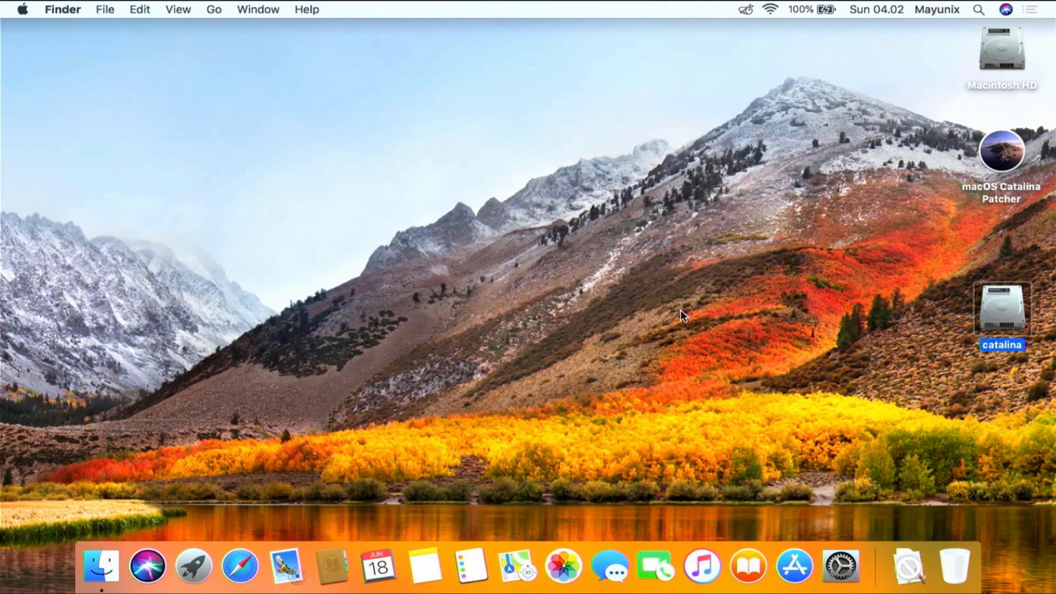
{"action": "double_click", "coordinate": [1001, 308]}
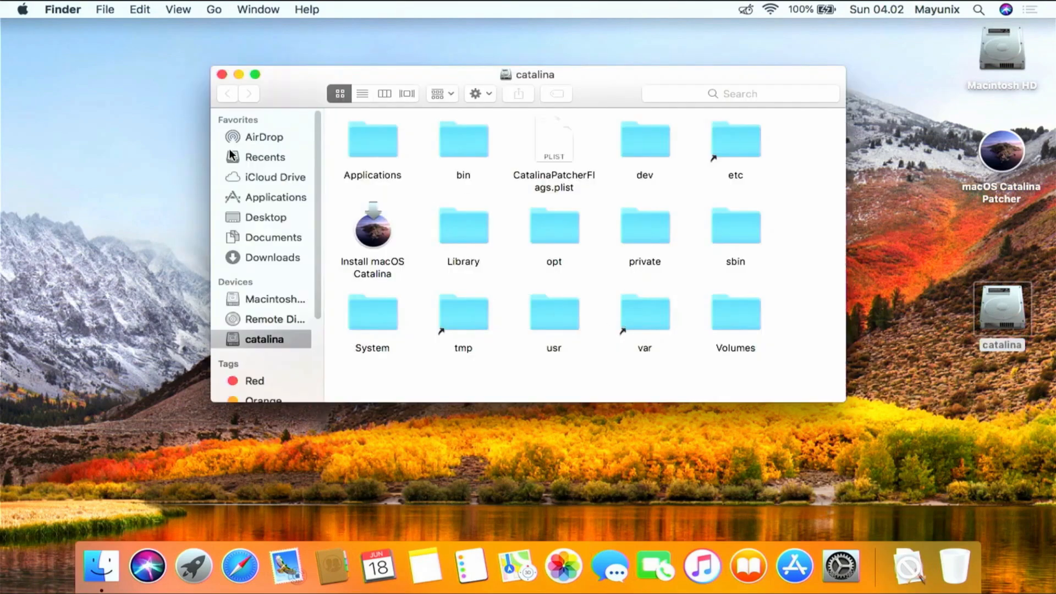
{"action": "left_click", "coordinate": [219, 74]}
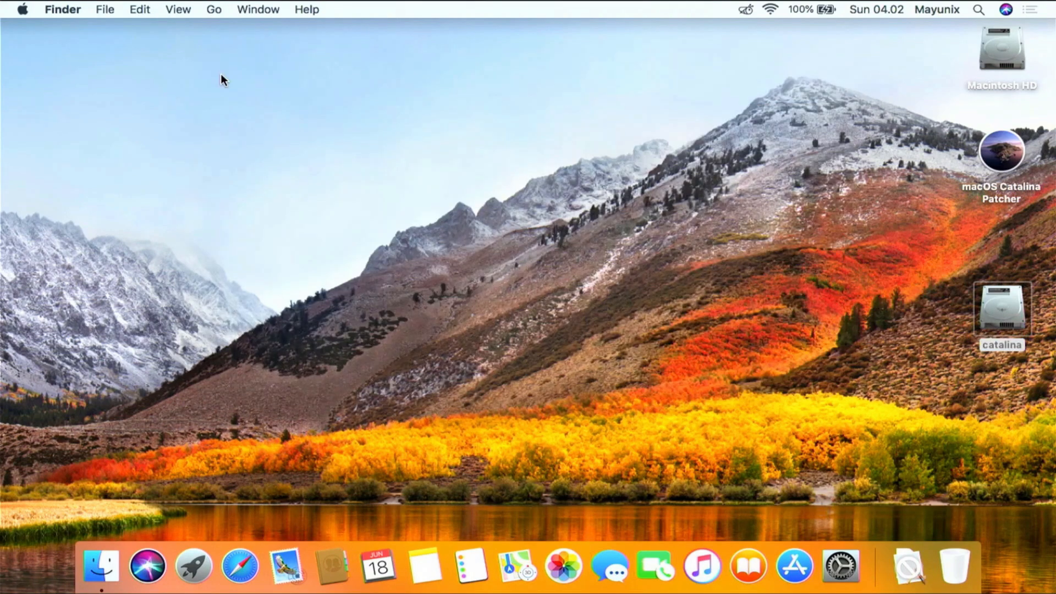
{"action": "left_click", "coordinate": [1001, 306]}
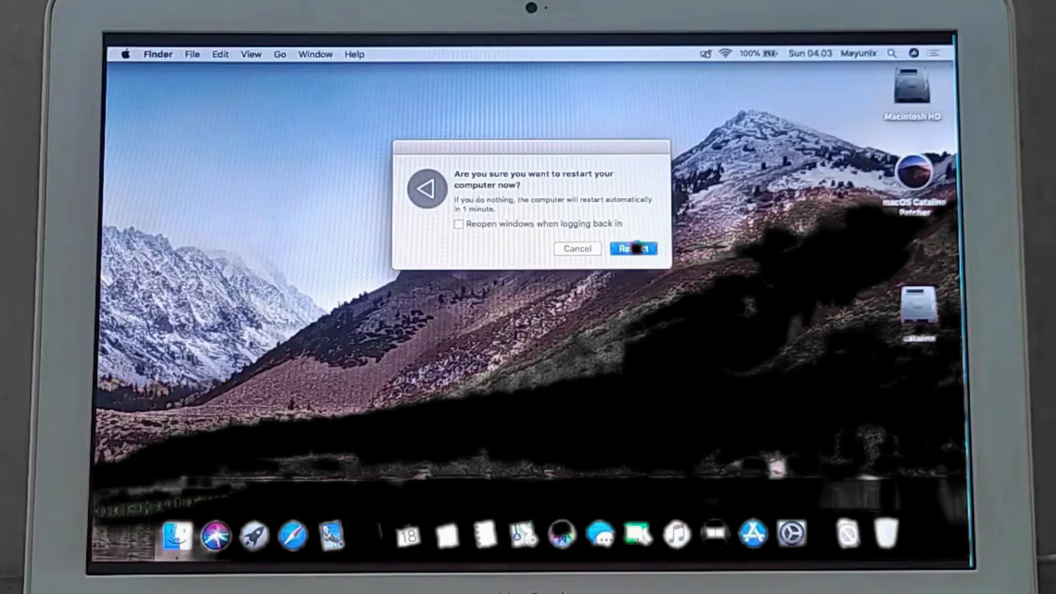
{"action": "left_click", "coordinate": [632, 248]}
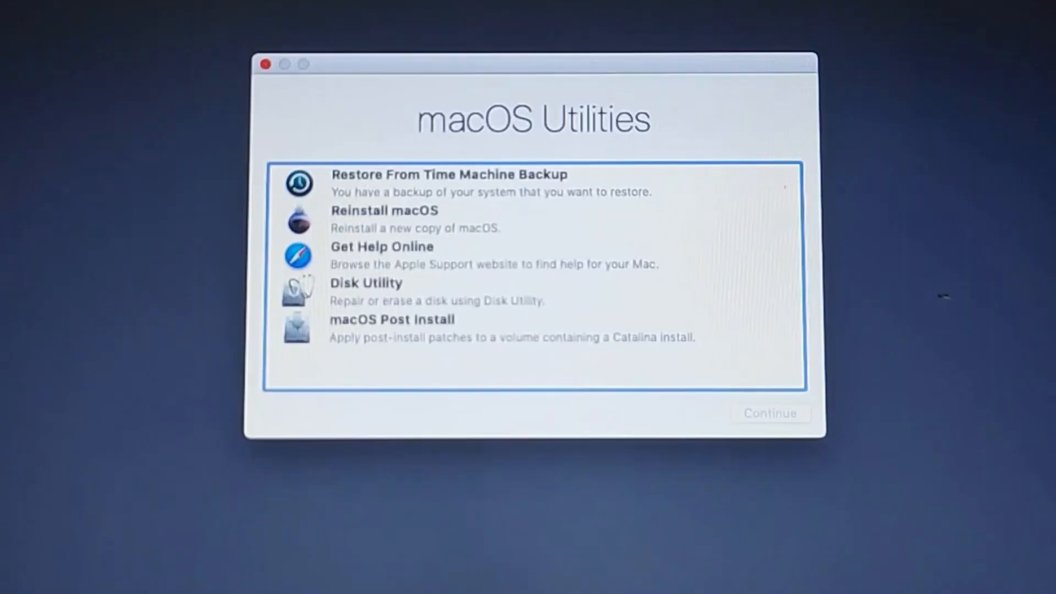
{"action": "mouse_move", "coordinate": [566, 101]}
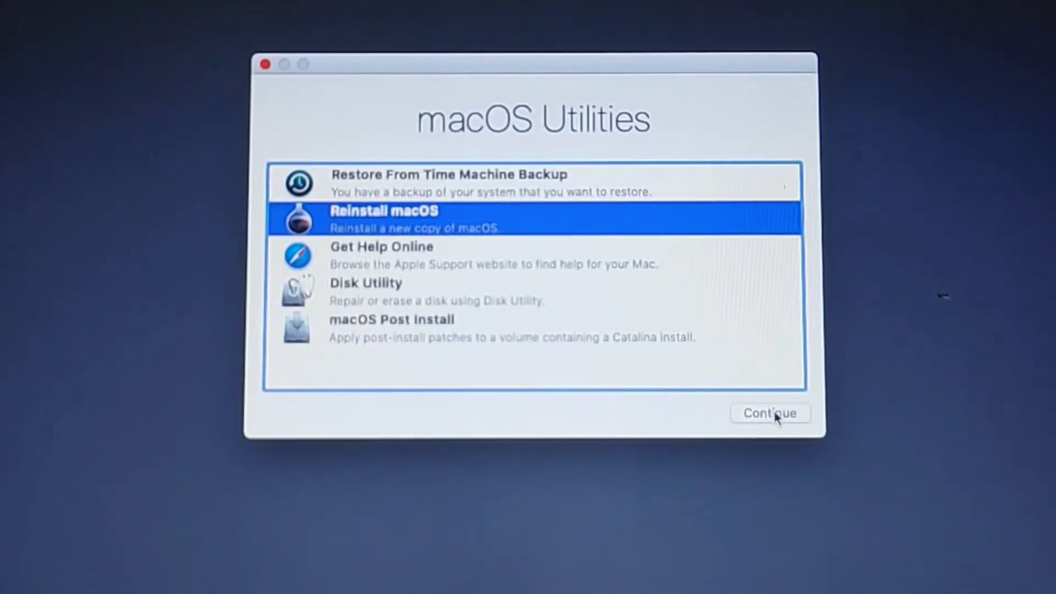
Choose Reinstall macOS, agree to the Catalina licence, and install onto Macintosh HD.
{"action": "left_click", "coordinate": [770, 413]}
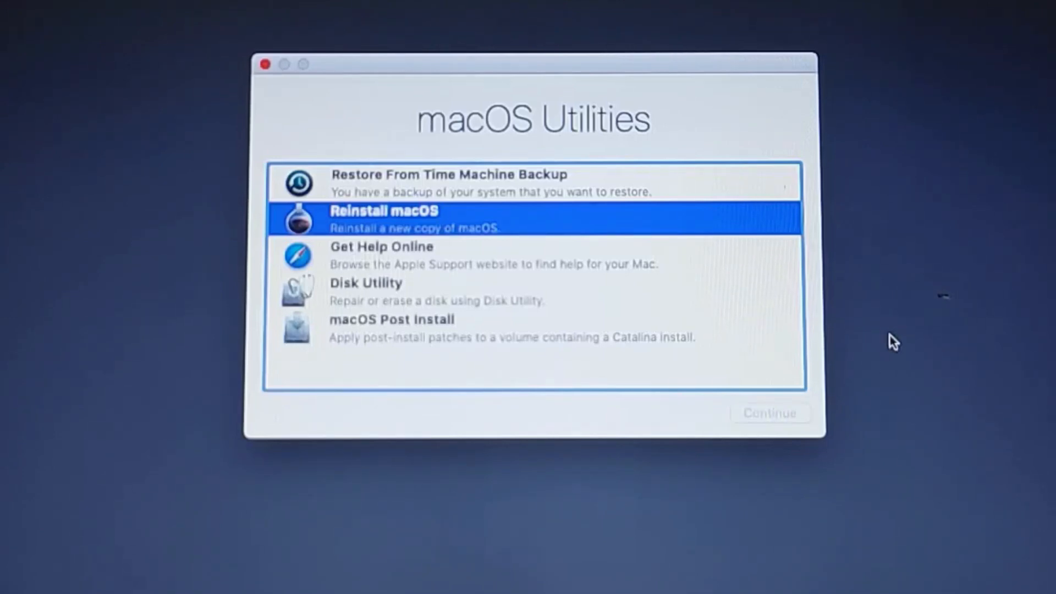
{"action": "left_click", "coordinate": [768, 413]}
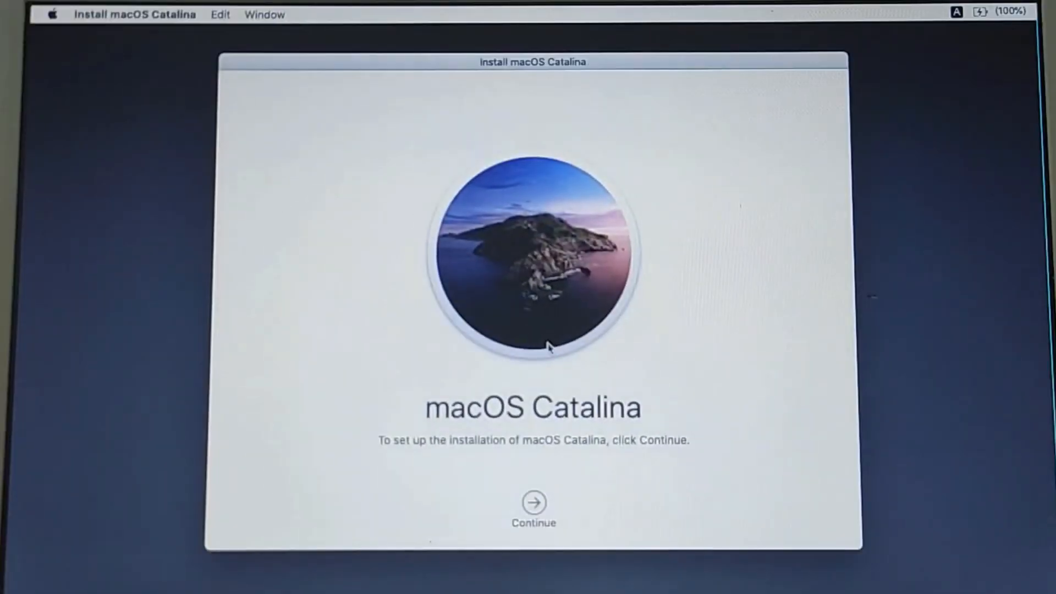
{"action": "left_click", "coordinate": [533, 502]}
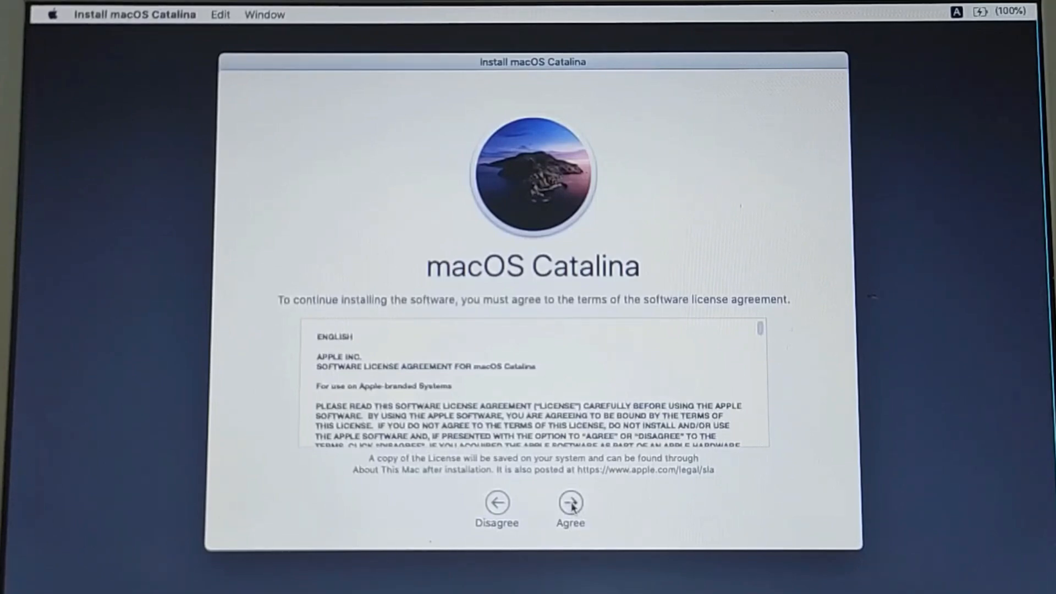
{"action": "left_click", "coordinate": [570, 510]}
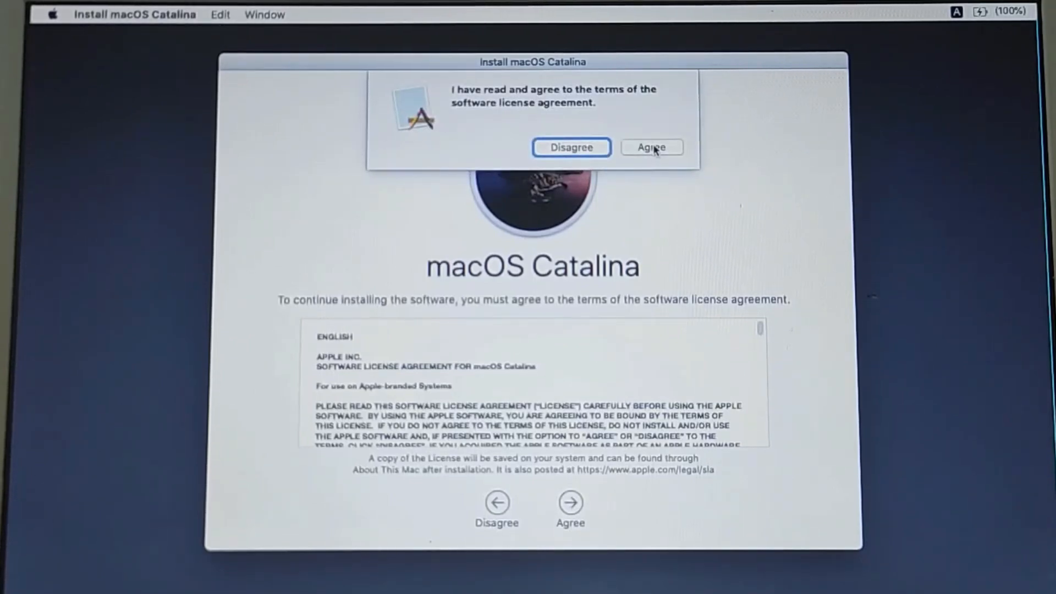
{"action": "left_click", "coordinate": [651, 147]}
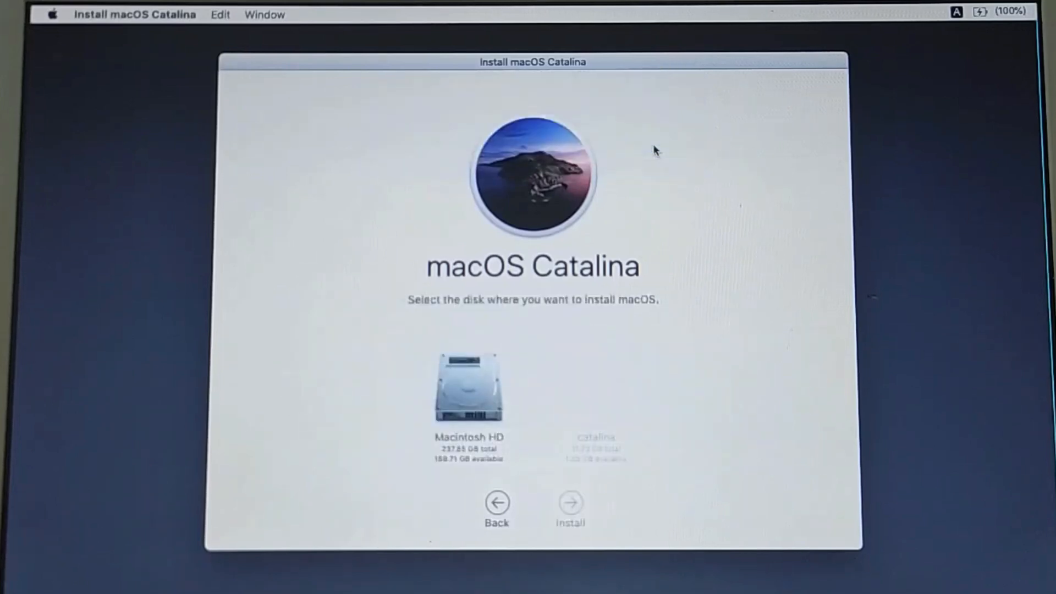
{"action": "left_click", "coordinate": [468, 388]}
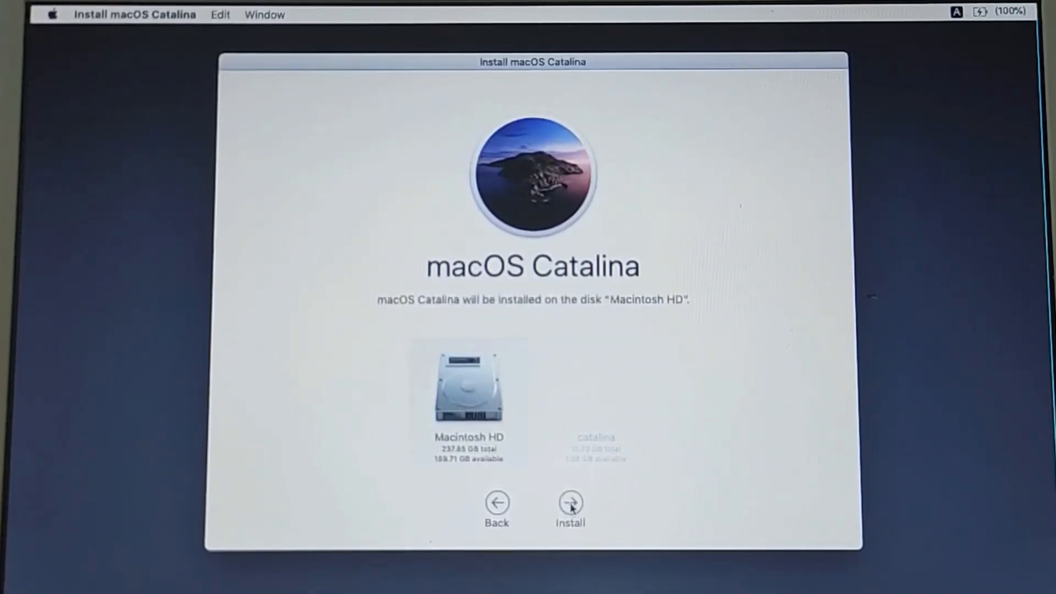
{"action": "left_click", "coordinate": [570, 503]}
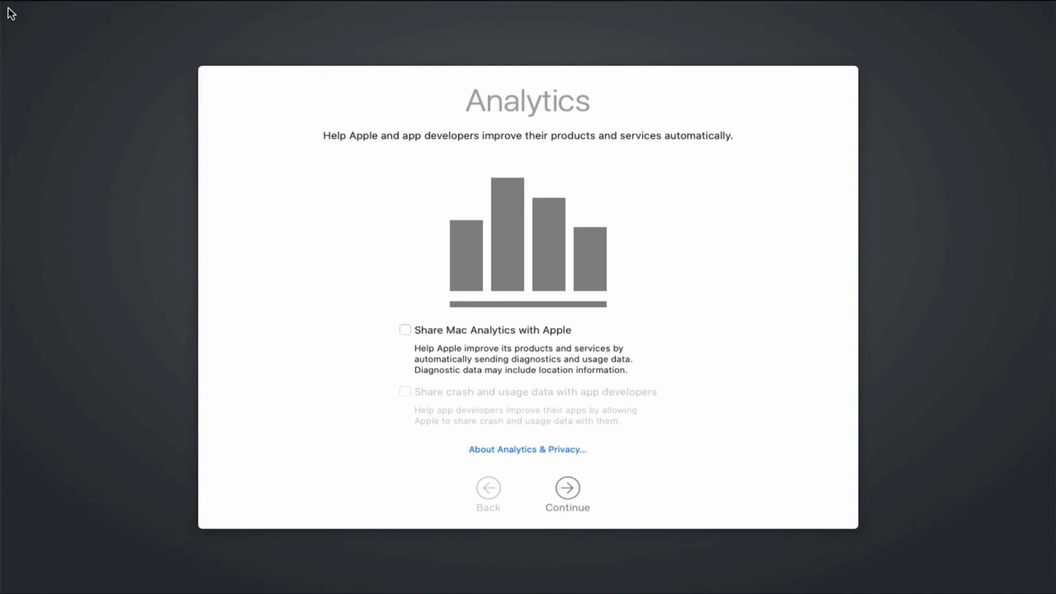
{"action": "mouse_move", "coordinate": [64, 49]}
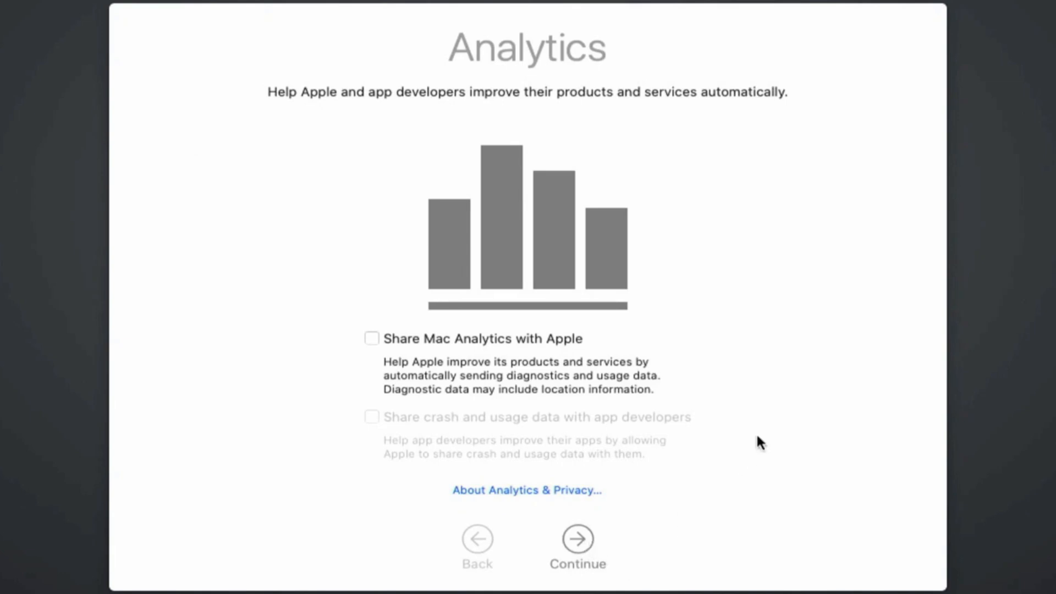
Skip analytics and Screen Time, choose Not Now for Siri audio, and keep the Light look.
{"action": "left_click", "coordinate": [577, 539]}
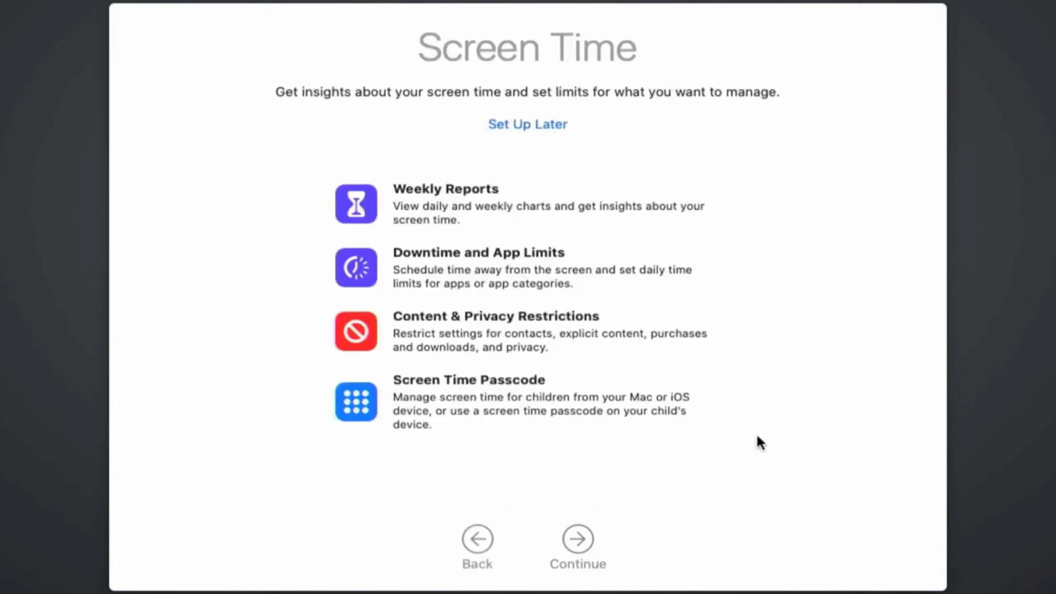
{"action": "mouse_move", "coordinate": [528, 124]}
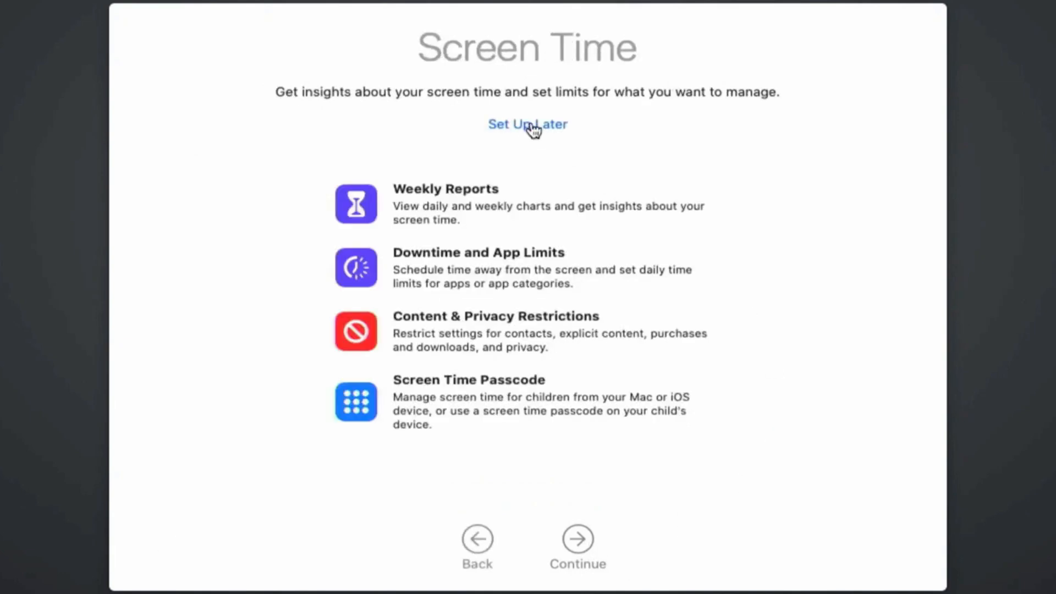
{"action": "left_click", "coordinate": [527, 124]}
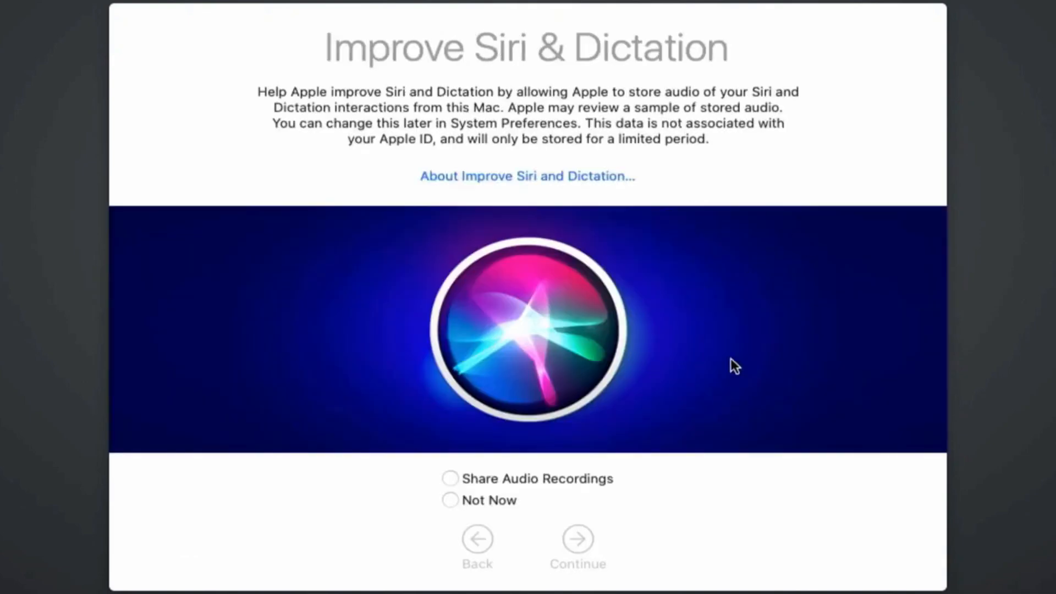
{"action": "left_click", "coordinate": [450, 500]}
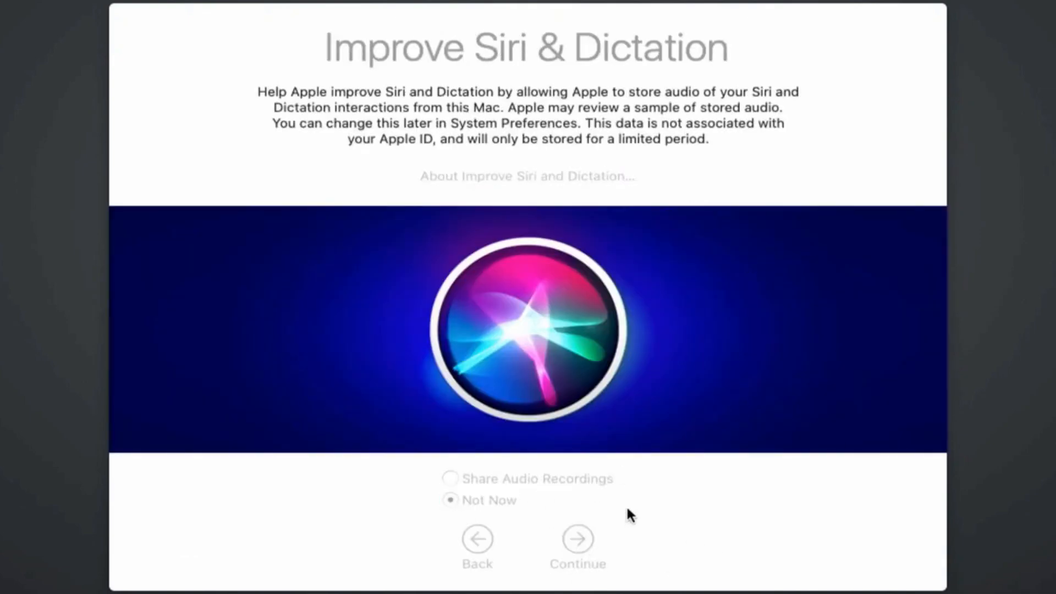
{"action": "mouse_move", "coordinate": [841, 472]}
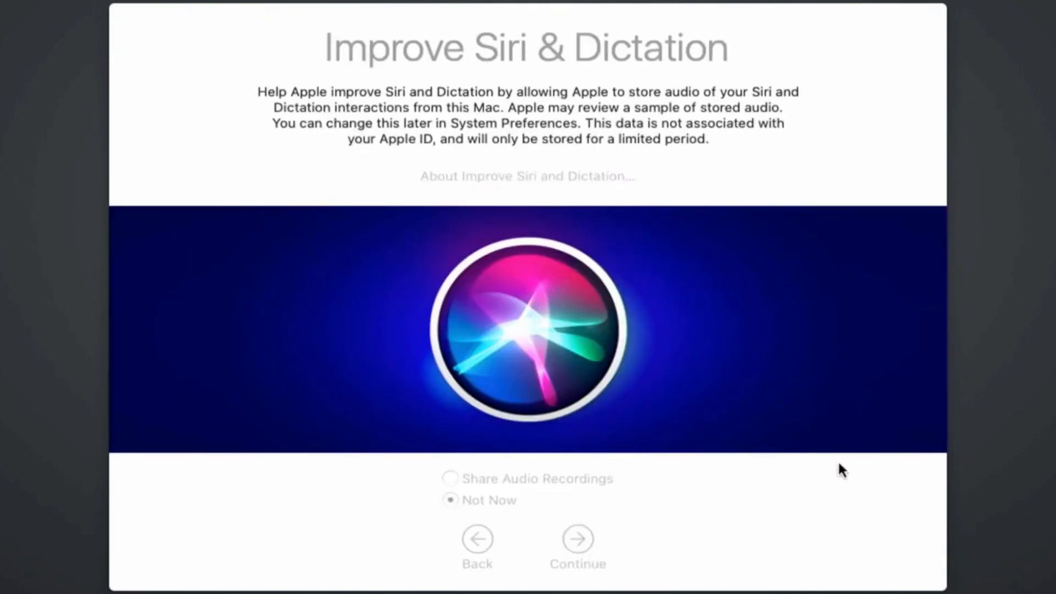
{"action": "left_click", "coordinate": [578, 539]}
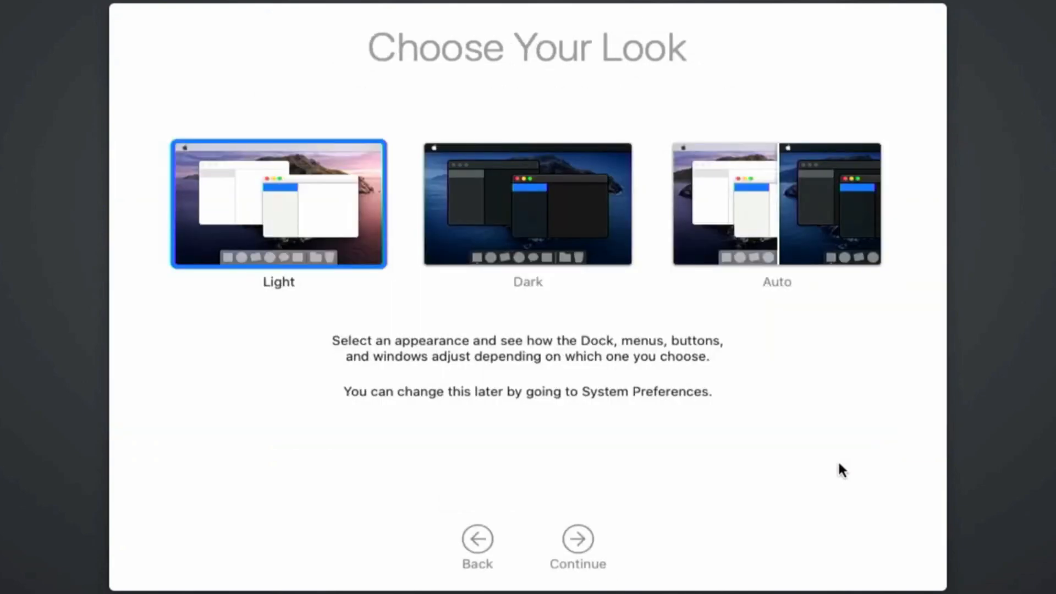
{"action": "mouse_move", "coordinate": [677, 497]}
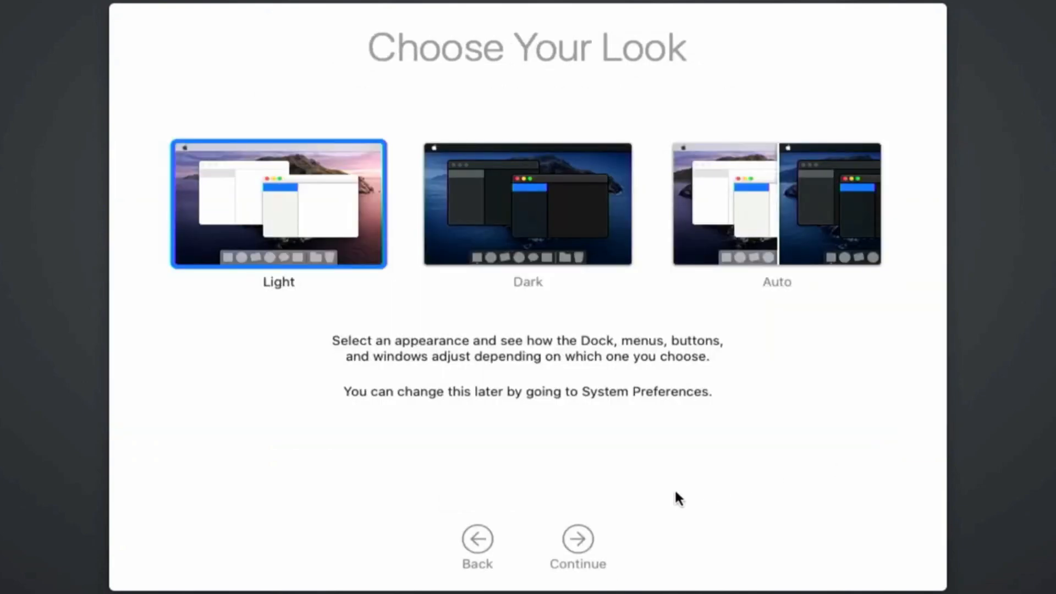
{"action": "left_click", "coordinate": [577, 539]}
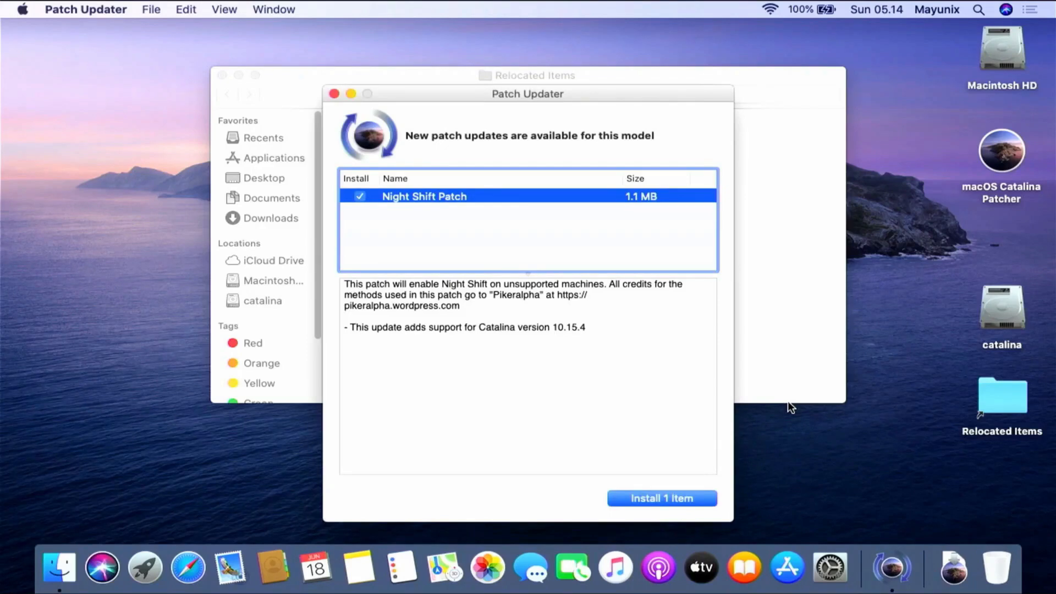
{"action": "mouse_move", "coordinate": [573, 389]}
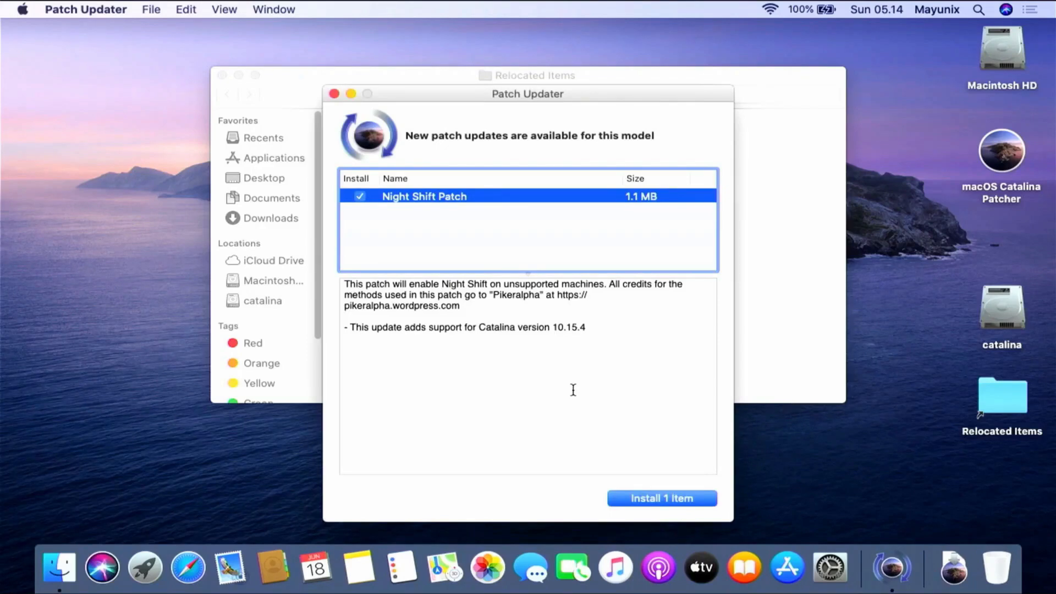
{"action": "mouse_move", "coordinate": [548, 391]}
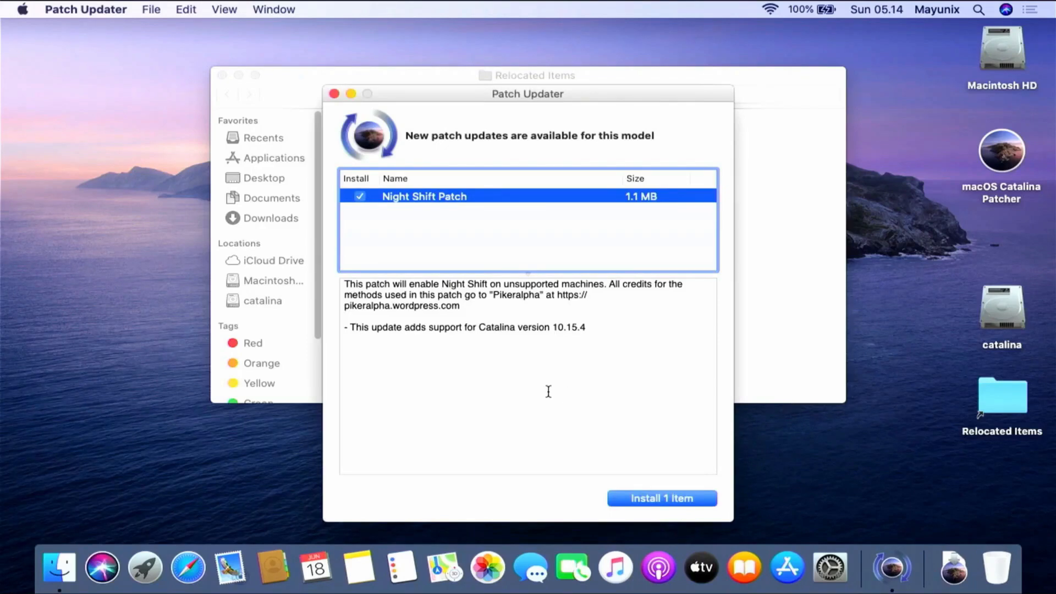
{"action": "mouse_move", "coordinate": [632, 443]}
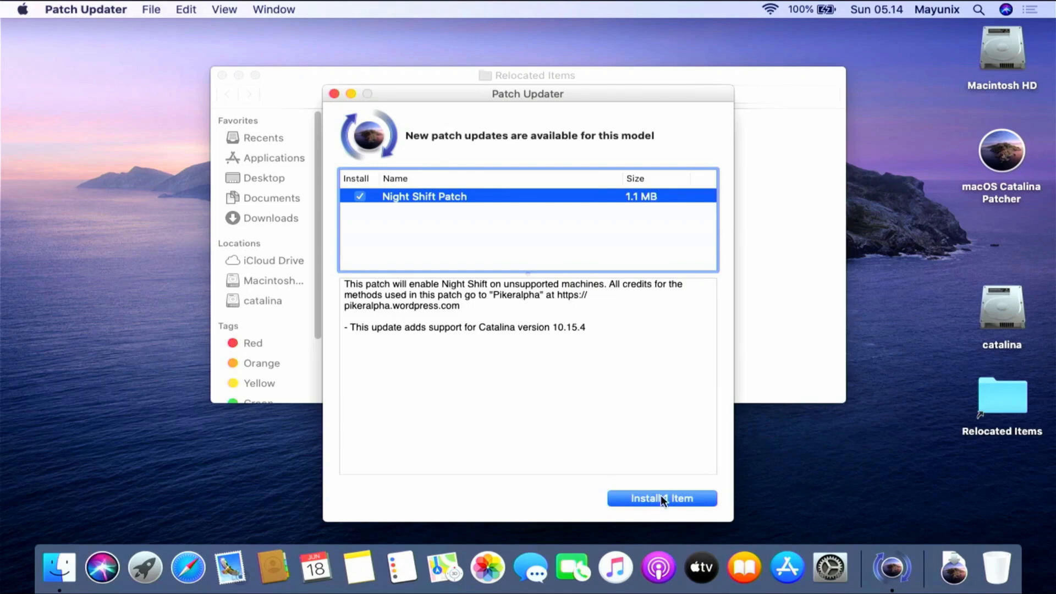
Install the Night Shift Patch after entering the password, then choose Restart Later.
{"action": "left_click", "coordinate": [661, 498]}
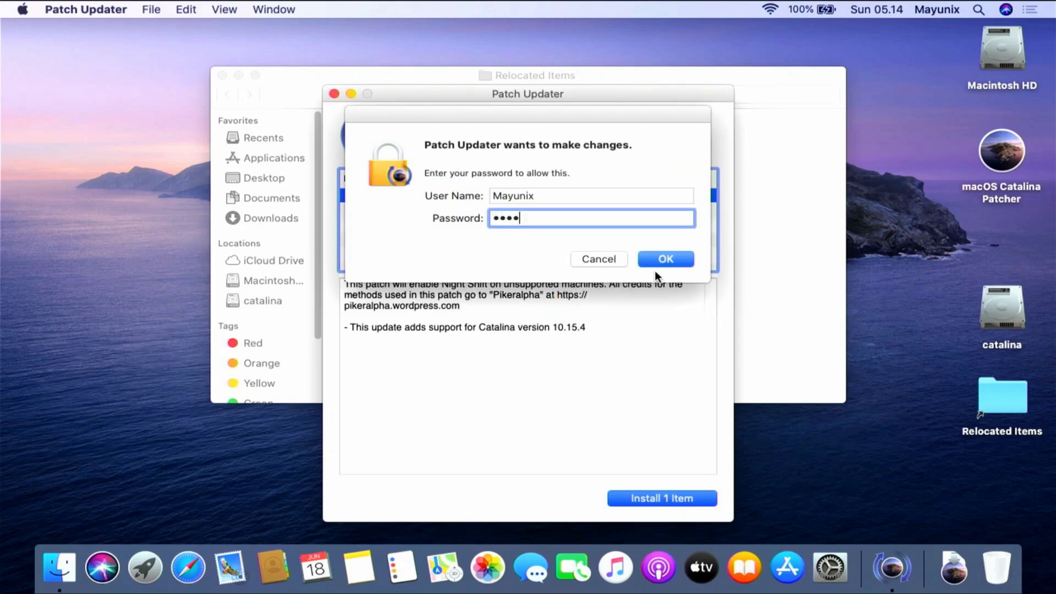
{"action": "left_click", "coordinate": [665, 259]}
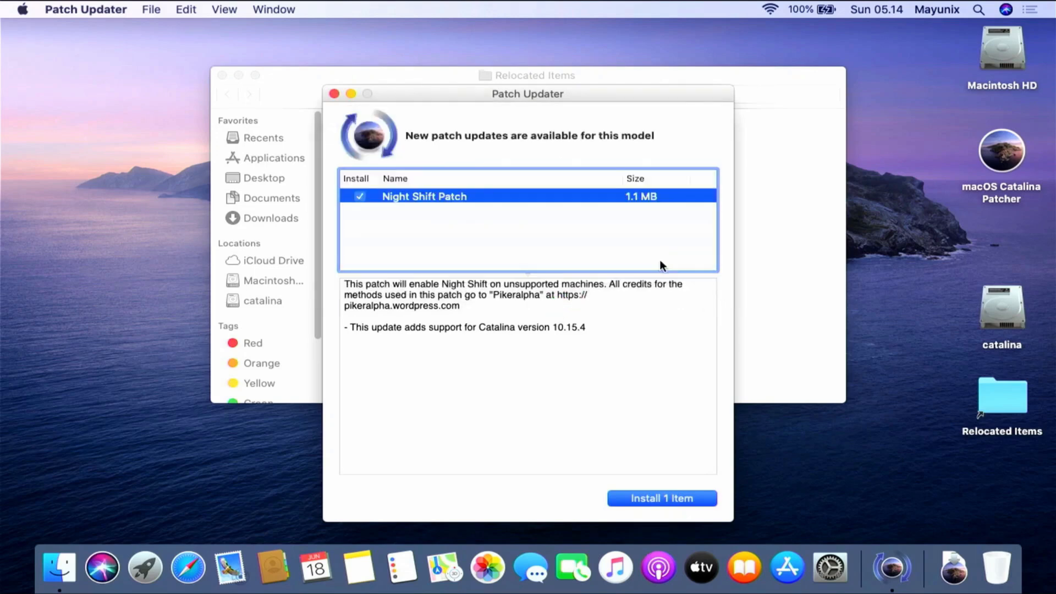
{"action": "left_click", "coordinate": [661, 498]}
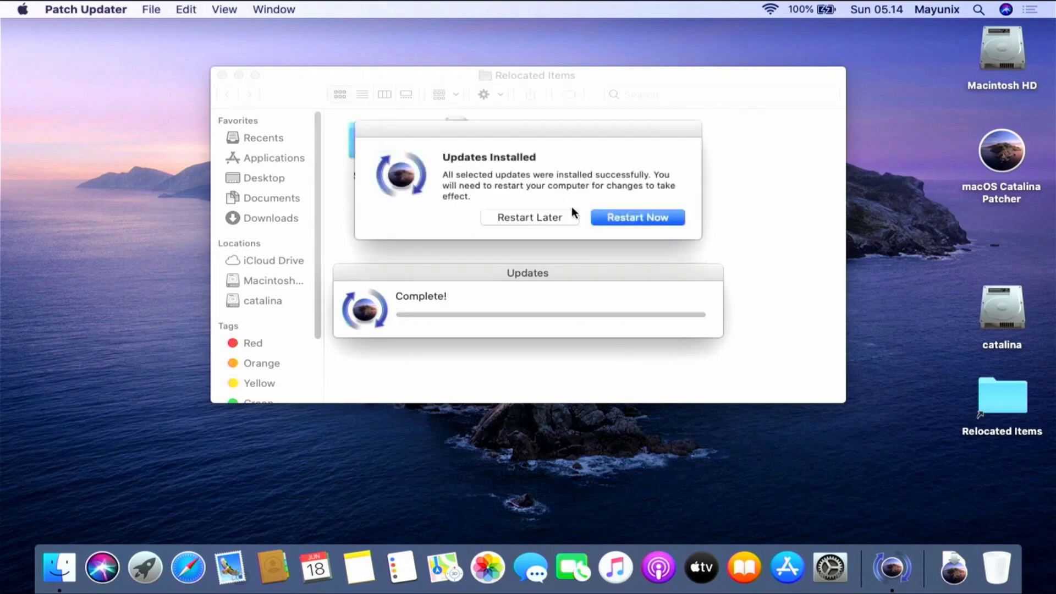
{"action": "left_click", "coordinate": [529, 217]}
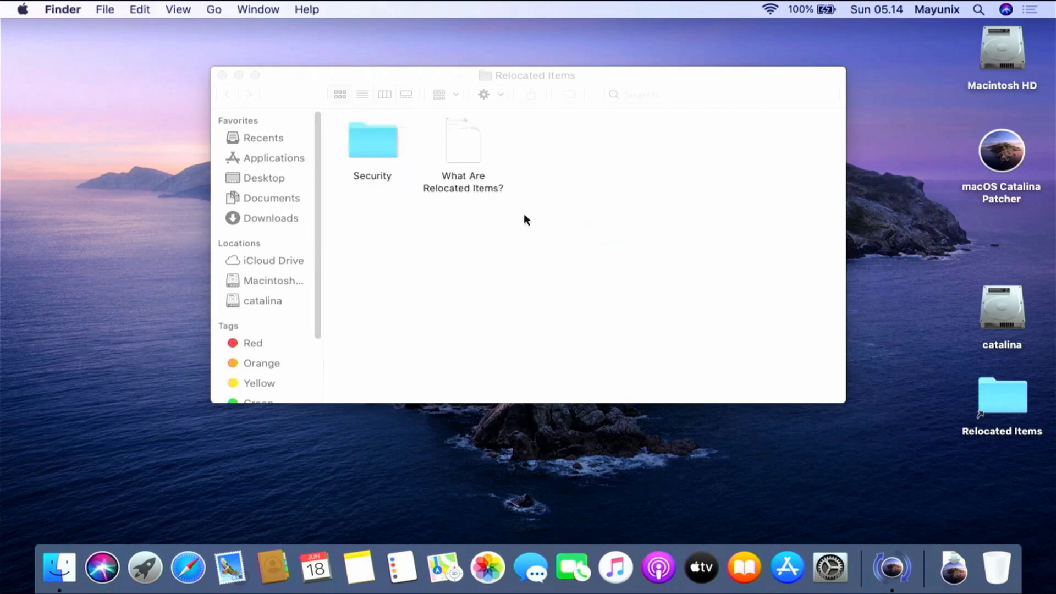
Select the catalina drive icon, then click empty desktop to clear the selection.
{"action": "left_click", "coordinate": [1002, 308]}
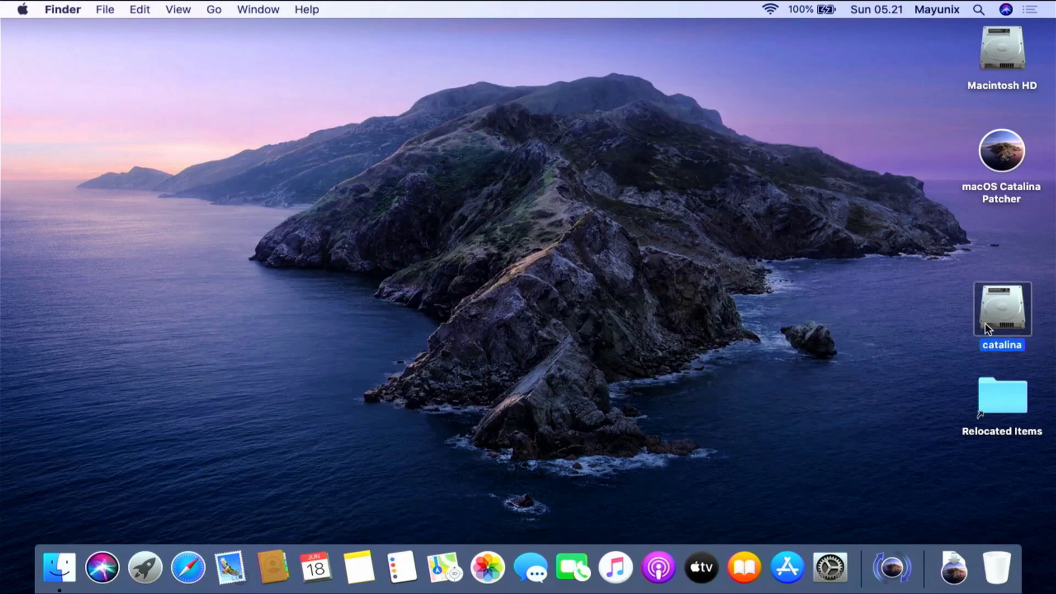
{"action": "mouse_move", "coordinate": [547, 288]}
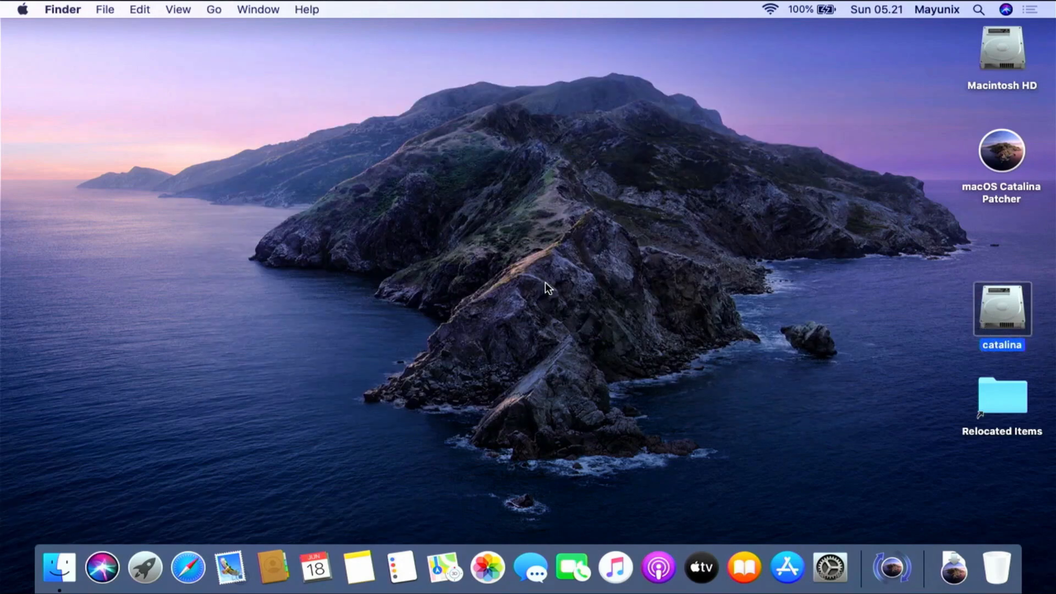
{"action": "left_click", "coordinate": [528, 279]}
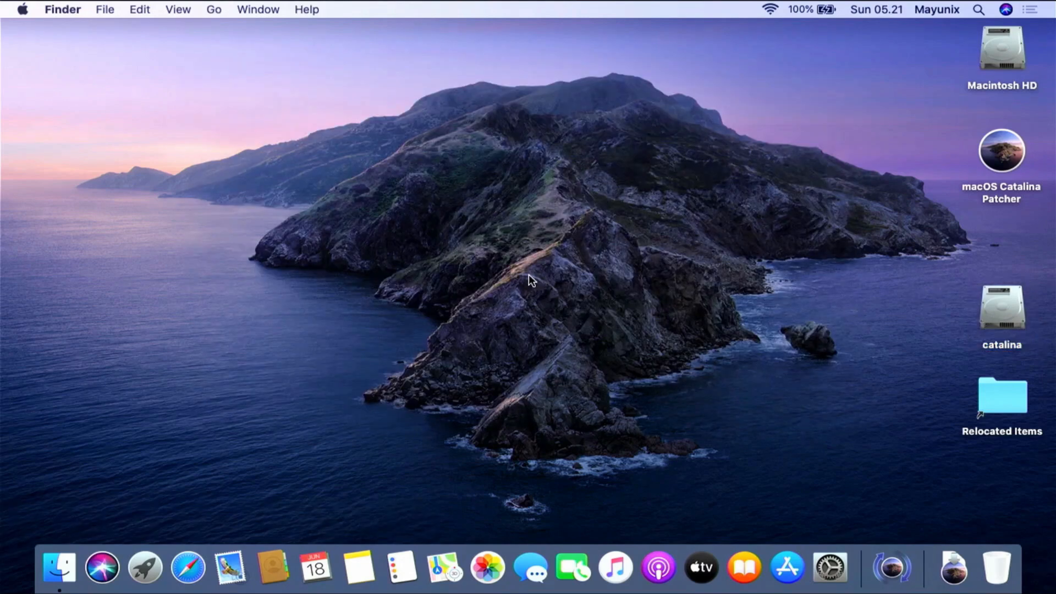
{"action": "mouse_move", "coordinate": [174, 468]}
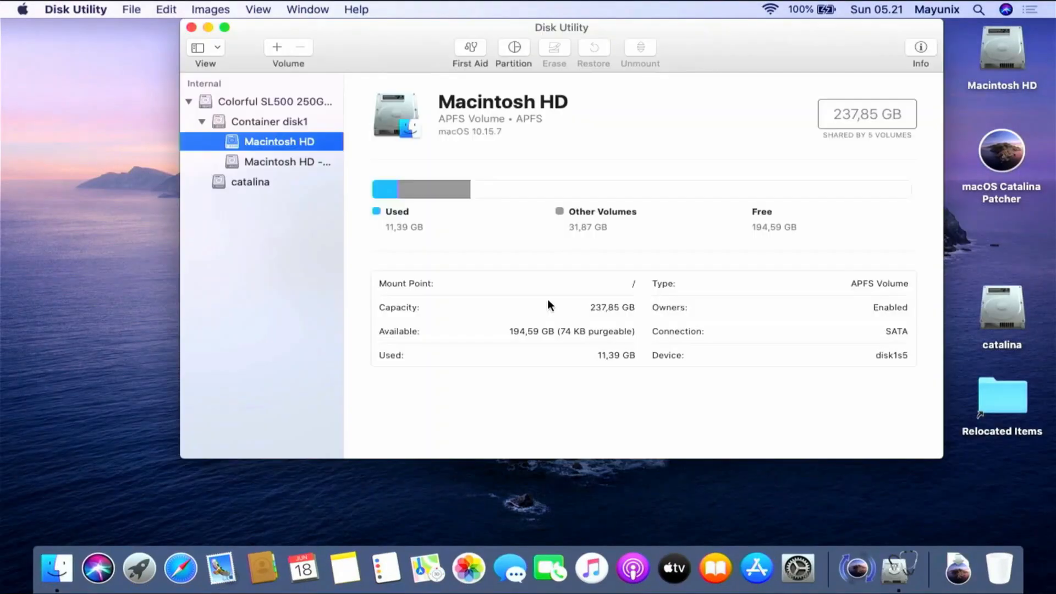
Delete the catalina partition on Colorful SL500 so Macintosh HD fills 250 GB, then quit Disk Utility.
{"action": "left_click", "coordinate": [274, 101]}
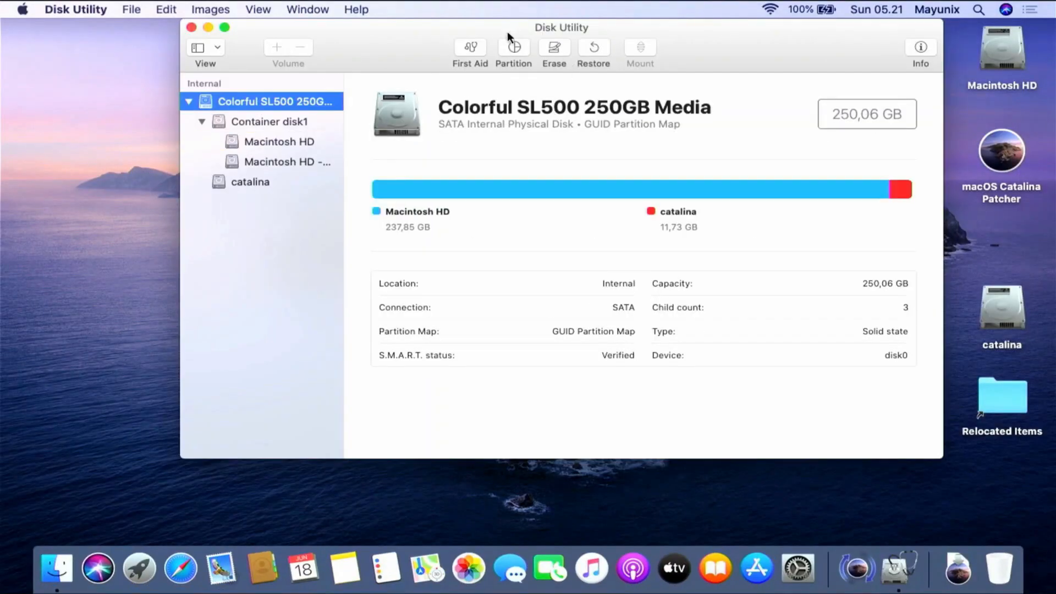
{"action": "left_click", "coordinate": [512, 51]}
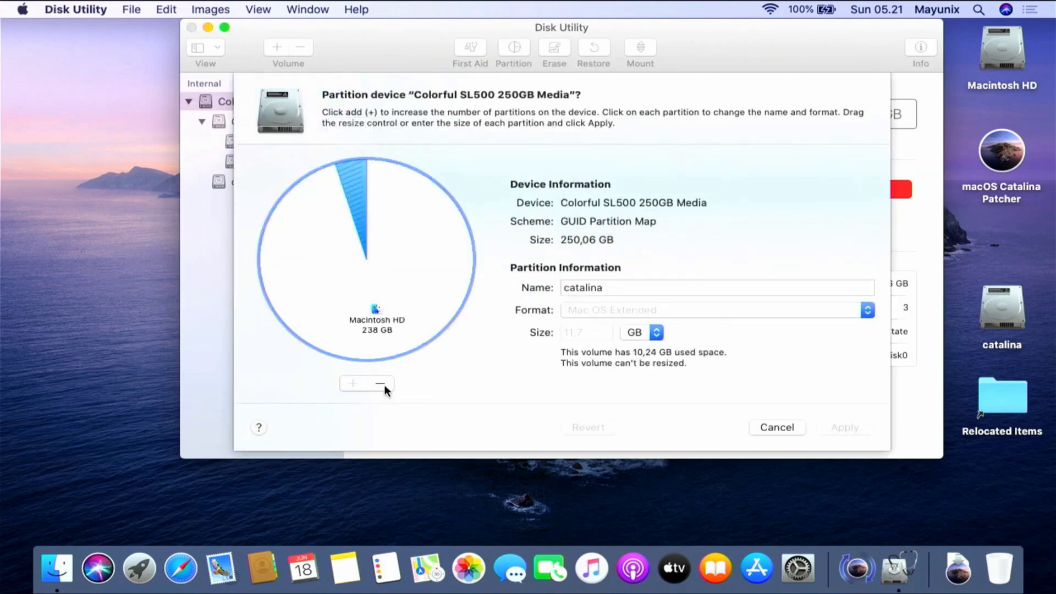
{"action": "left_click", "coordinate": [380, 383]}
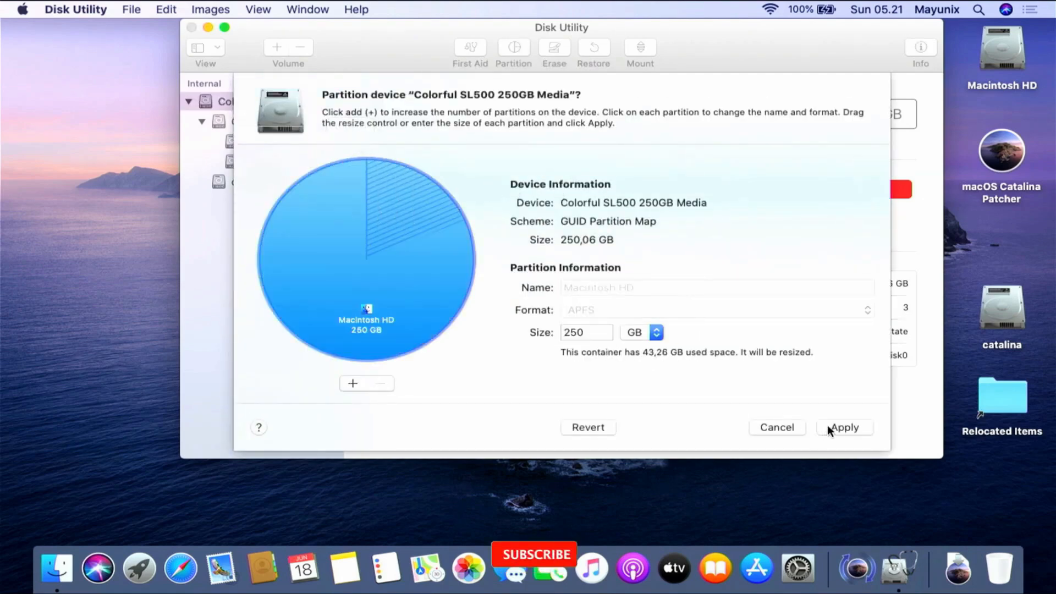
{"action": "left_click", "coordinate": [843, 426]}
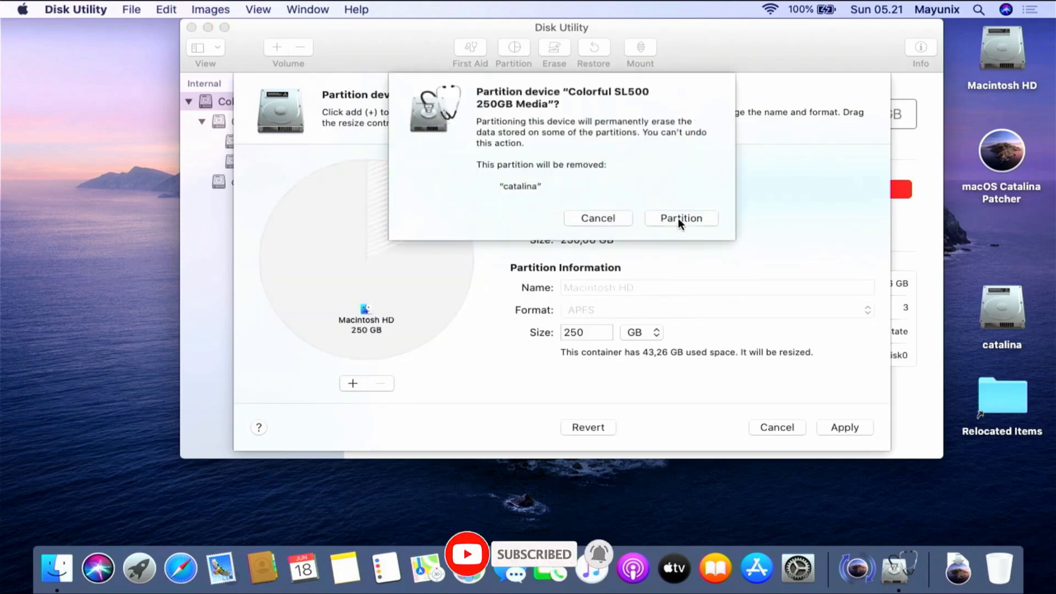
{"action": "left_click", "coordinate": [680, 218]}
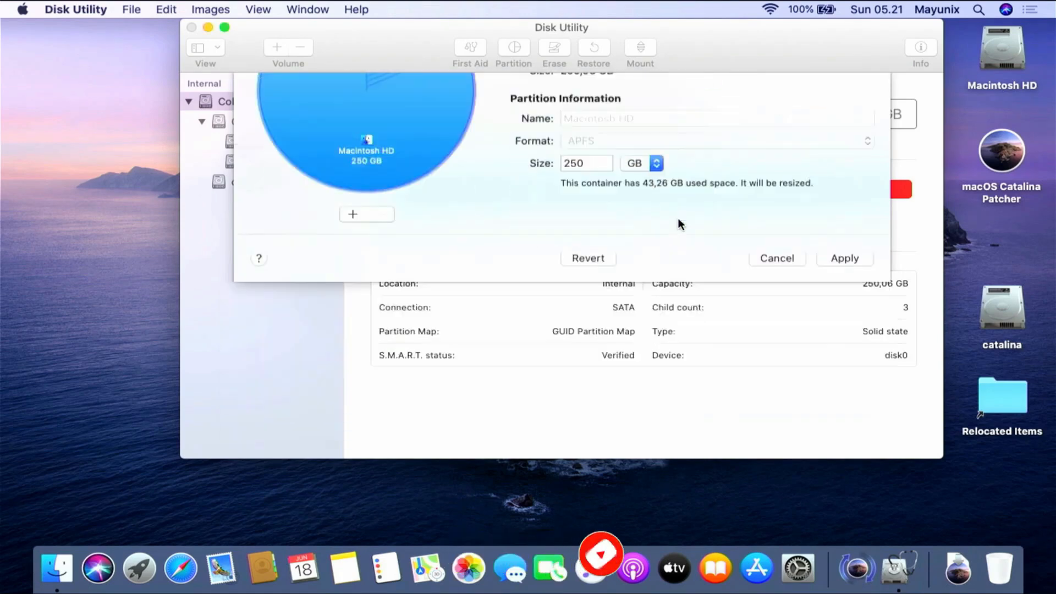
{"action": "left_click", "coordinate": [843, 258]}
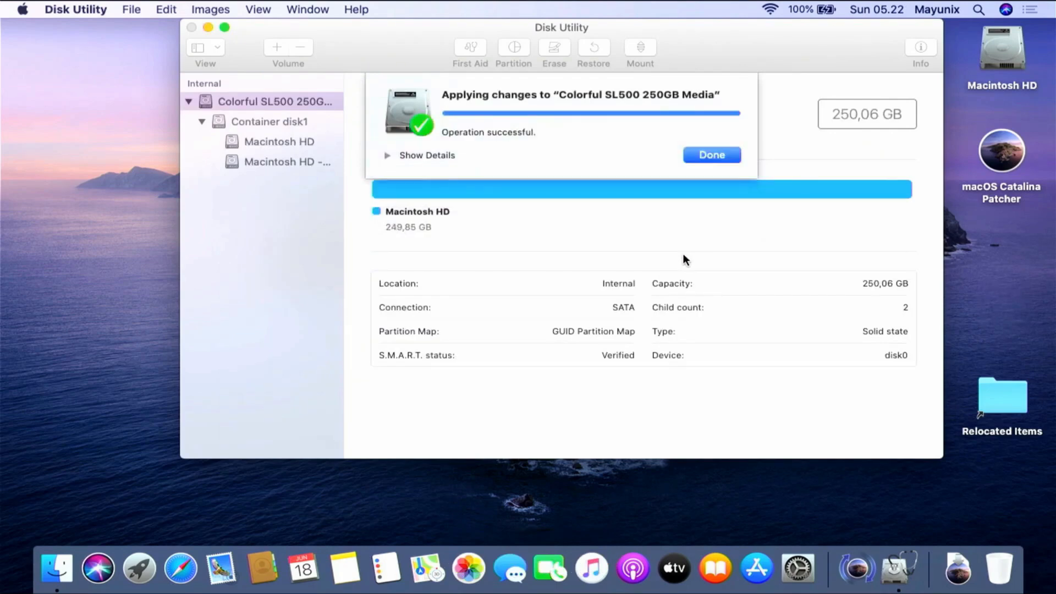
{"action": "left_click", "coordinate": [711, 154]}
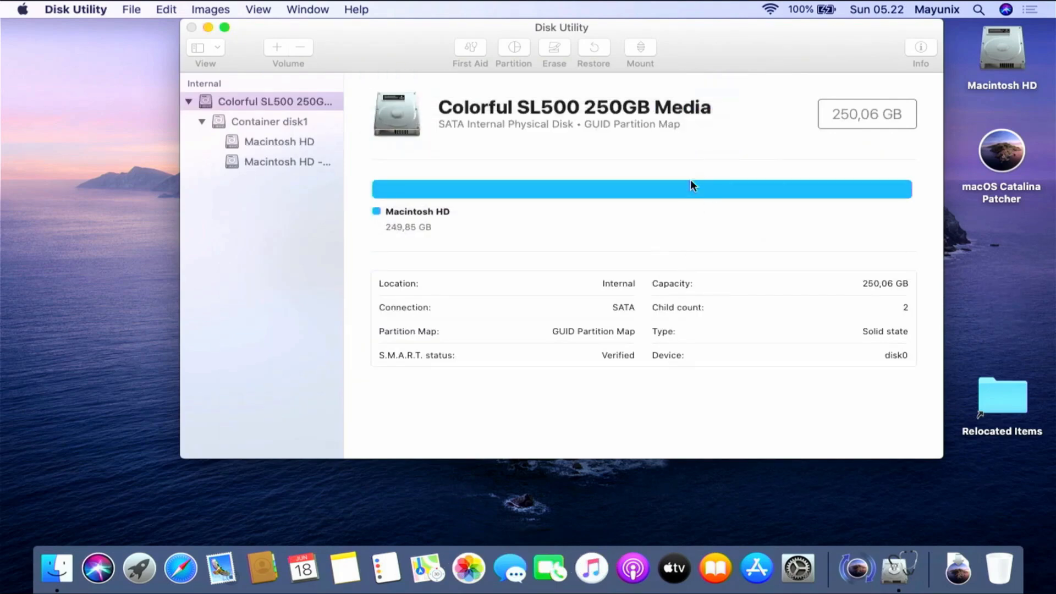
{"action": "left_click", "coordinate": [76, 9]}
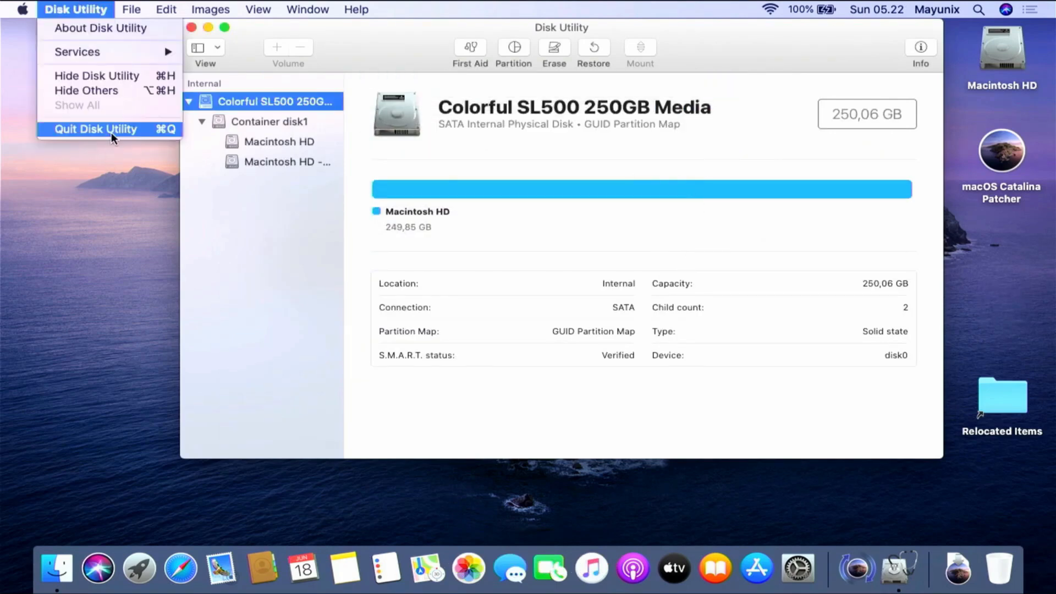
{"action": "left_click", "coordinate": [96, 129]}
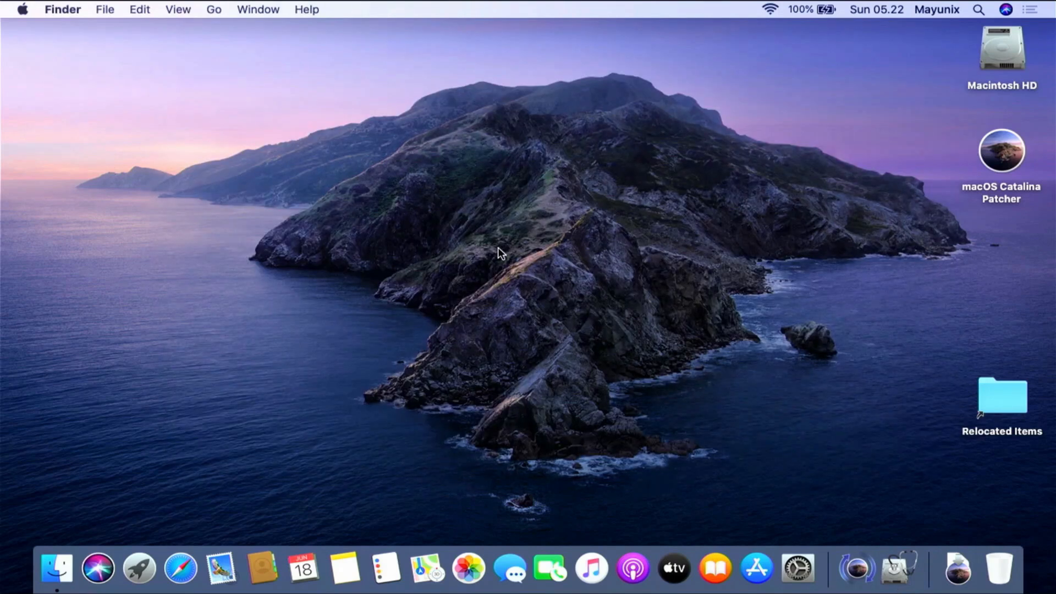
{"action": "mouse_move", "coordinate": [501, 248]}
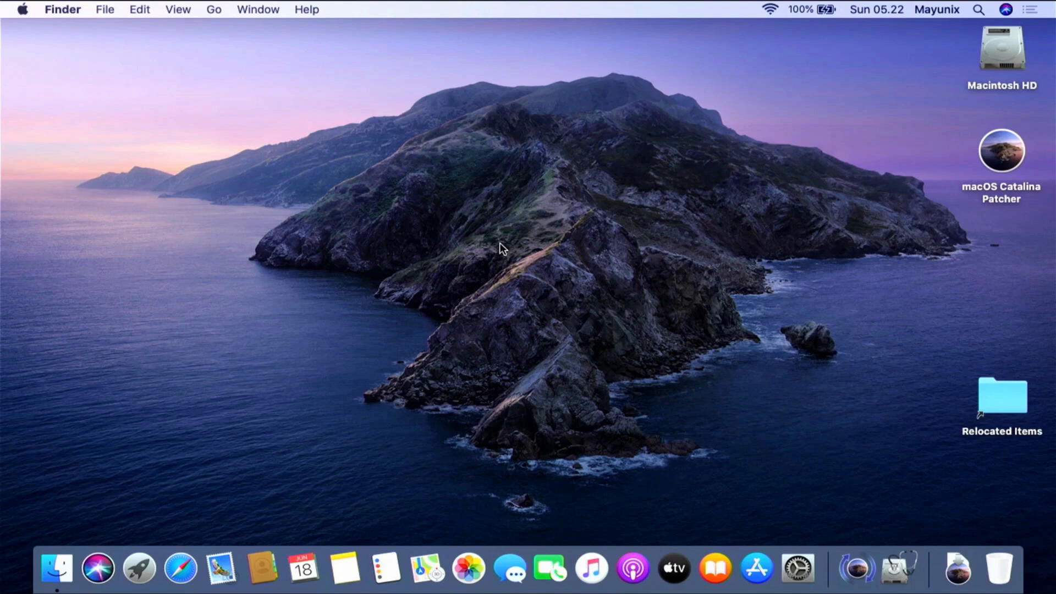